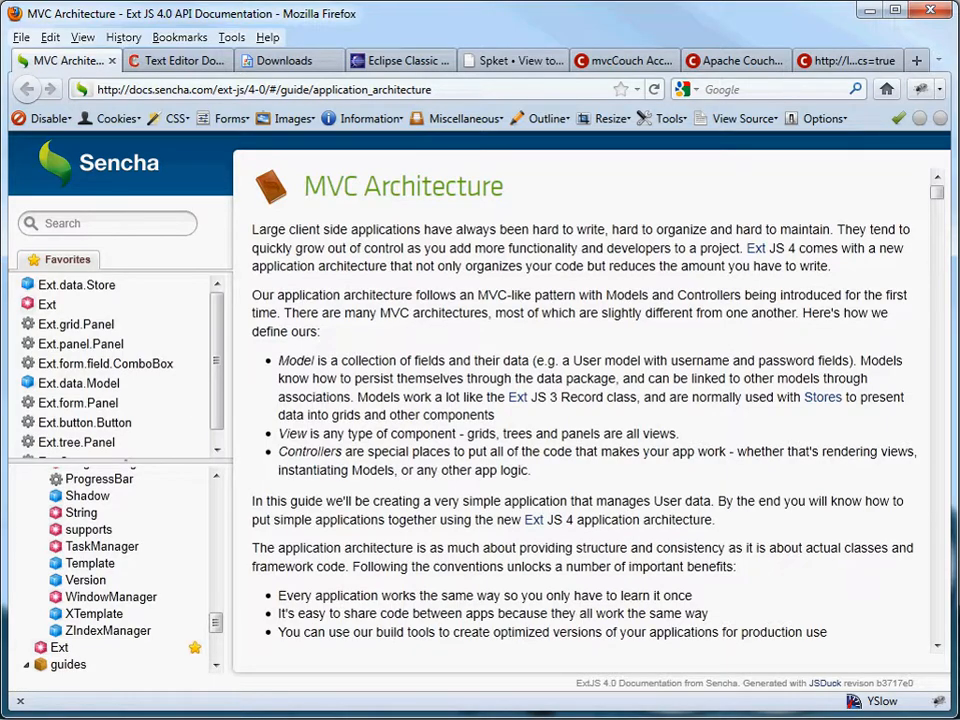
{"action": "mouse_move", "coordinate": [283, 200]}
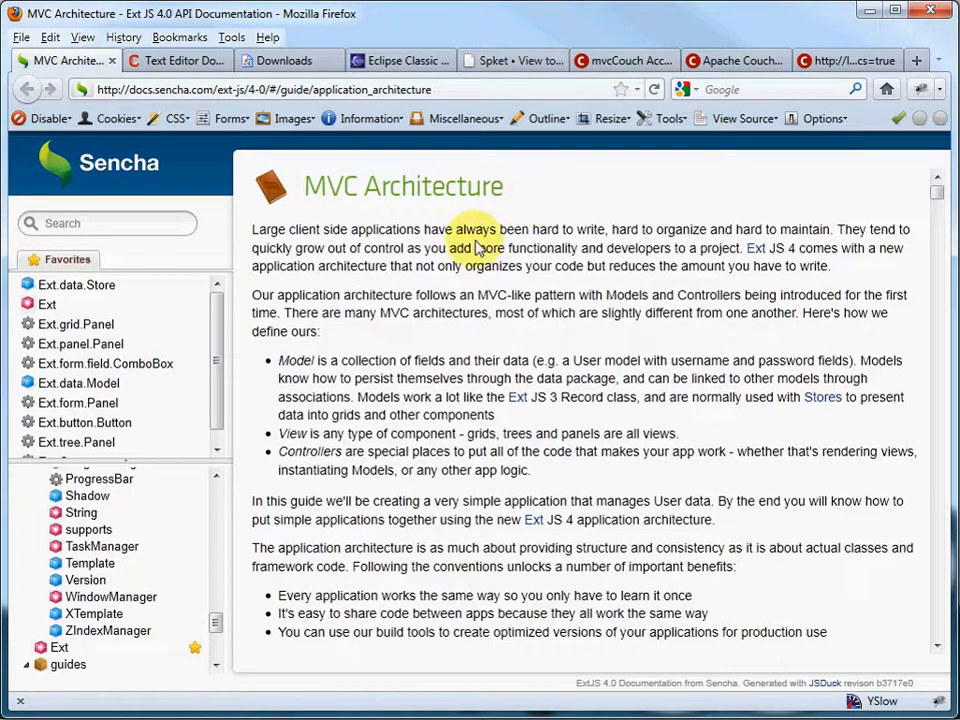
- Close the MVC Architecture guide tab so the contexteditor.org Text Editor Downloads page shows
{"action": "left_click", "coordinate": [178, 60]}
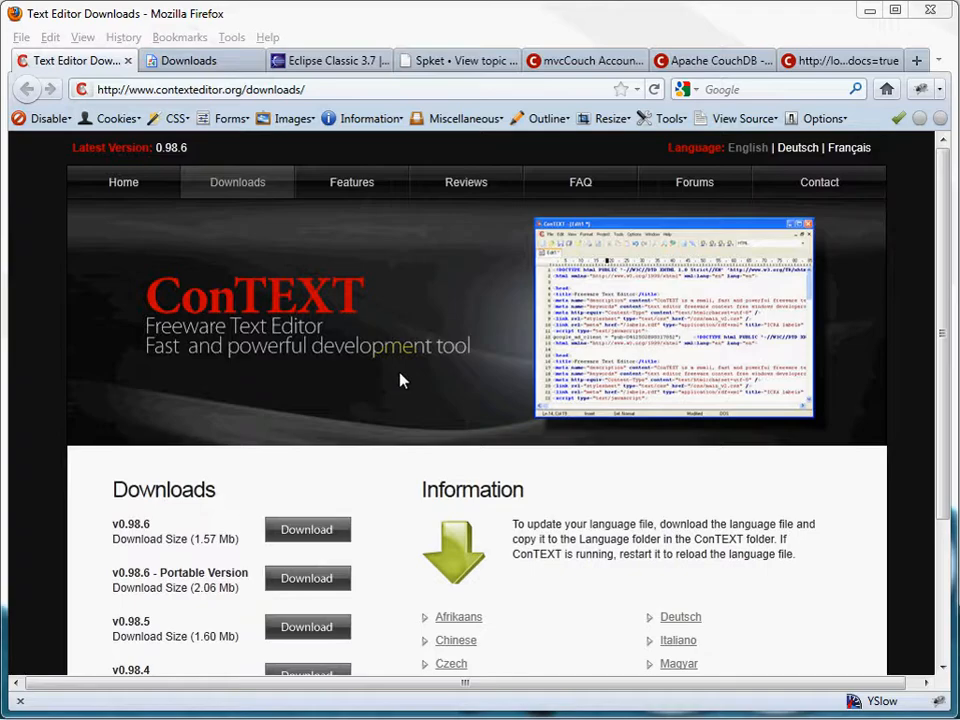
{"action": "mouse_move", "coordinate": [172, 118]}
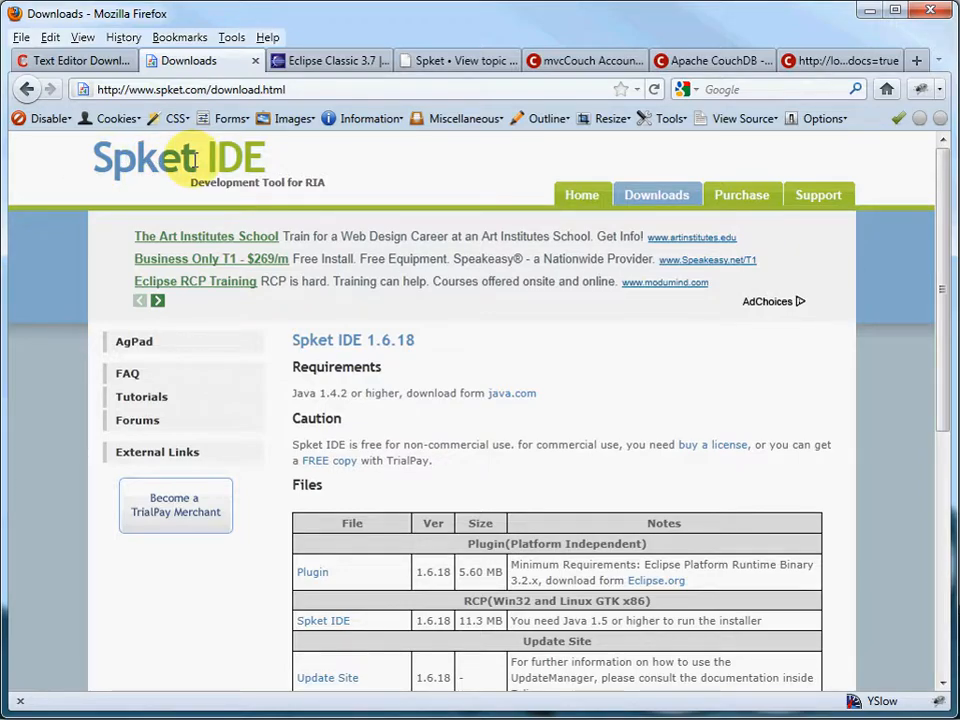
{"action": "mouse_move", "coordinate": [465, 327]}
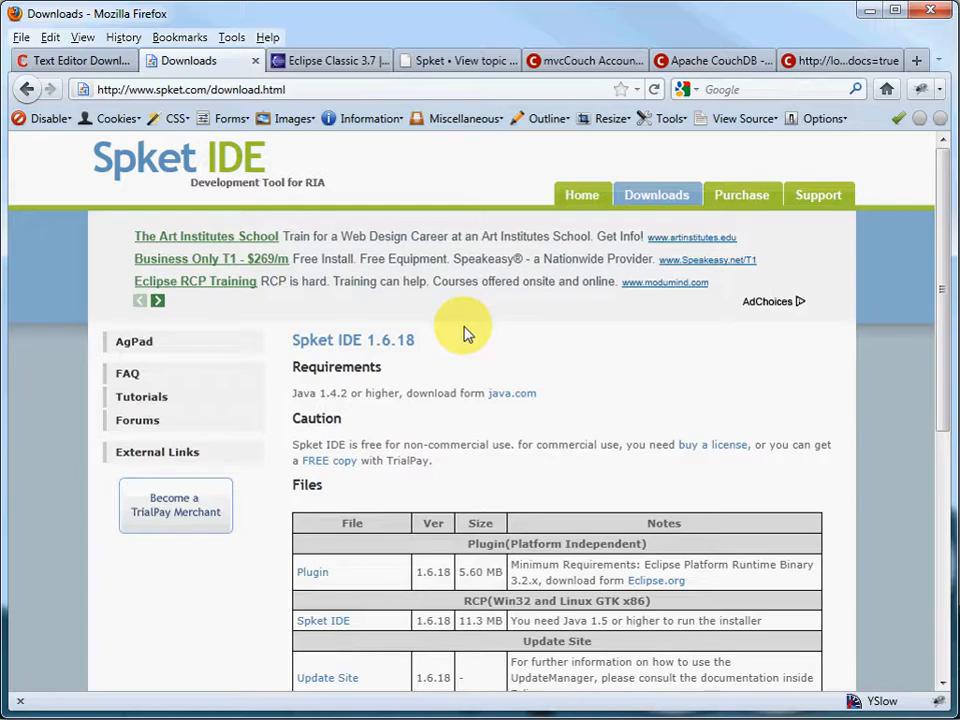
{"action": "mouse_move", "coordinate": [505, 357]}
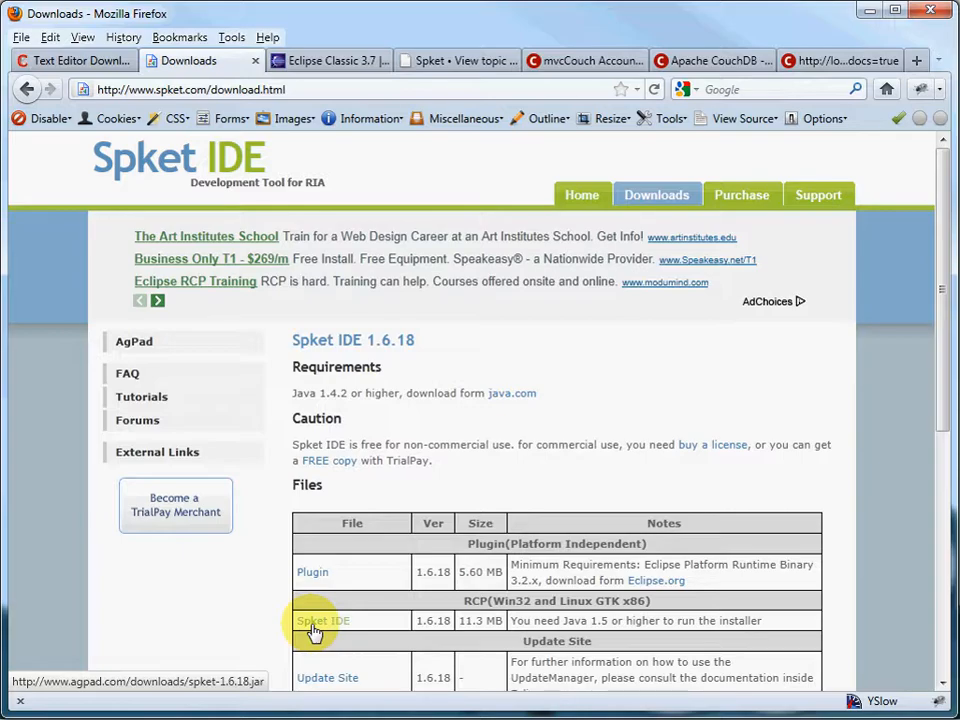
{"action": "mouse_move", "coordinate": [335, 608]}
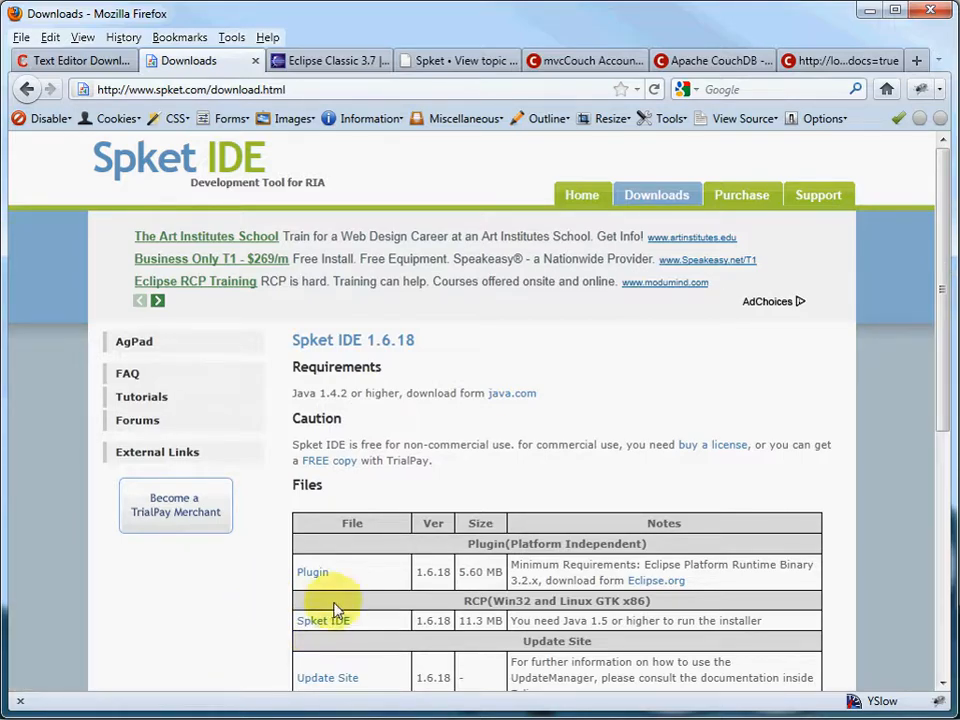
{"action": "mouse_move", "coordinate": [312, 571]}
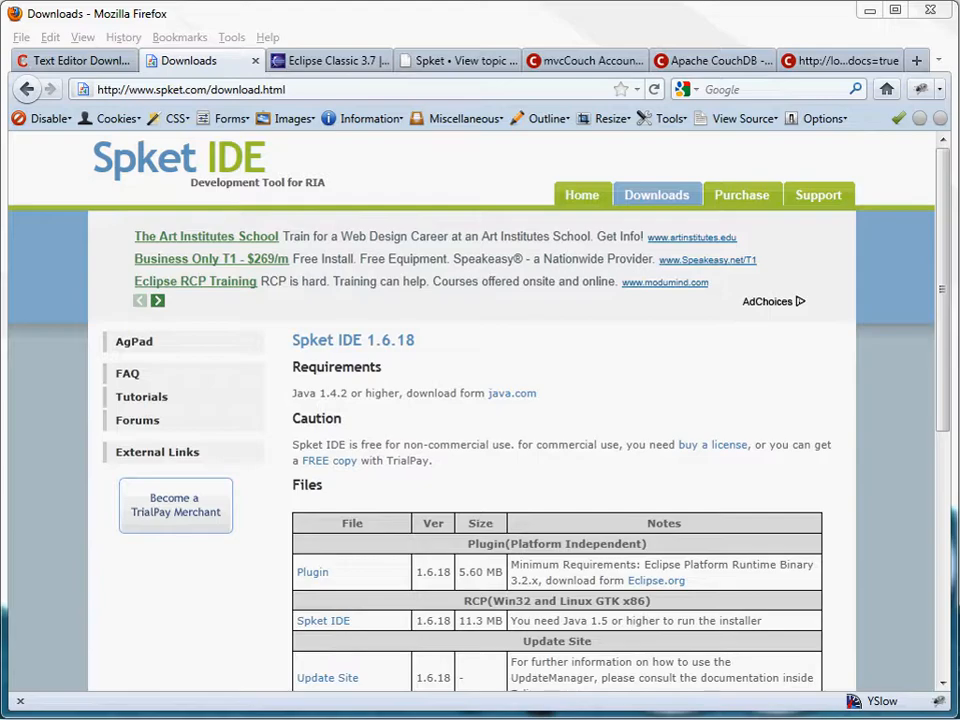
{"action": "mouse_move", "coordinate": [589, 517]}
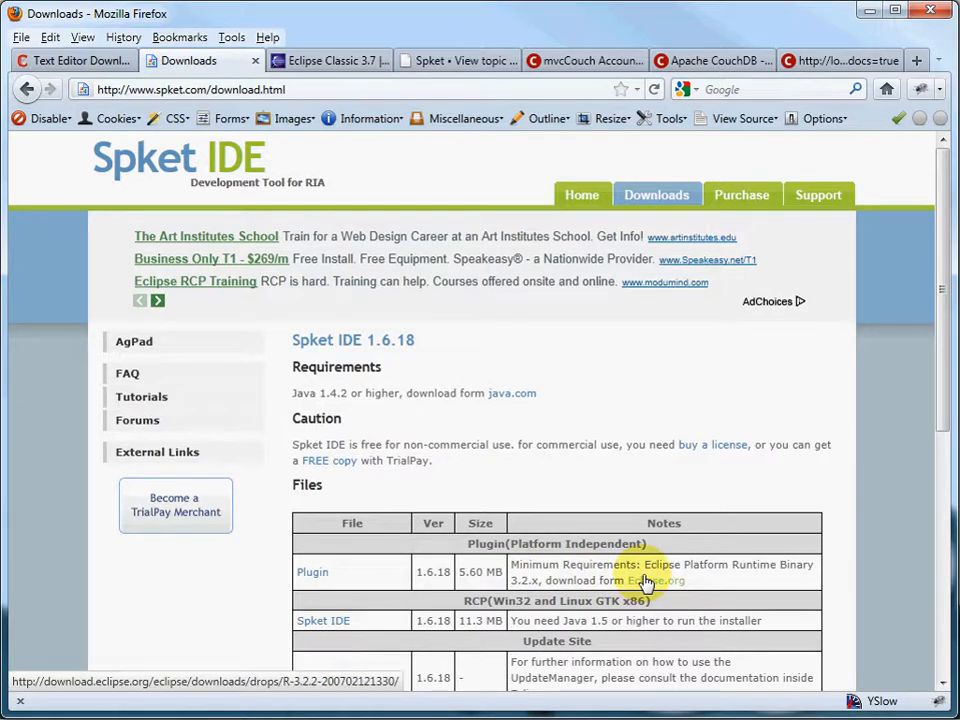
{"action": "mouse_move", "coordinate": [312, 571]}
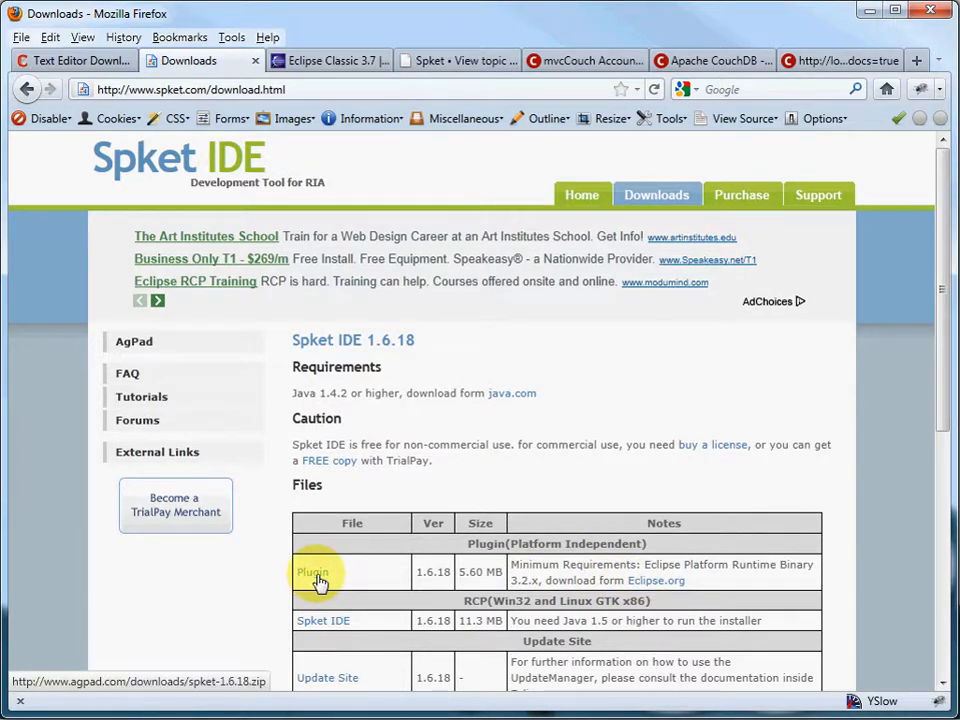
{"action": "mouse_move", "coordinate": [333, 60]}
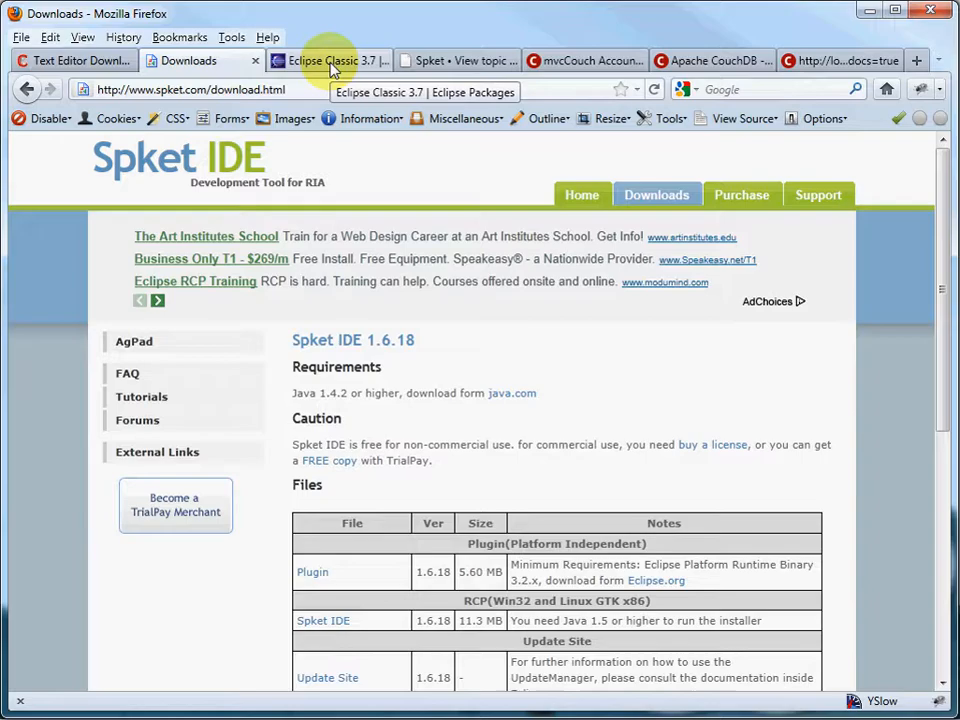
- Switch to the spket.com Downloads tab with the 1.6.18 plugin, IDE and update site
{"action": "left_click", "coordinate": [325, 60]}
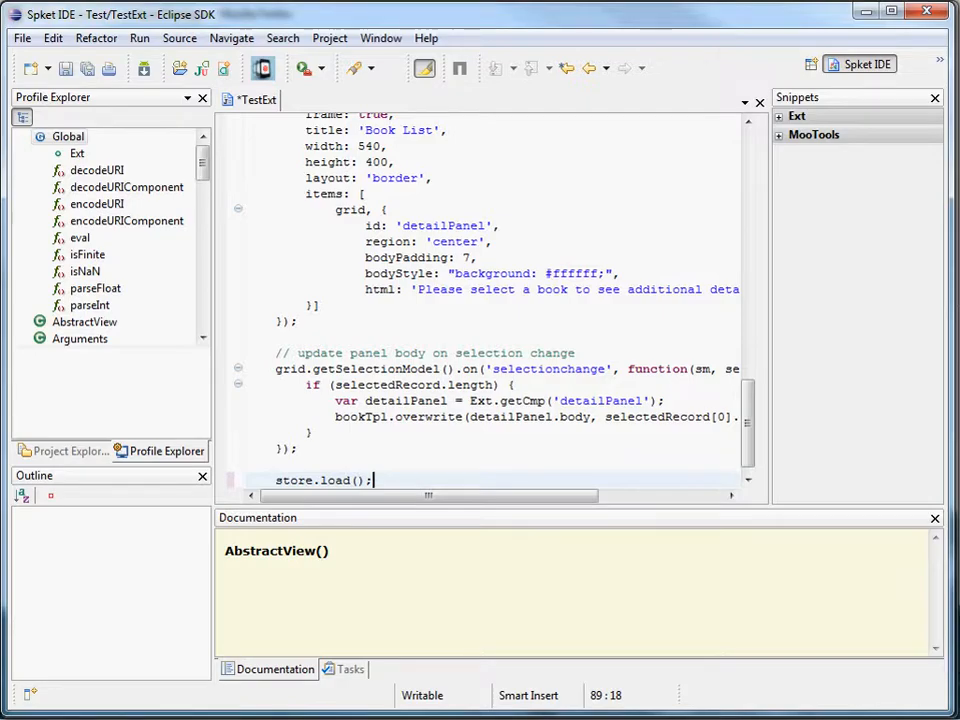
{"action": "mouse_move", "coordinate": [688, 513]}
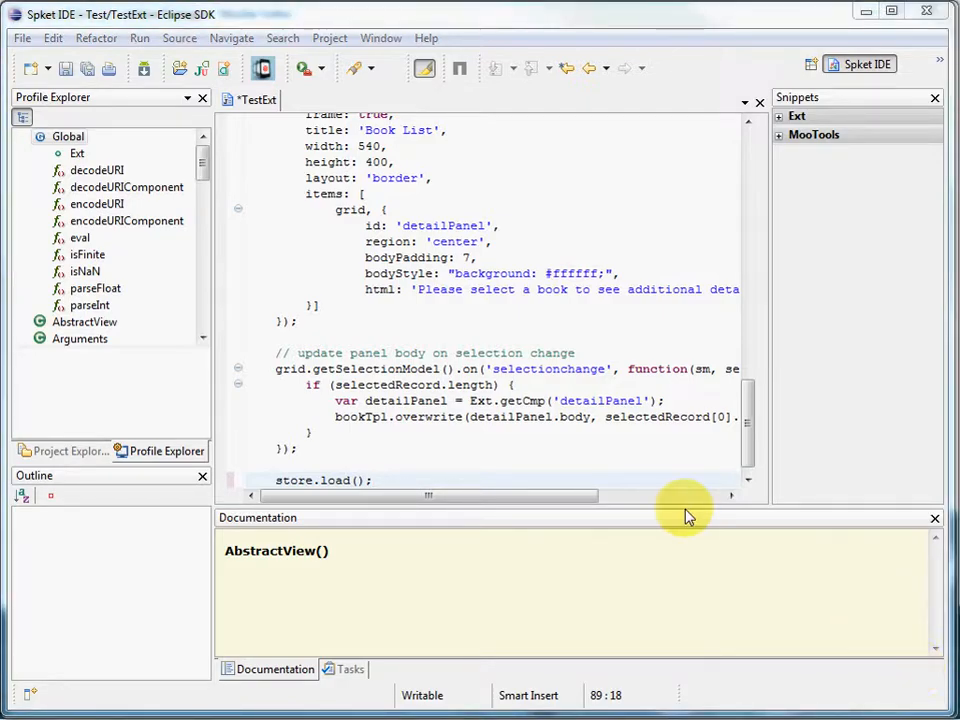
{"action": "mouse_move", "coordinate": [858, 64]}
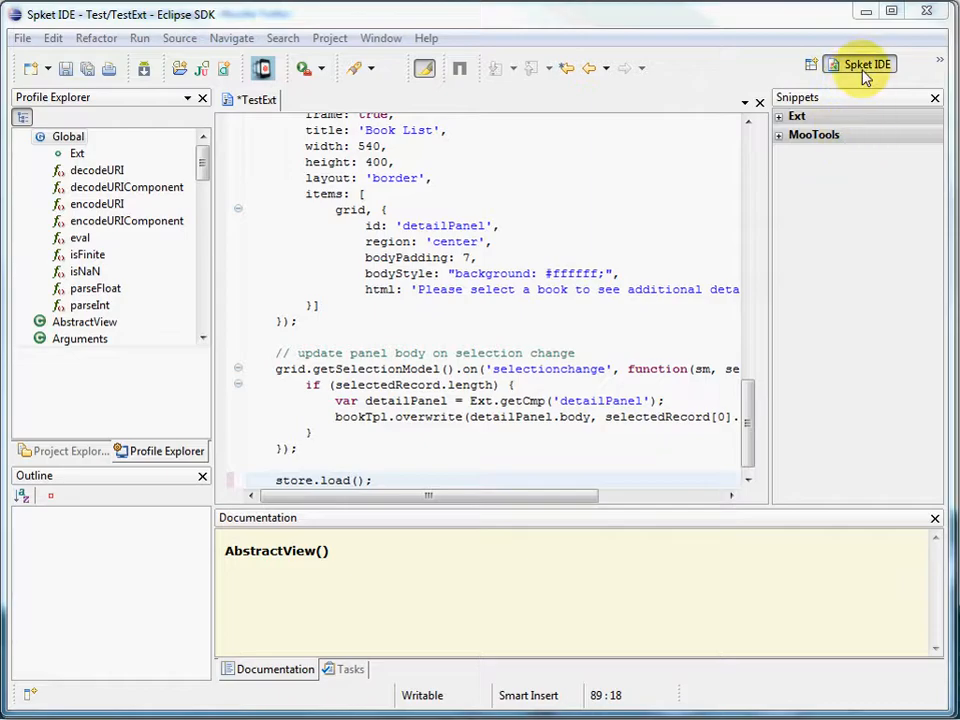
{"action": "mouse_move", "coordinate": [865, 80]}
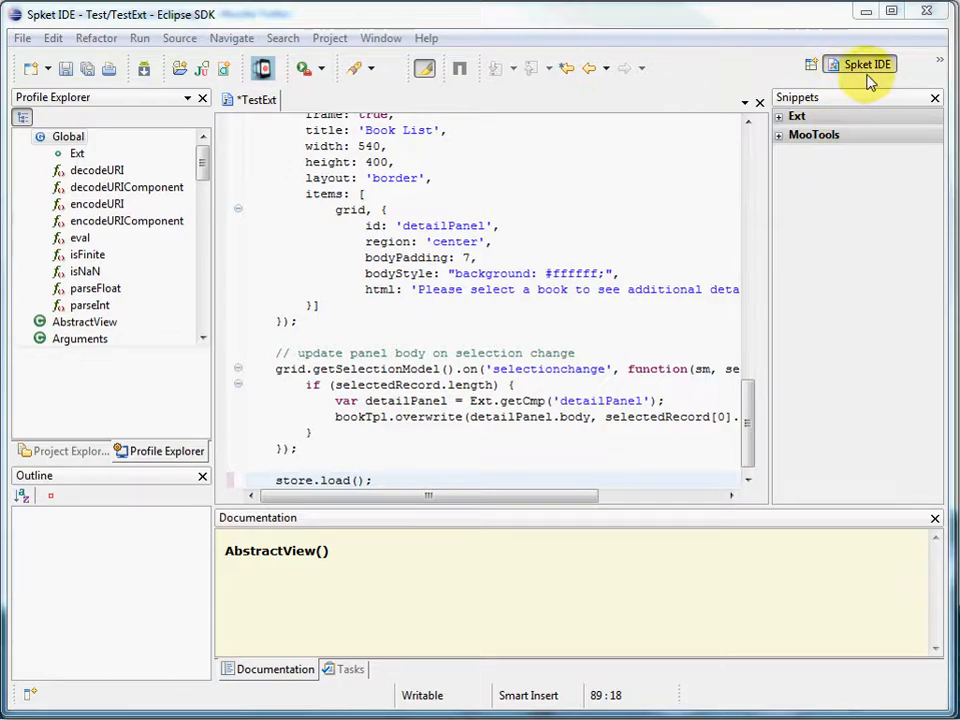
{"action": "mouse_move", "coordinate": [515, 310]}
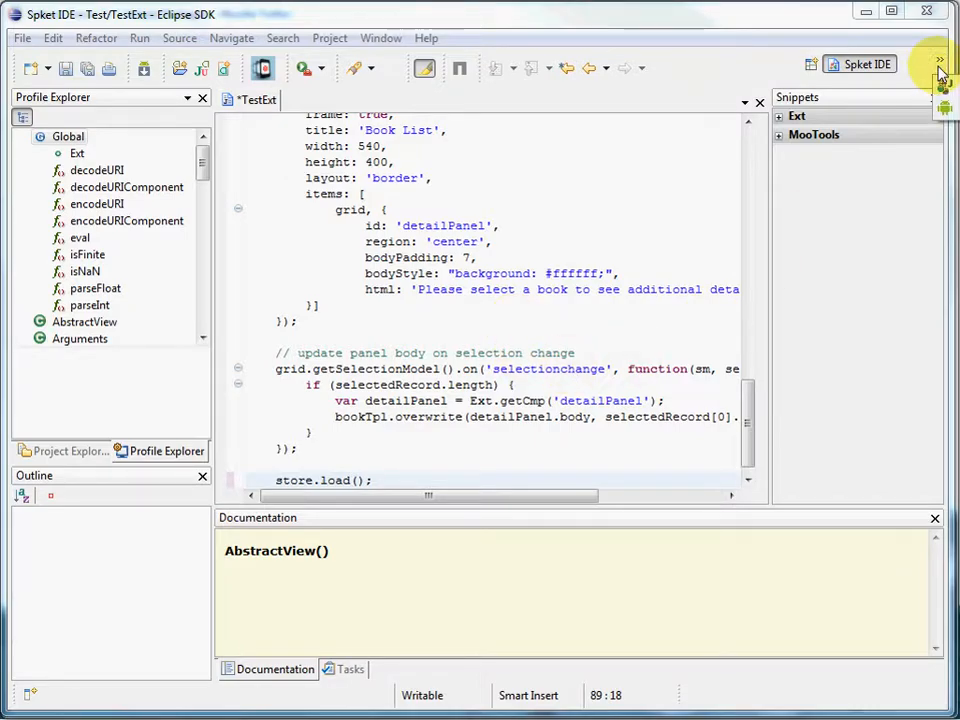
- Switch the workbench to the Java perspective, then to DDMS
{"action": "left_click", "coordinate": [938, 63]}
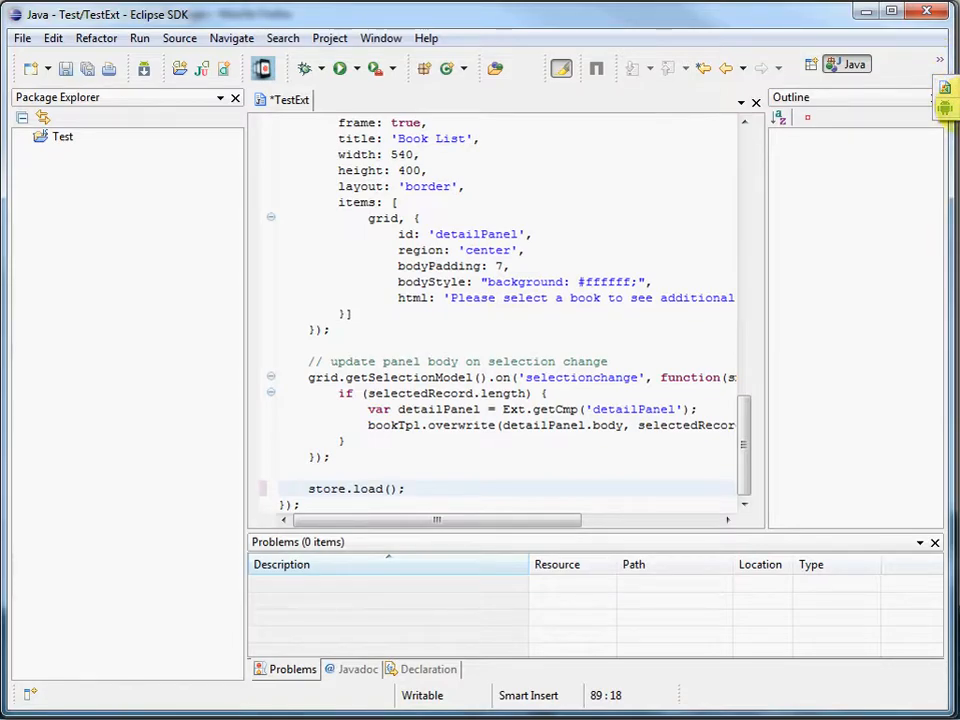
{"action": "left_click", "coordinate": [849, 64]}
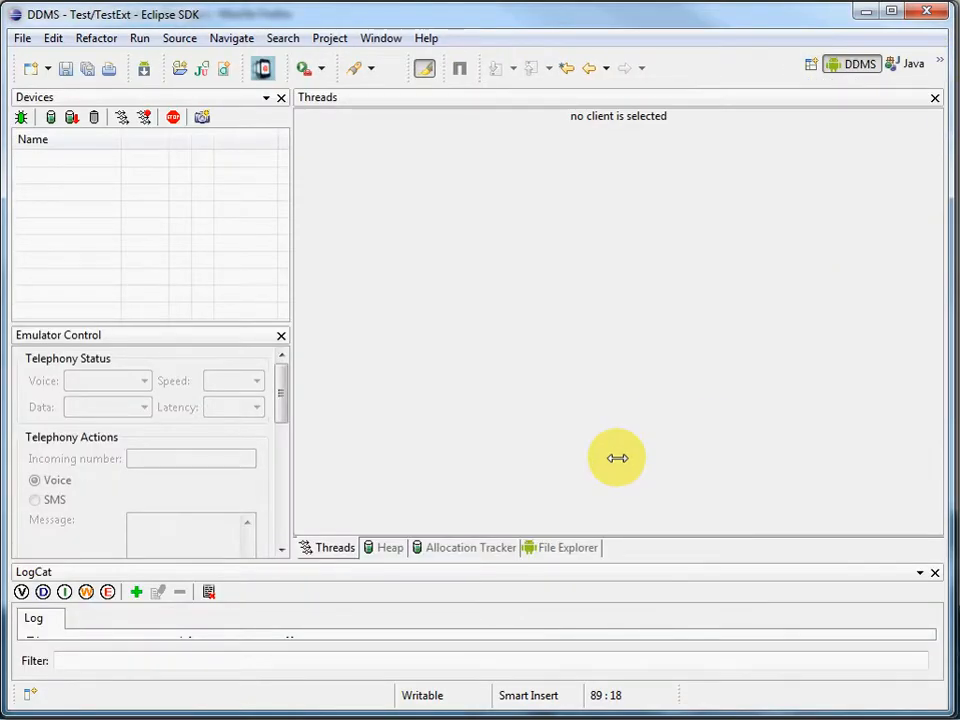
{"action": "mouse_move", "coordinate": [679, 208]}
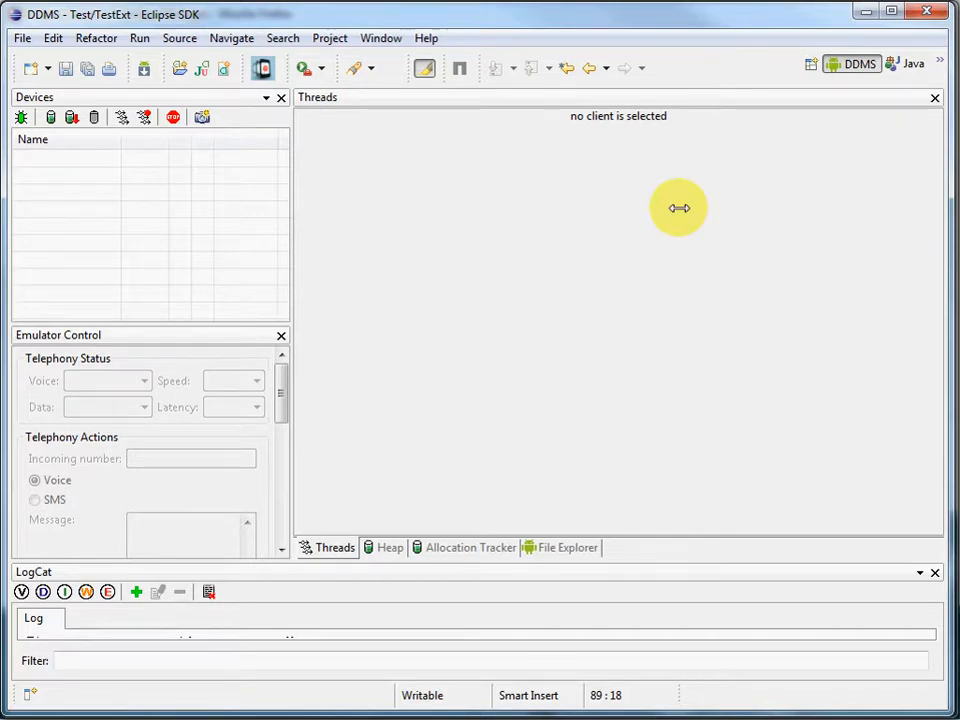
{"action": "mouse_move", "coordinate": [520, 334]}
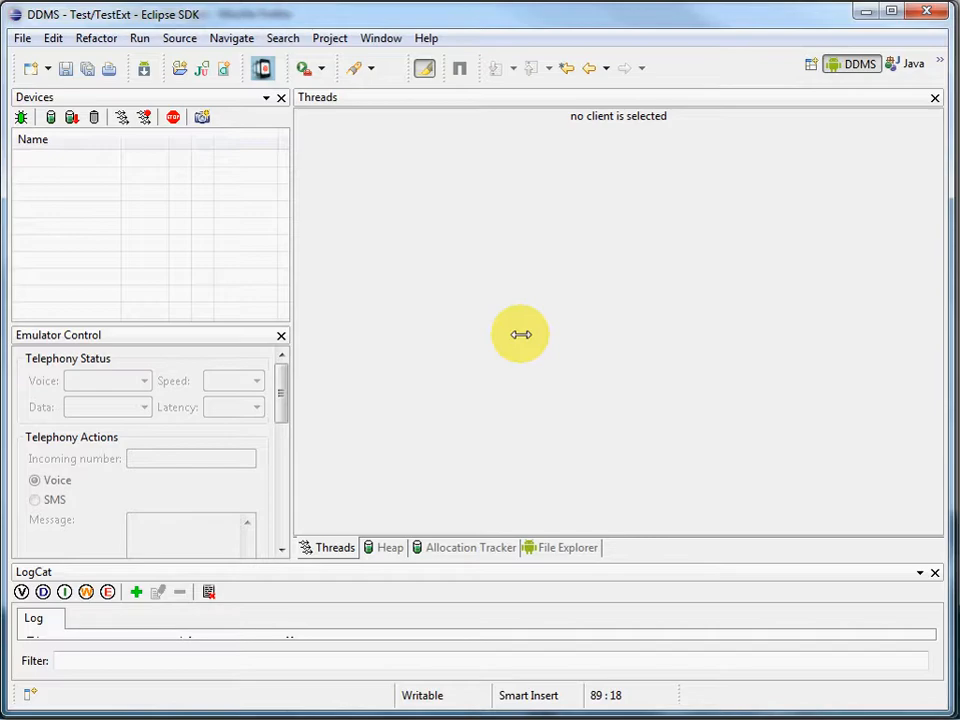
{"action": "mouse_move", "coordinate": [143, 68]}
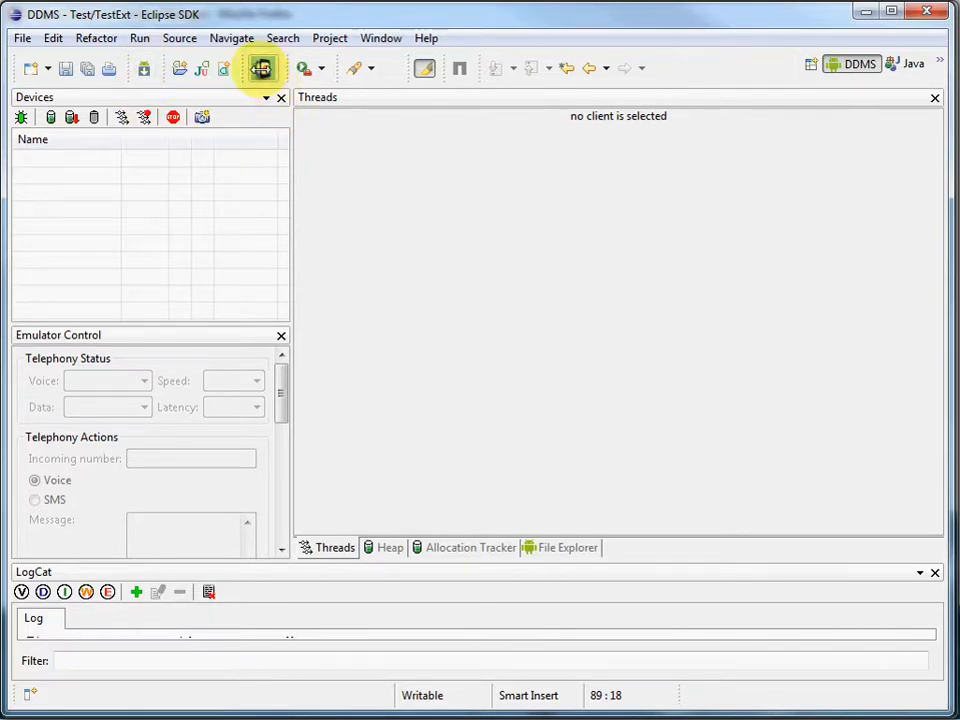
{"action": "mouse_move", "coordinate": [261, 68]}
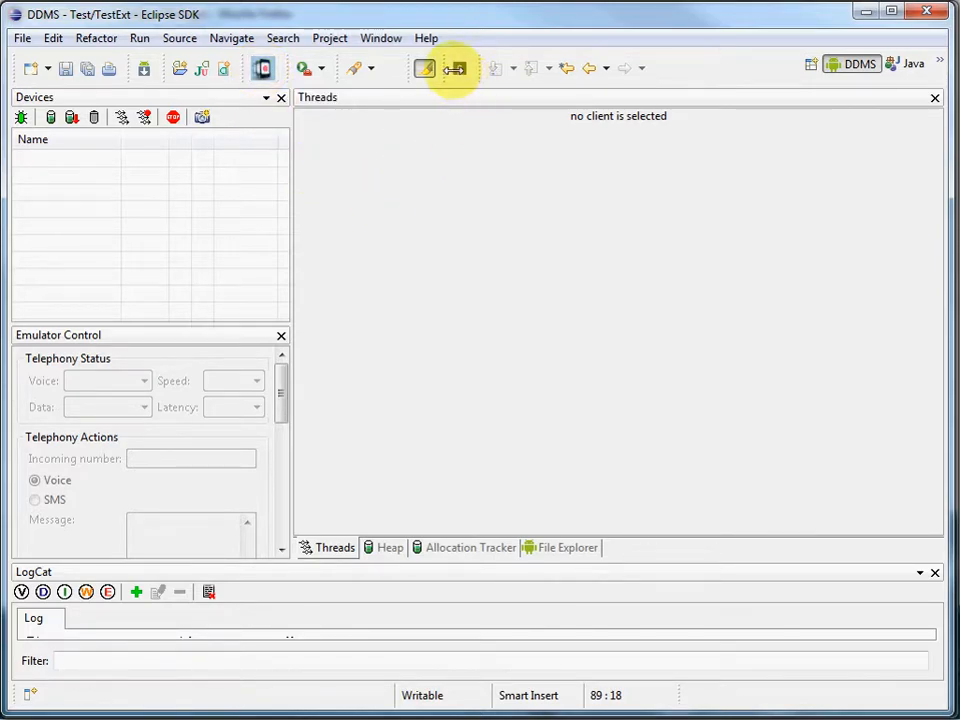
{"action": "mouse_move", "coordinate": [455, 68]}
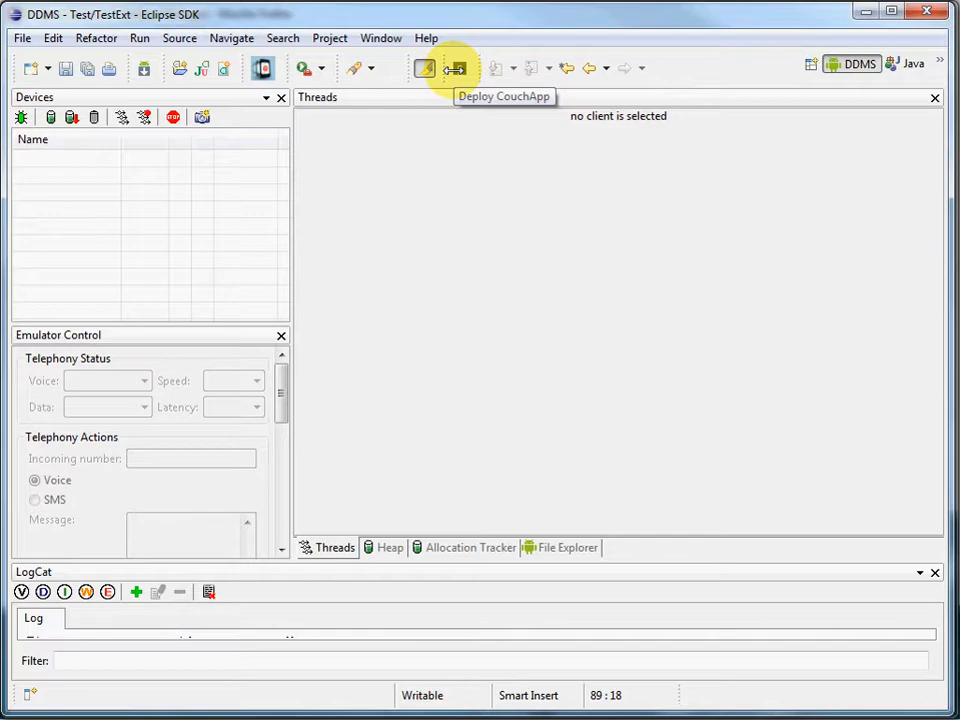
{"action": "mouse_move", "coordinate": [455, 68]}
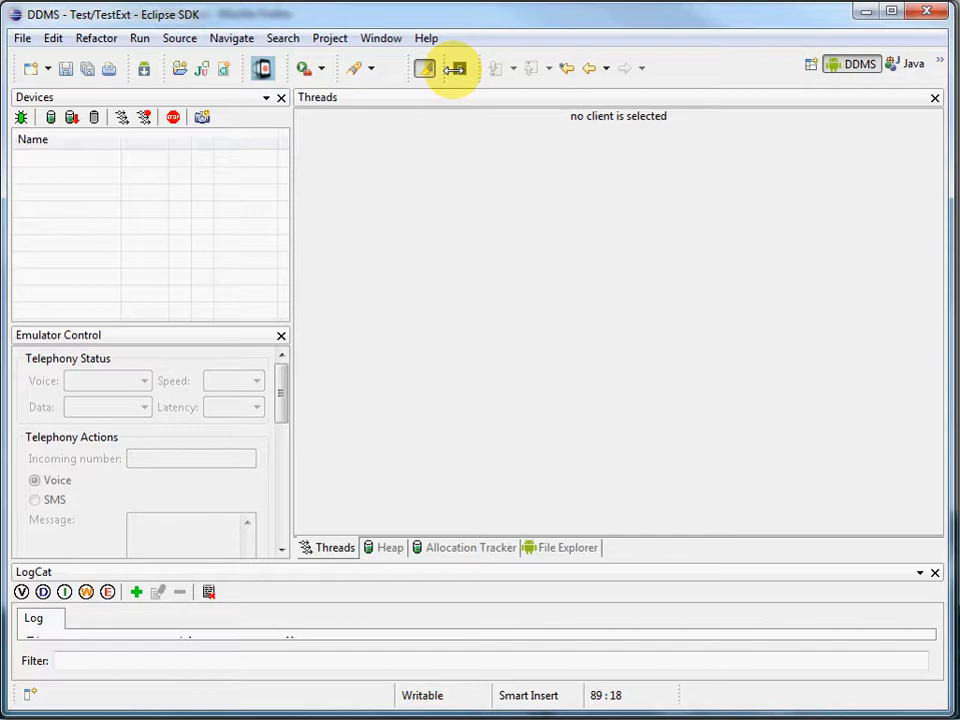
{"action": "mouse_move", "coordinate": [700, 390]}
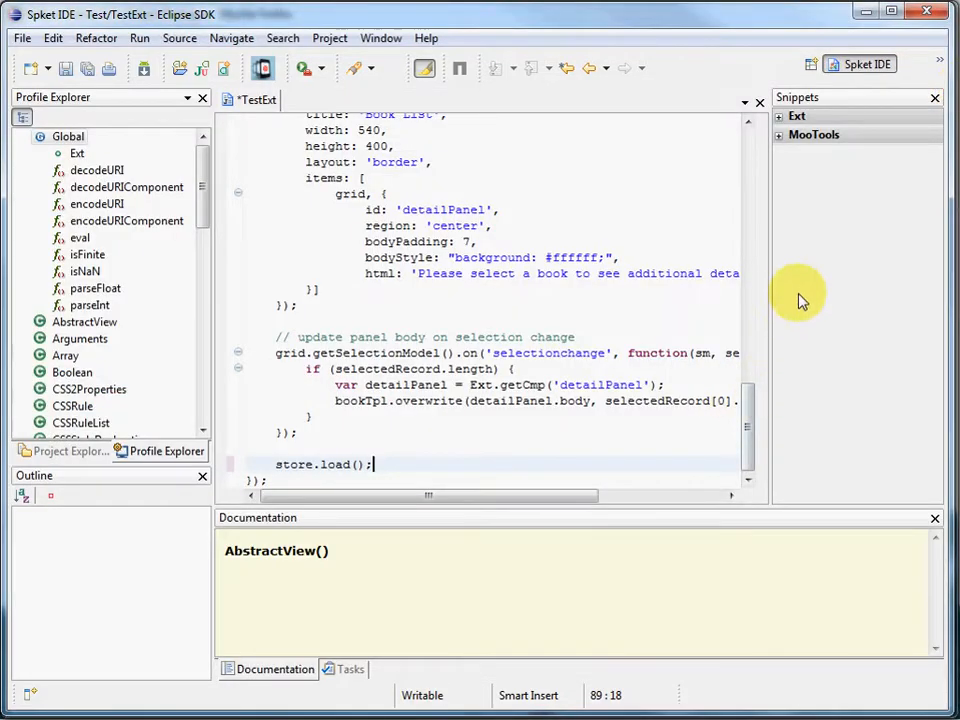
{"action": "mouse_move", "coordinate": [655, 512]}
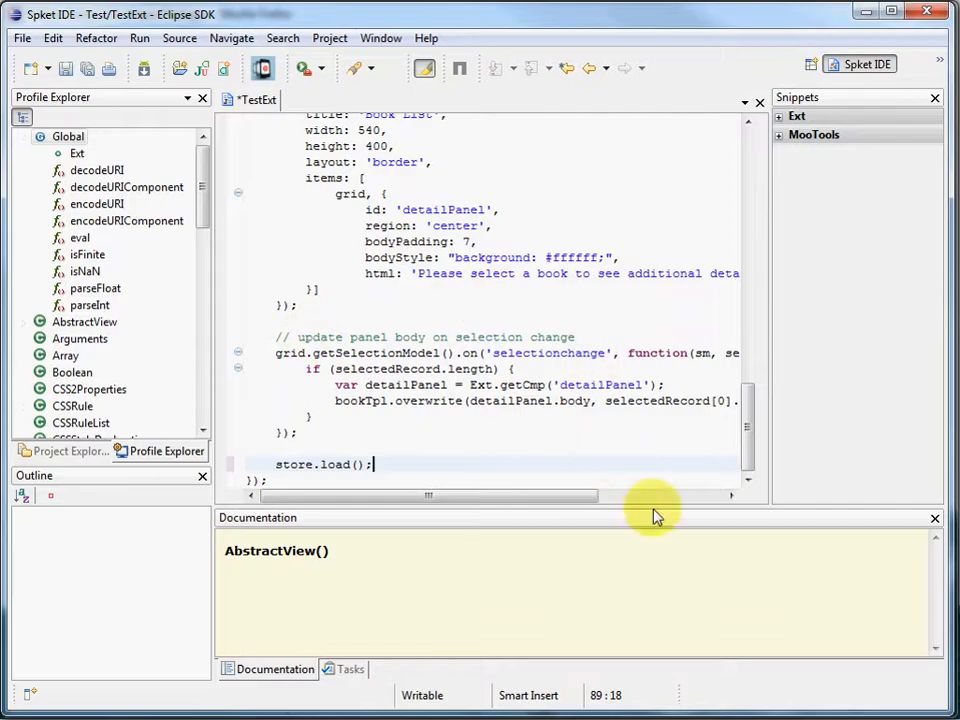
{"action": "mouse_move", "coordinate": [478, 338]}
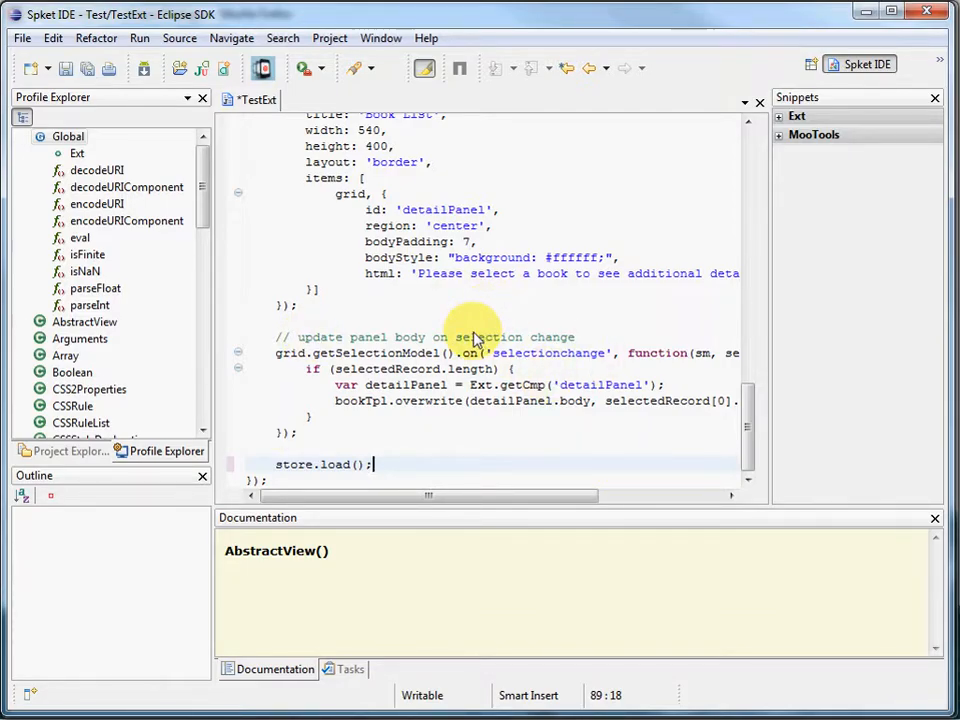
{"action": "mouse_move", "coordinate": [450, 335]}
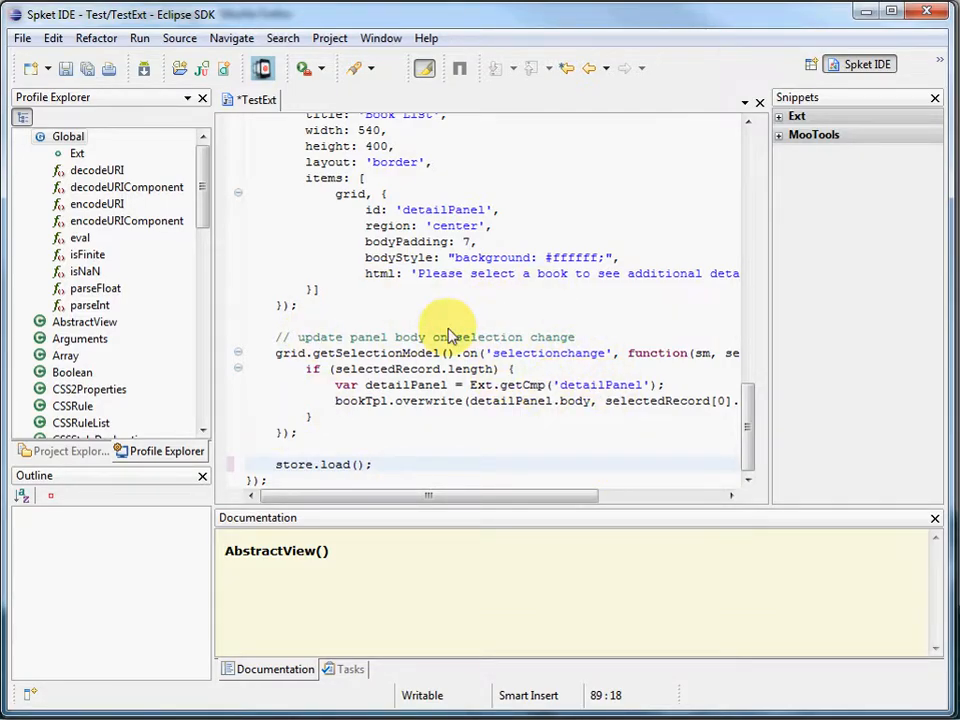
{"action": "mouse_move", "coordinate": [380, 38]}
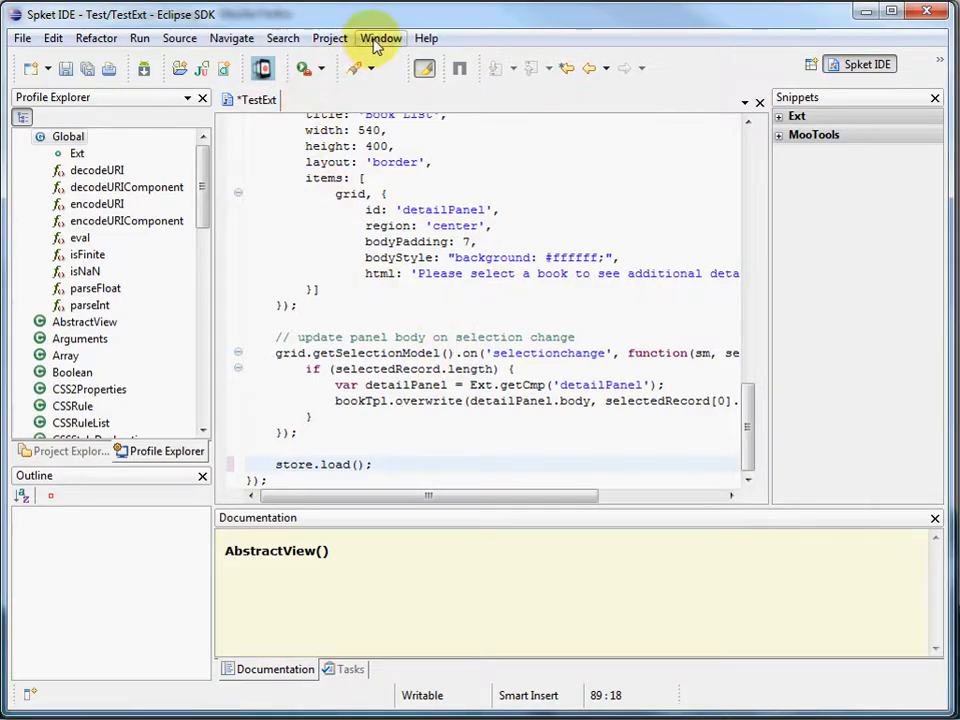
- In Preferences, expand Spket JavaScript Profiles > ExtJS-4 to reveal ext-4.0.2a.jsb2
{"action": "left_click", "coordinate": [380, 38]}
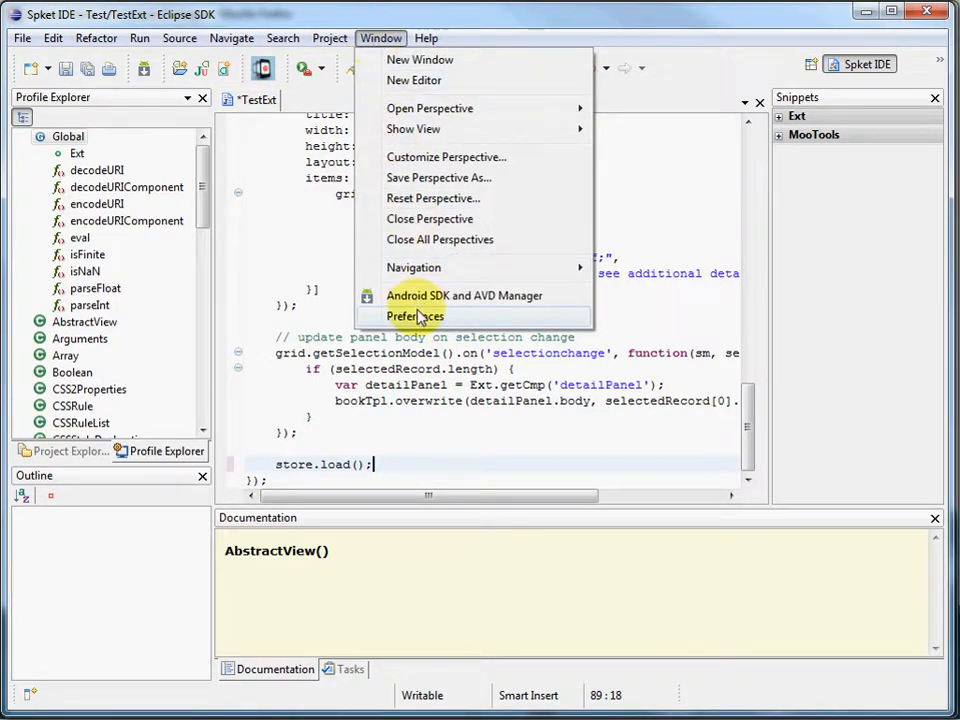
{"action": "left_click", "coordinate": [414, 316]}
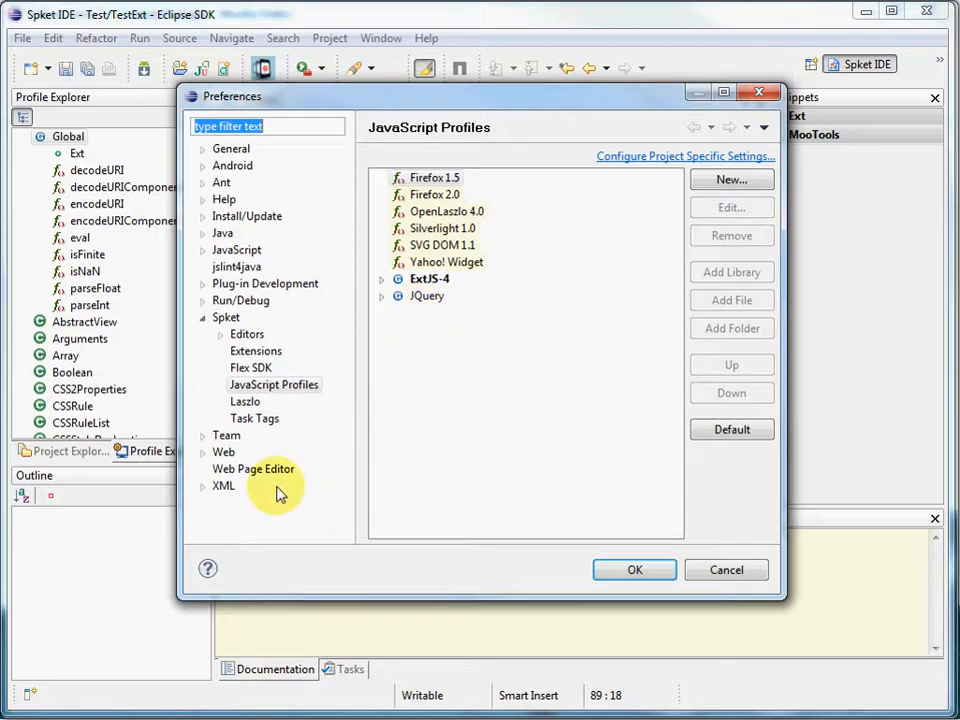
{"action": "left_click", "coordinate": [226, 317]}
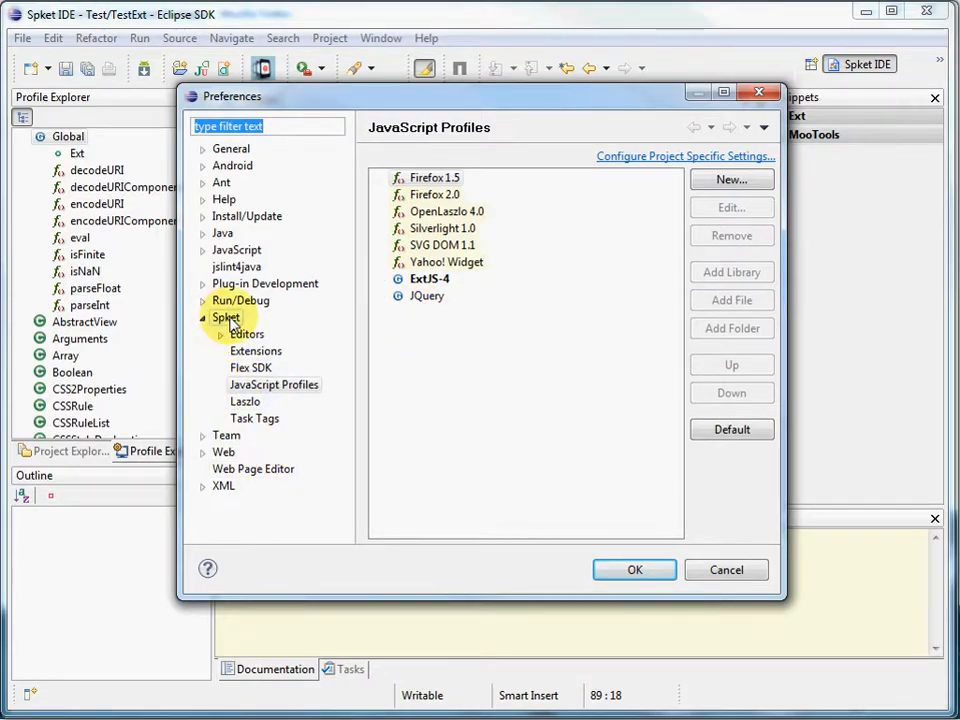
{"action": "left_click", "coordinate": [274, 384]}
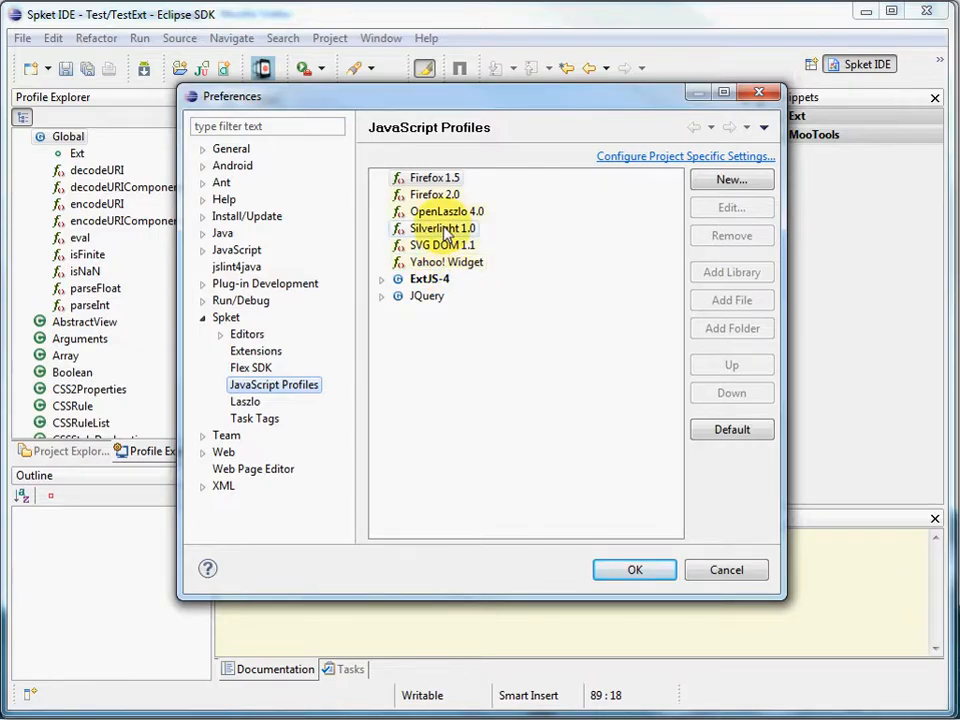
{"action": "left_click", "coordinate": [382, 278]}
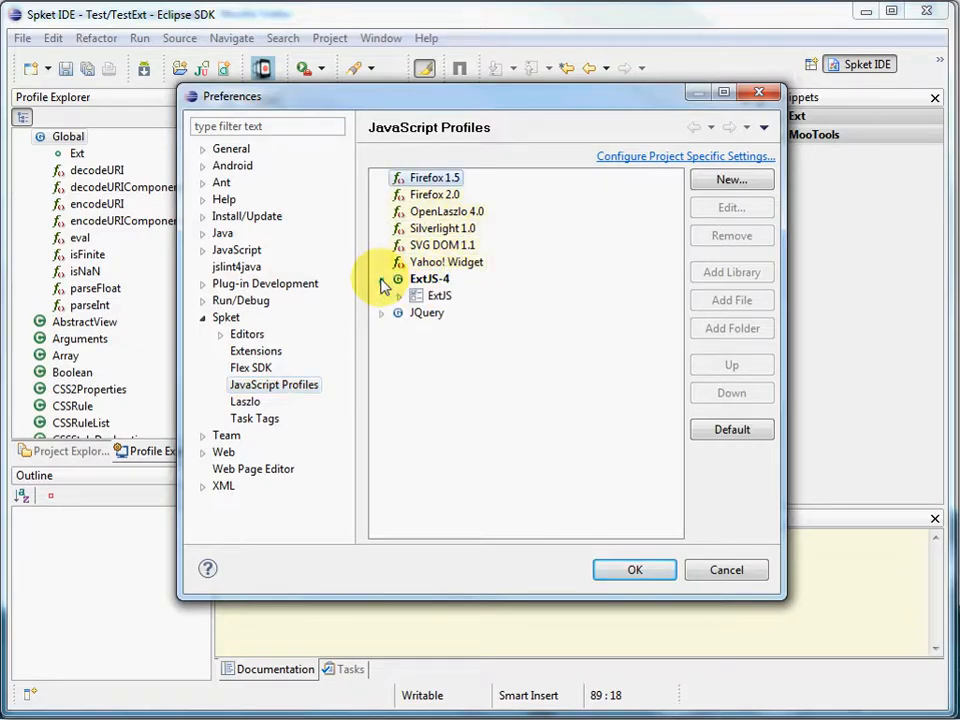
{"action": "left_click", "coordinate": [399, 295]}
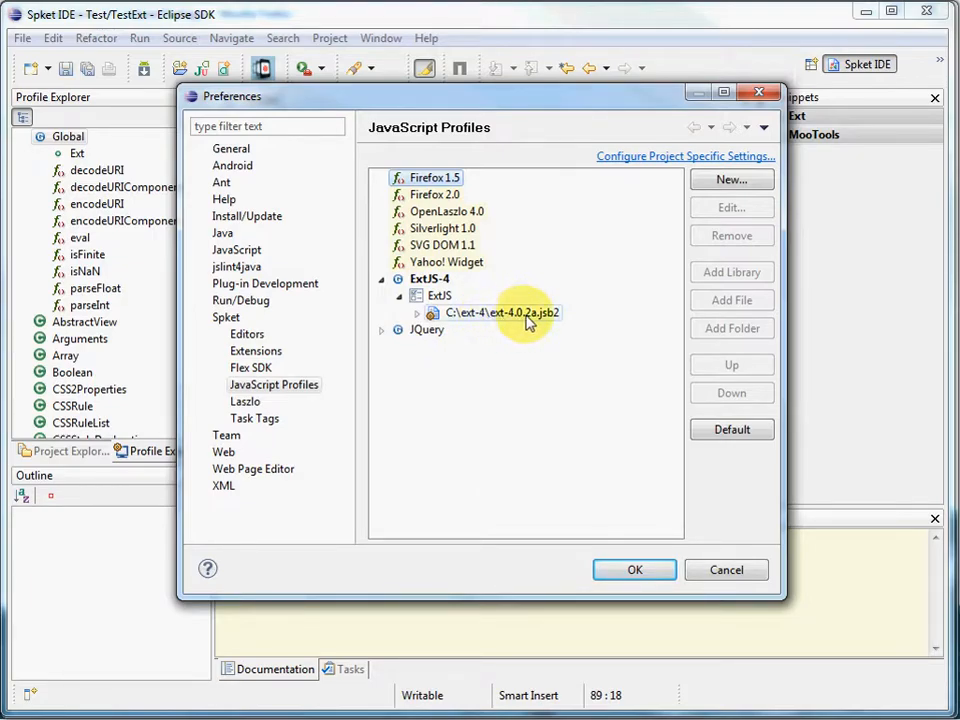
{"action": "mouse_move", "coordinate": [463, 320]}
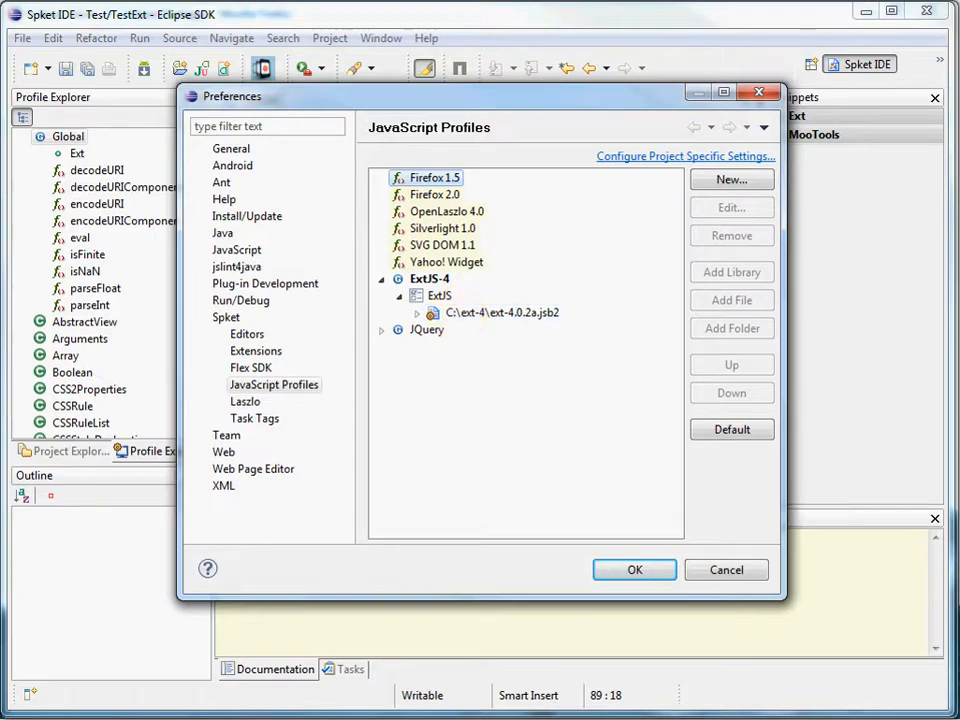
{"action": "left_click", "coordinate": [500, 313]}
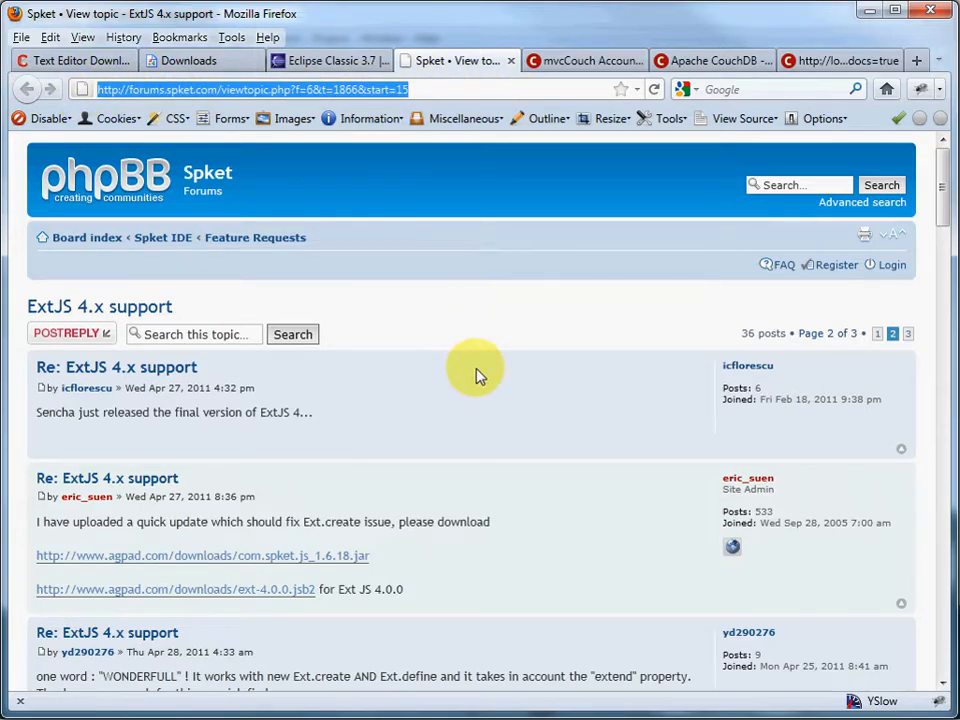
{"action": "mouse_move", "coordinate": [487, 375]}
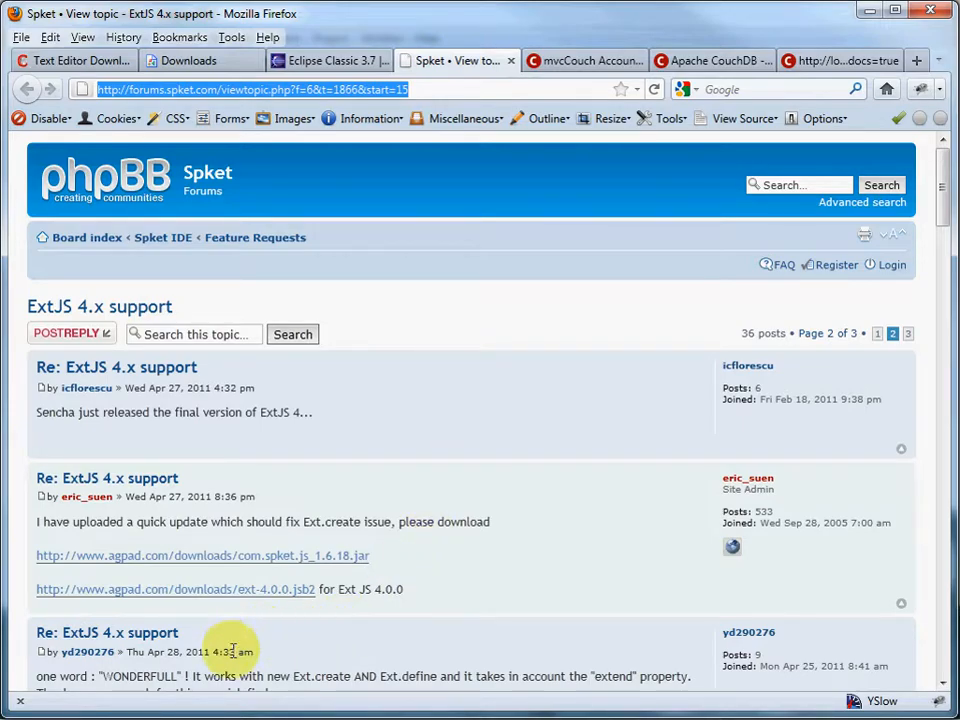
{"action": "mouse_move", "coordinate": [235, 560]}
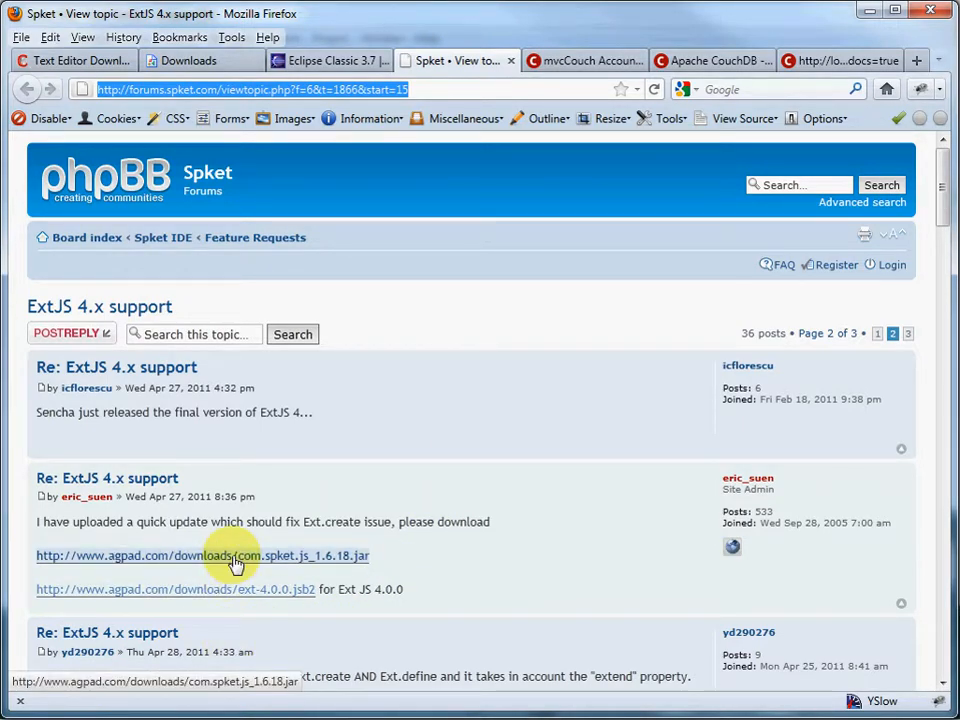
{"action": "mouse_move", "coordinate": [205, 602]}
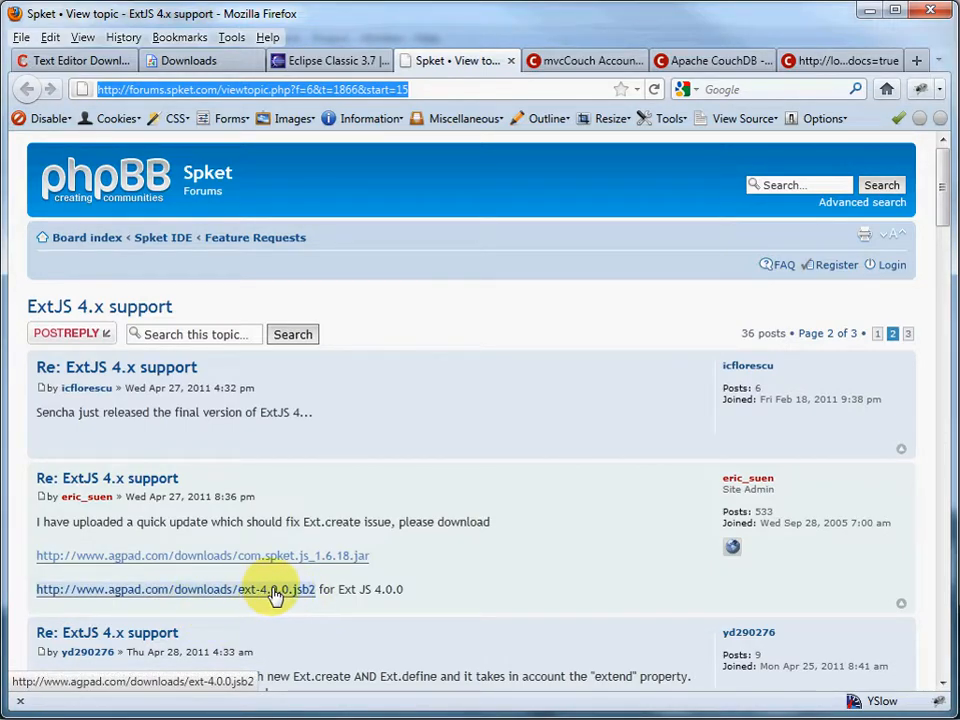
{"action": "mouse_move", "coordinate": [390, 625]}
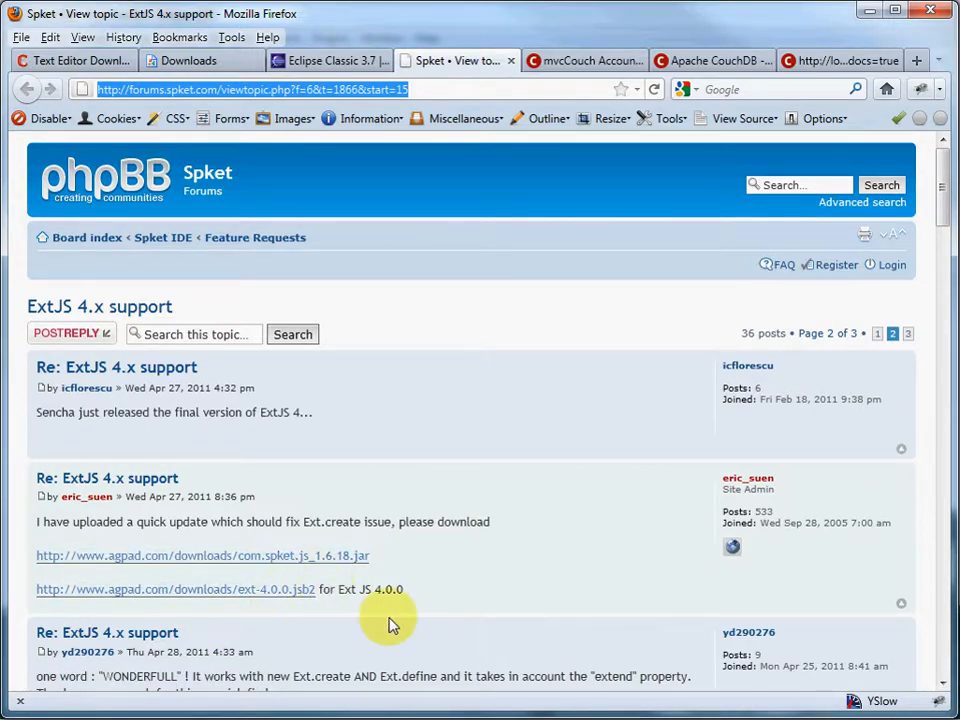
{"action": "mouse_move", "coordinate": [435, 618]}
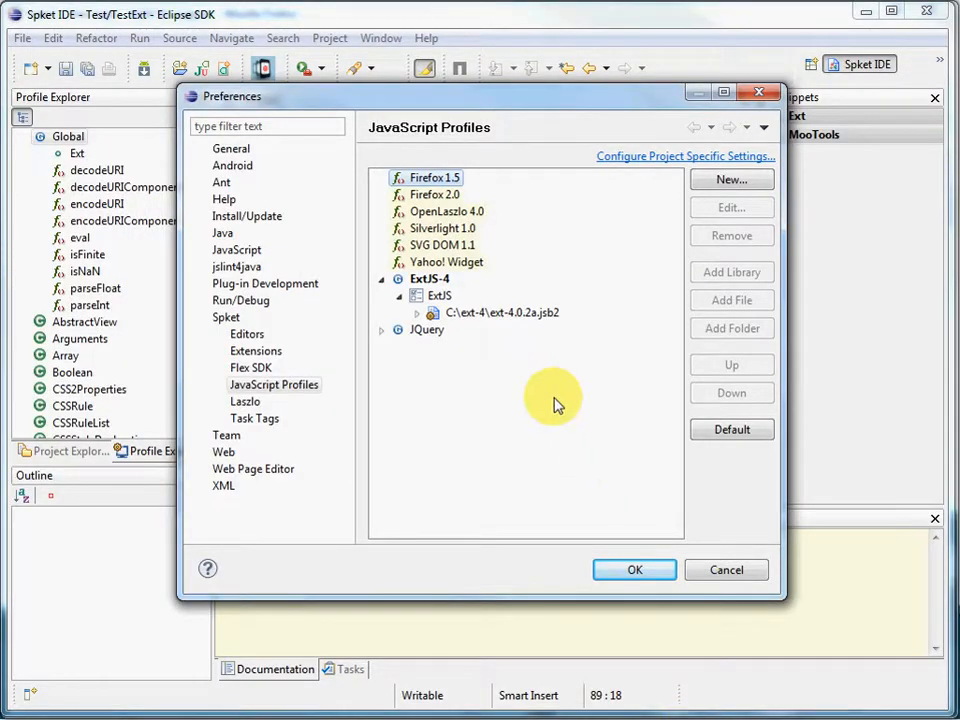
{"action": "mouse_move", "coordinate": [385, 138]}
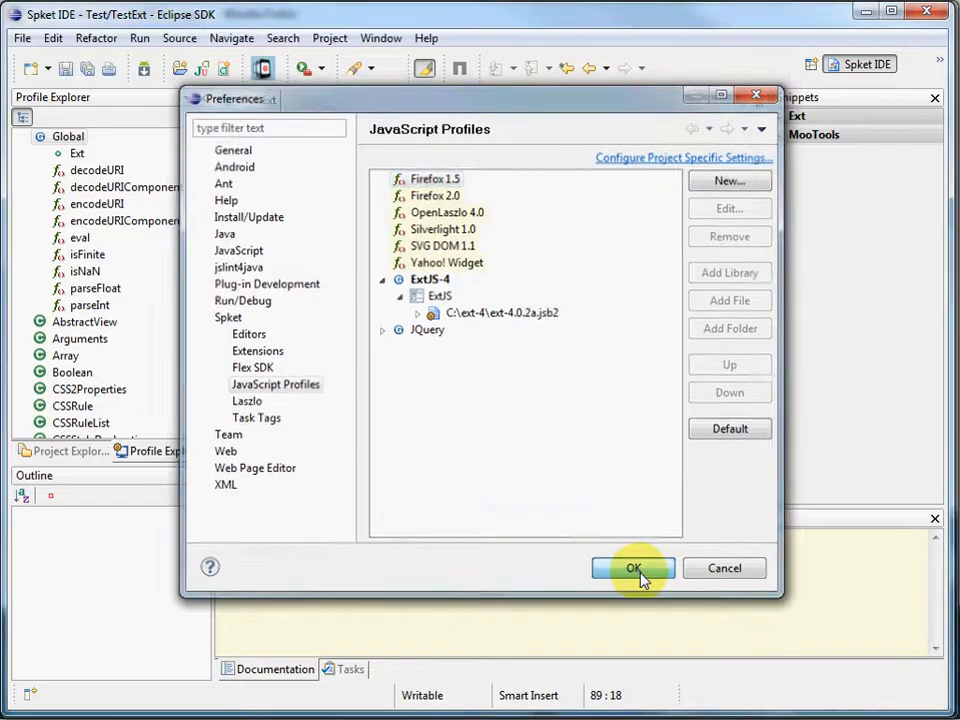
- Close Preferences, toggle Project and Profile Explorer, and view Ext's documentation under Global
{"action": "left_click", "coordinate": [632, 568]}
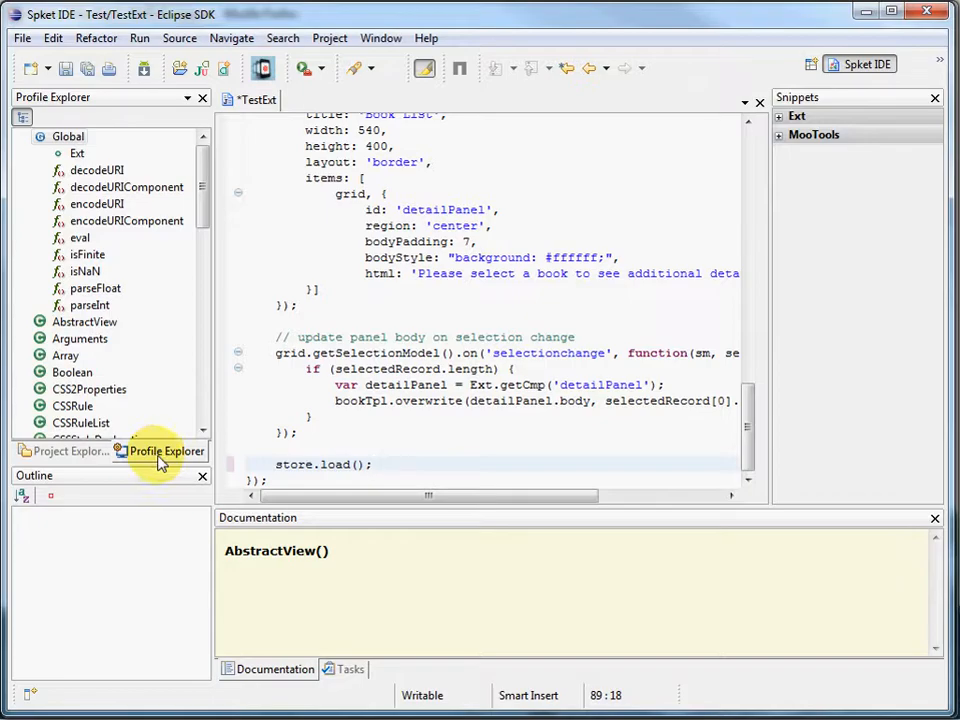
{"action": "left_click", "coordinate": [67, 451]}
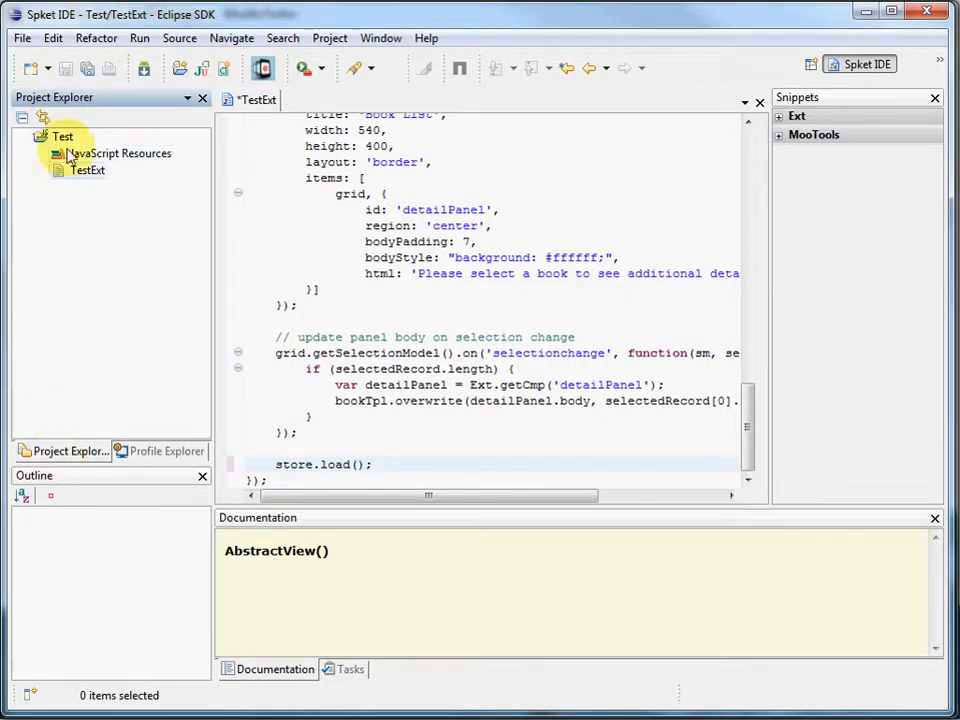
{"action": "mouse_move", "coordinate": [160, 451]}
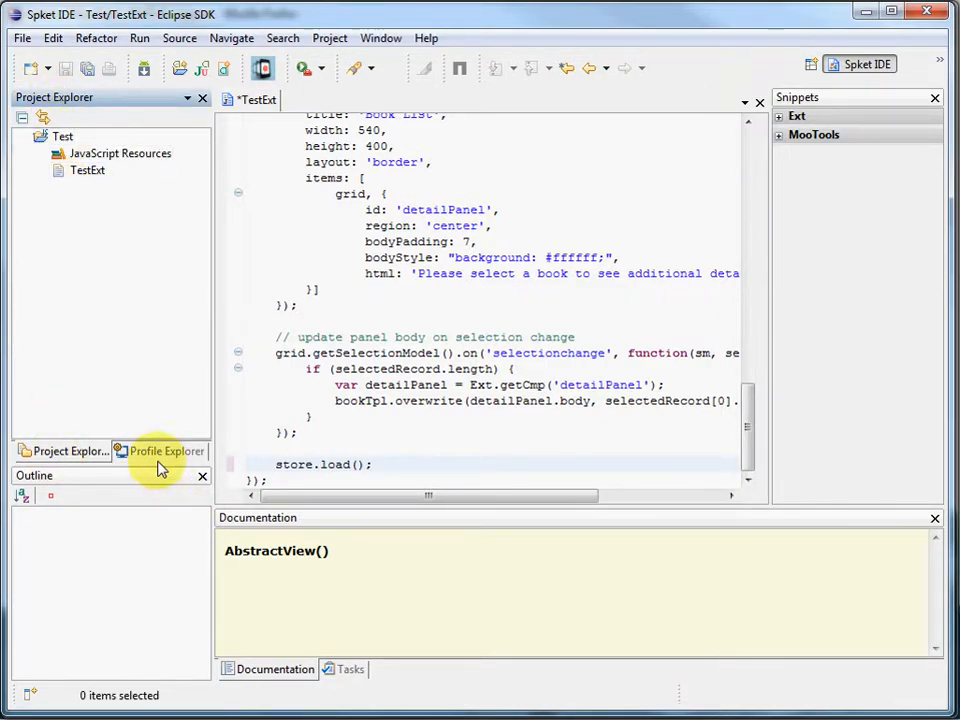
{"action": "left_click", "coordinate": [166, 451]}
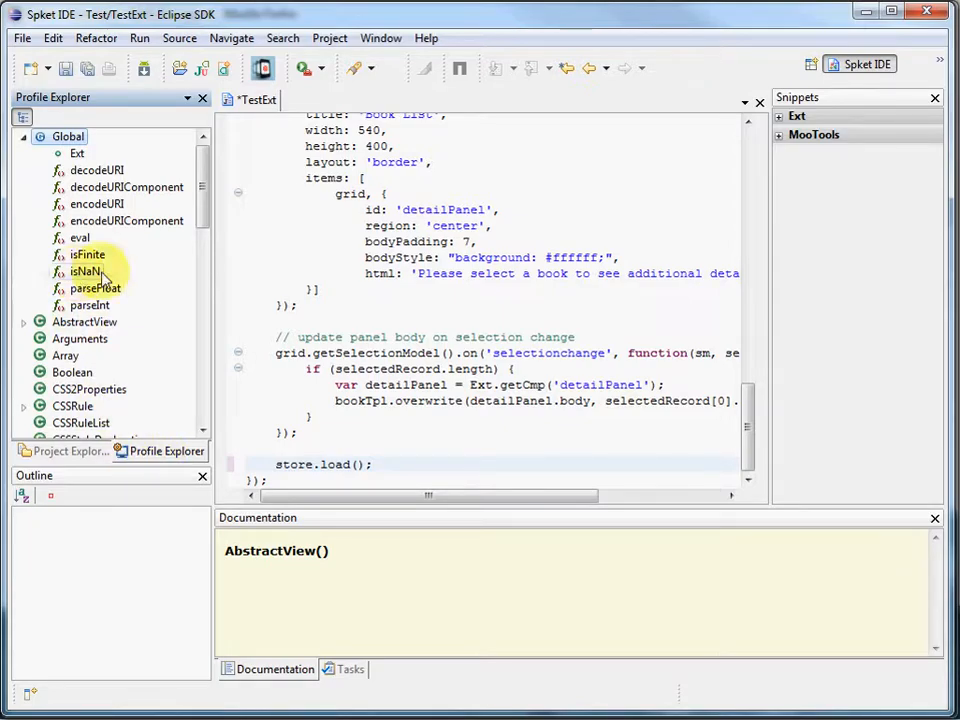
{"action": "left_click", "coordinate": [187, 98]}
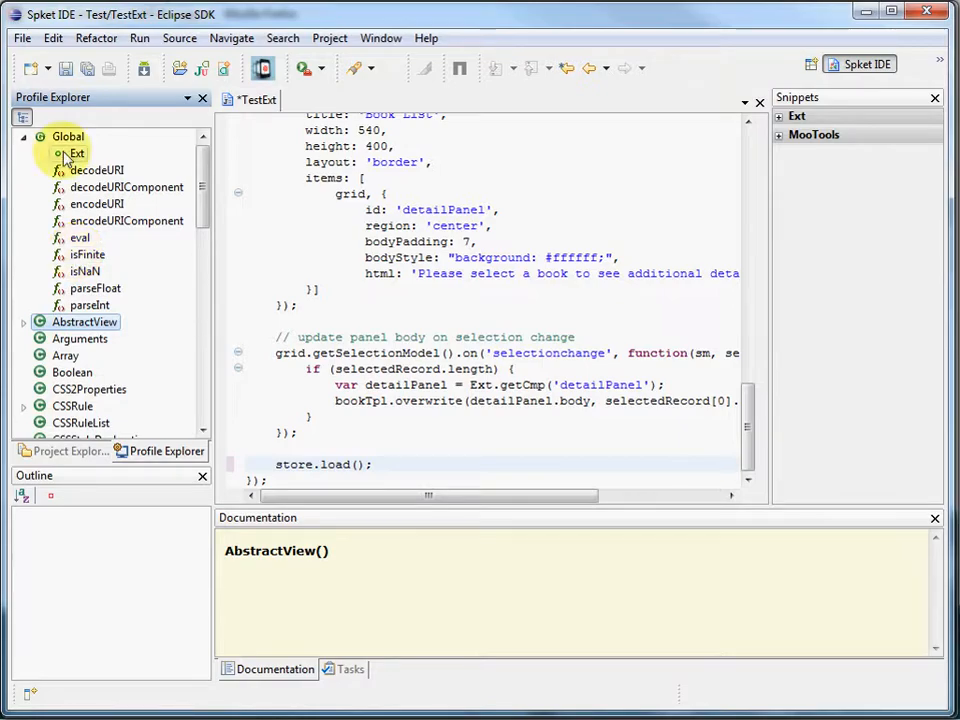
{"action": "left_click", "coordinate": [77, 153]}
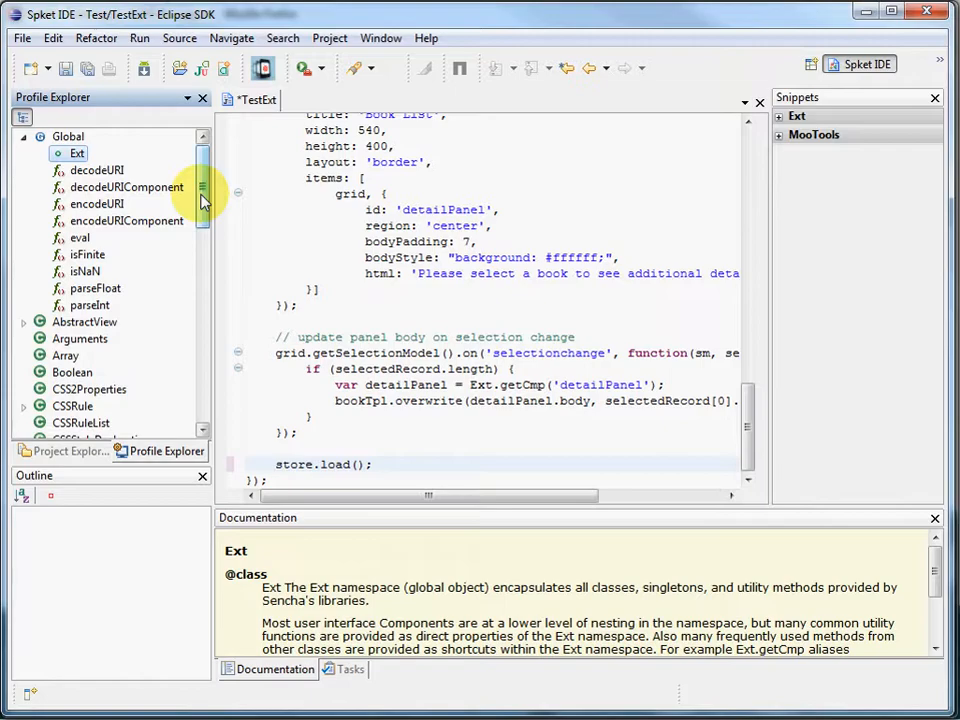
{"action": "mouse_move", "coordinate": [378, 548]}
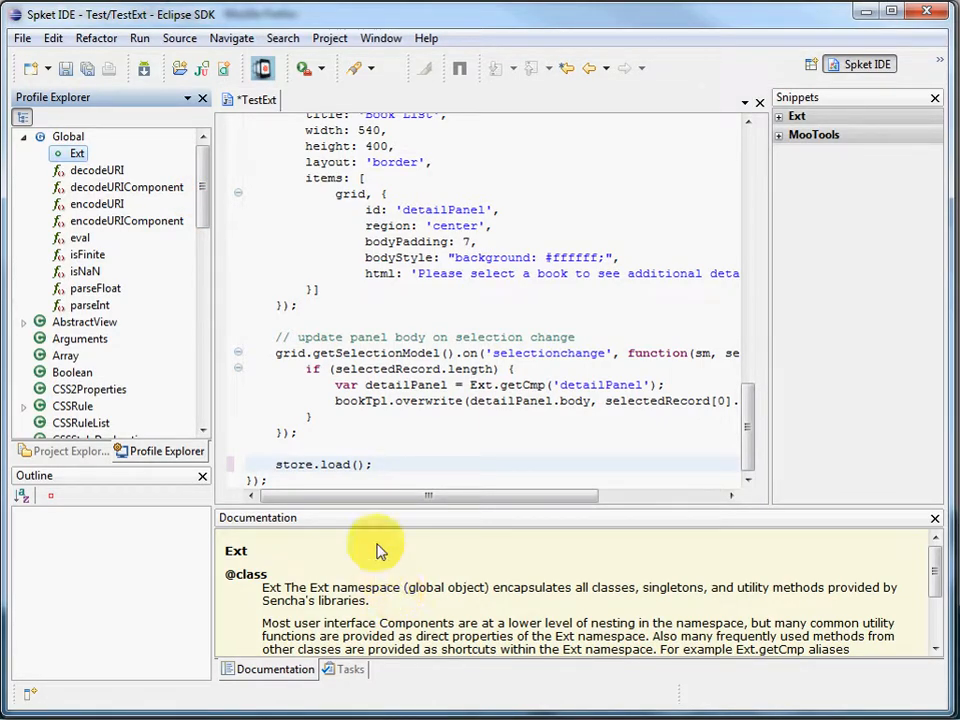
{"action": "left_click", "coordinate": [370, 464]}
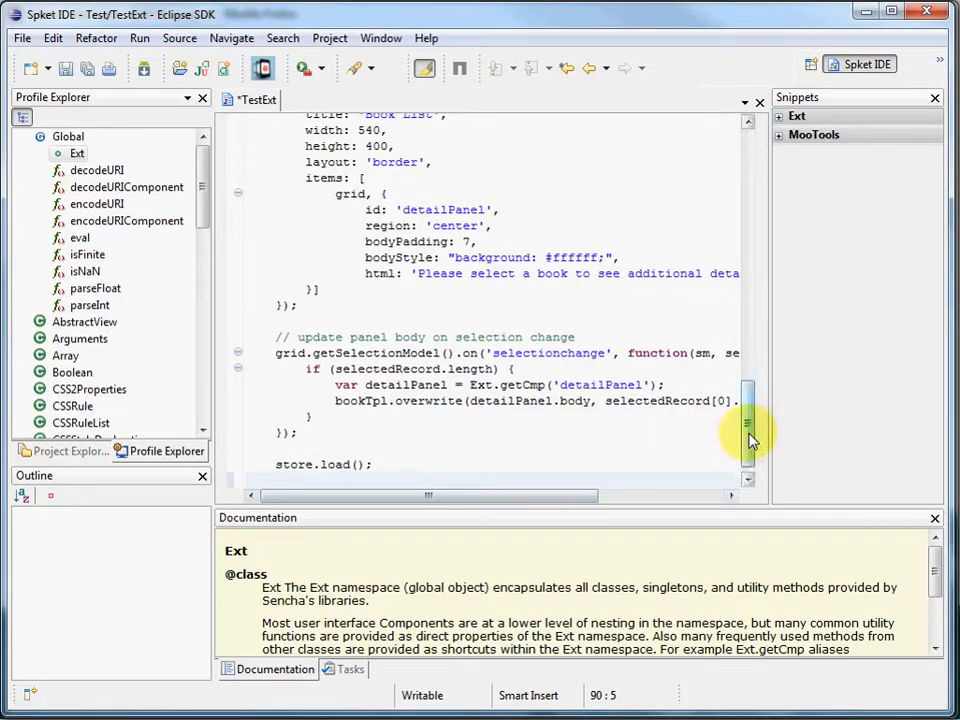
- Write Ext.ModelManager.getName(); below store.load() using code completion for ModelManager and getName
{"action": "scroll", "scroll_direction": "down", "scroll_amount": 3}
{"action": "type", "text": "Ext"}
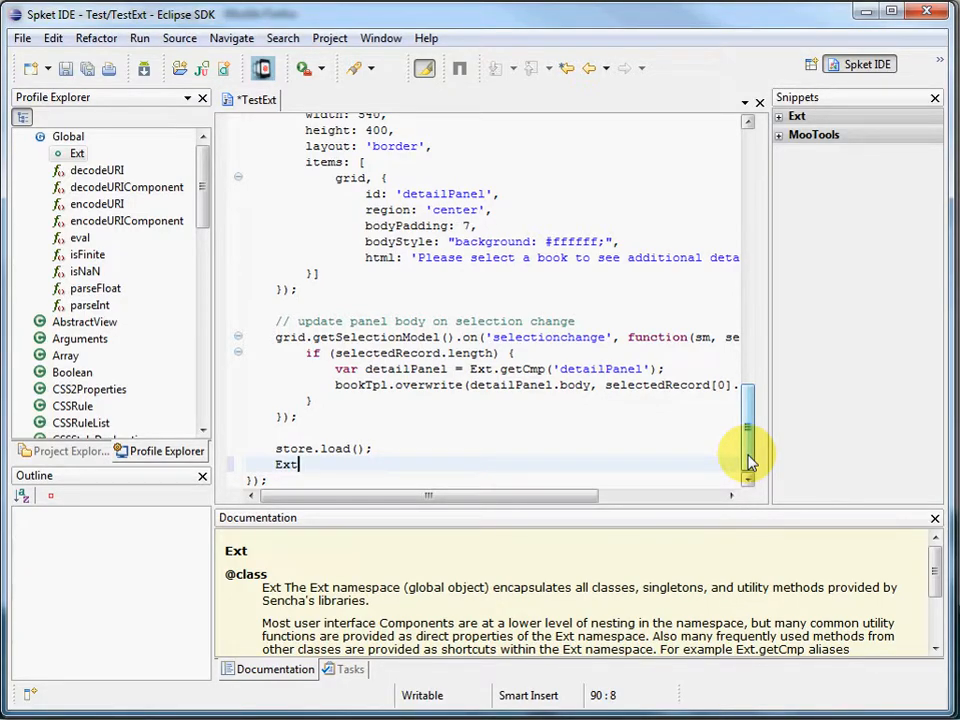
{"action": "type", "text": "."}
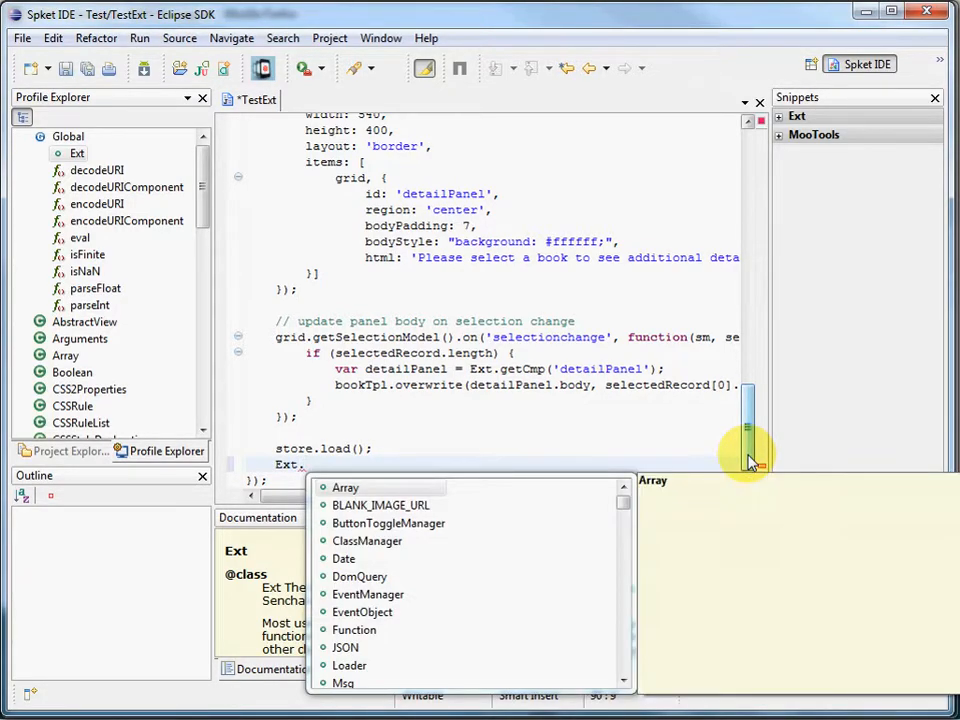
{"action": "type", "text": "m"}
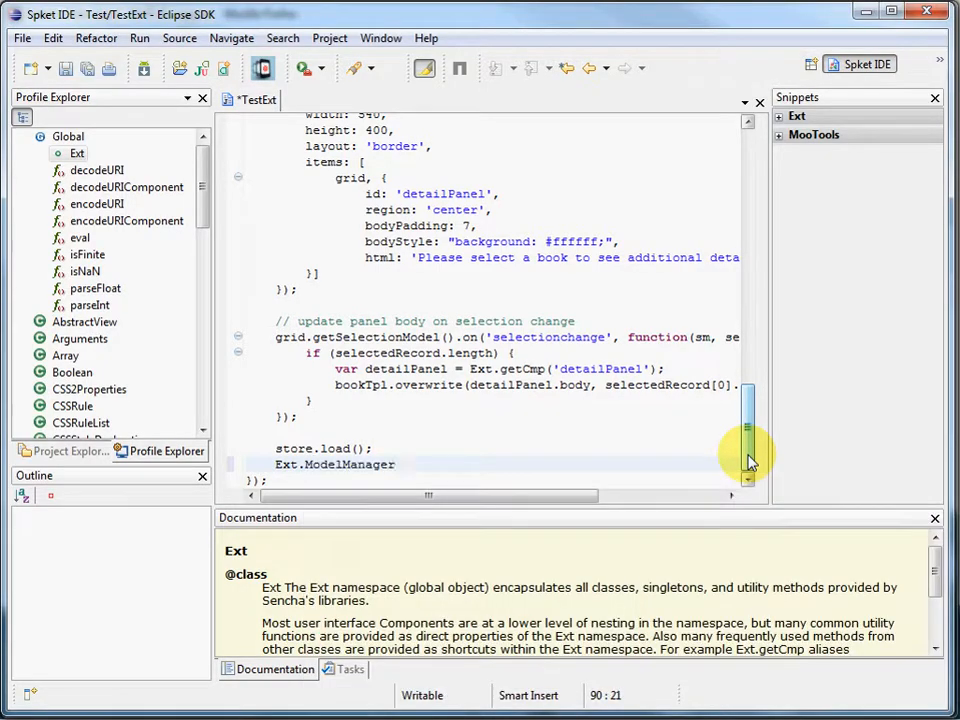
{"action": "type", "text": "."}
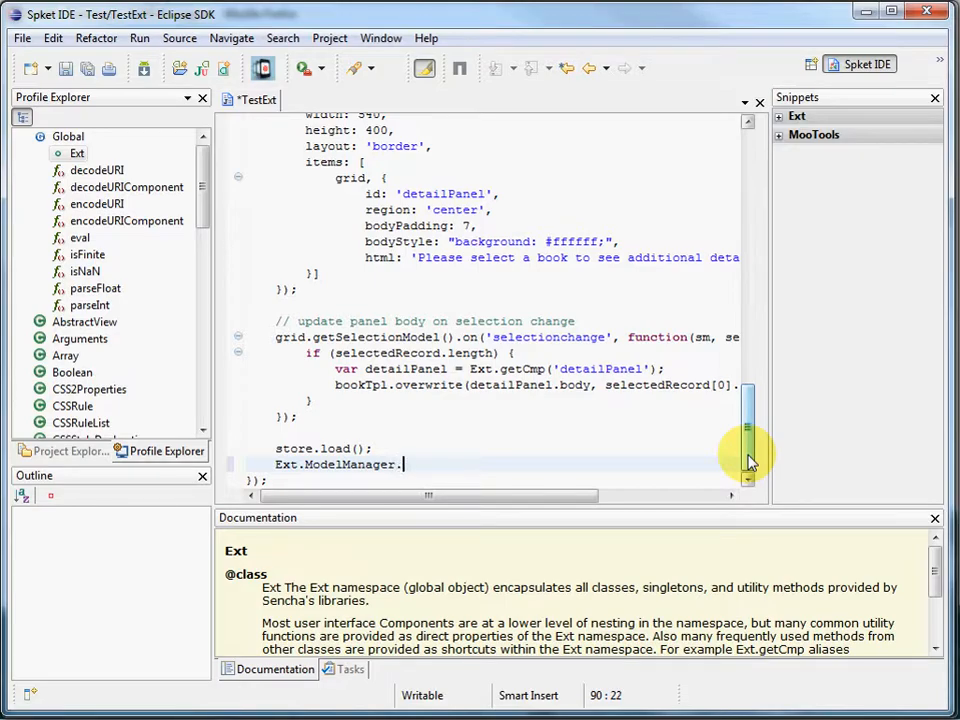
{"action": "type", "text": "."}
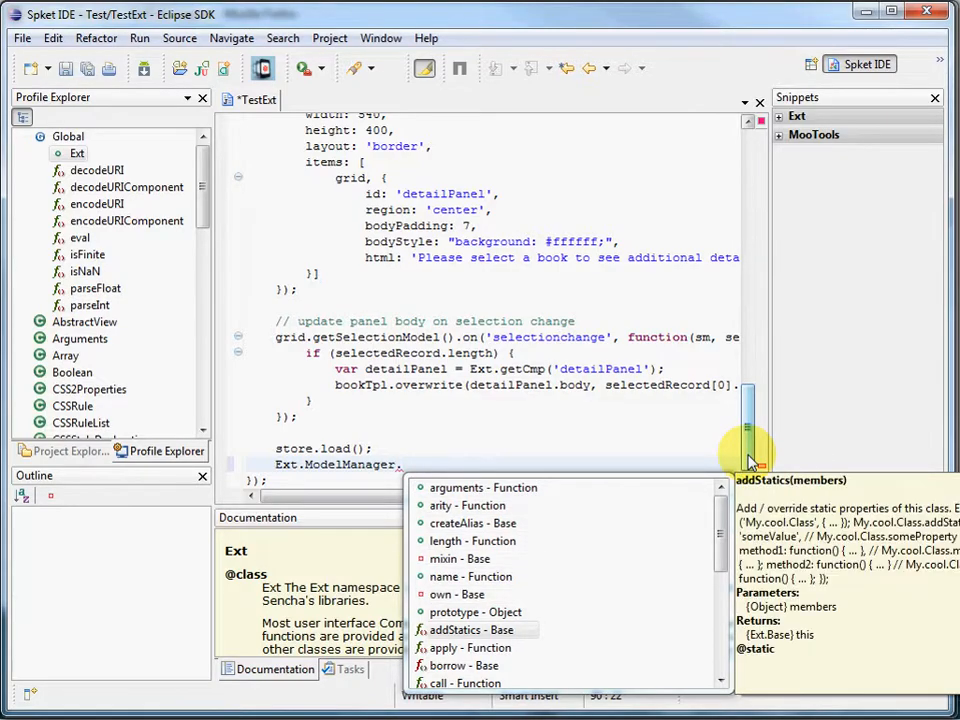
{"action": "type", "text": "getName("}
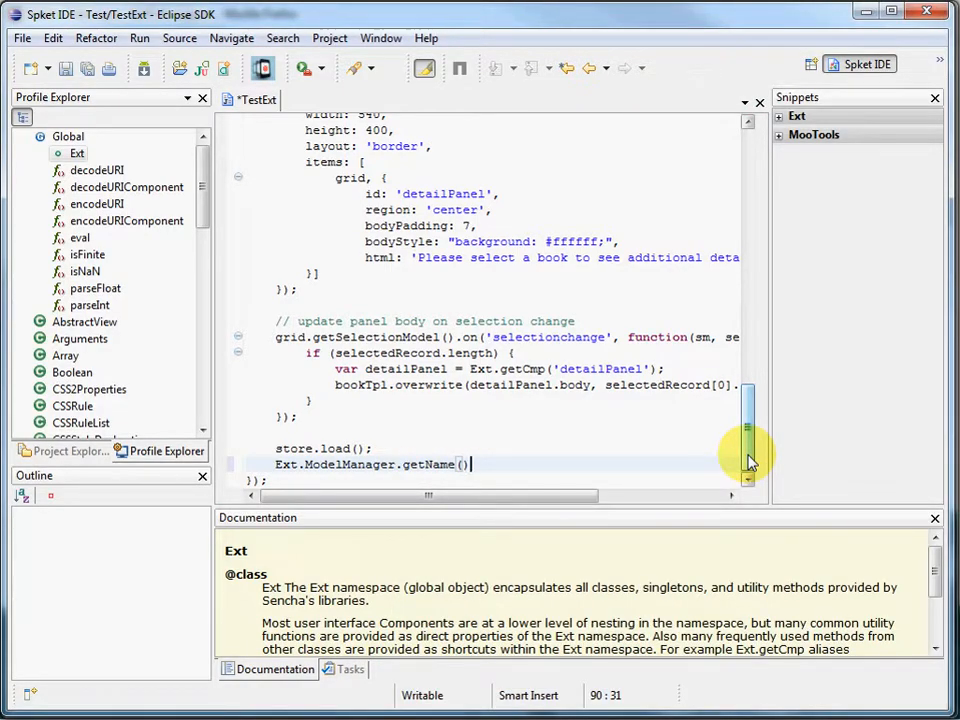
{"action": "type", "text": ";"}
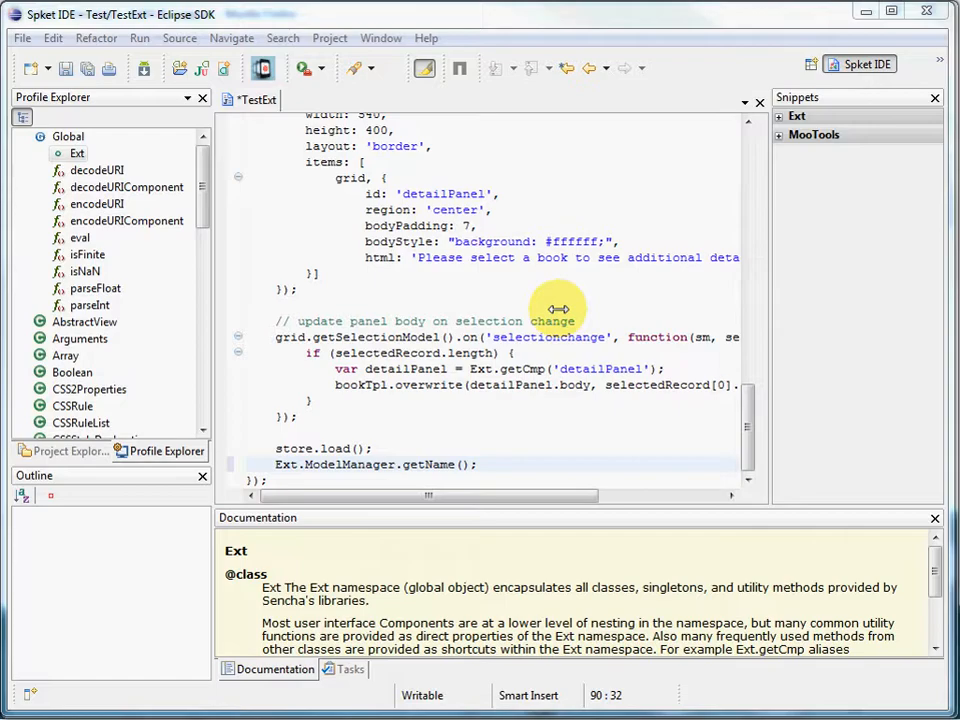
{"action": "mouse_move", "coordinate": [765, 415]}
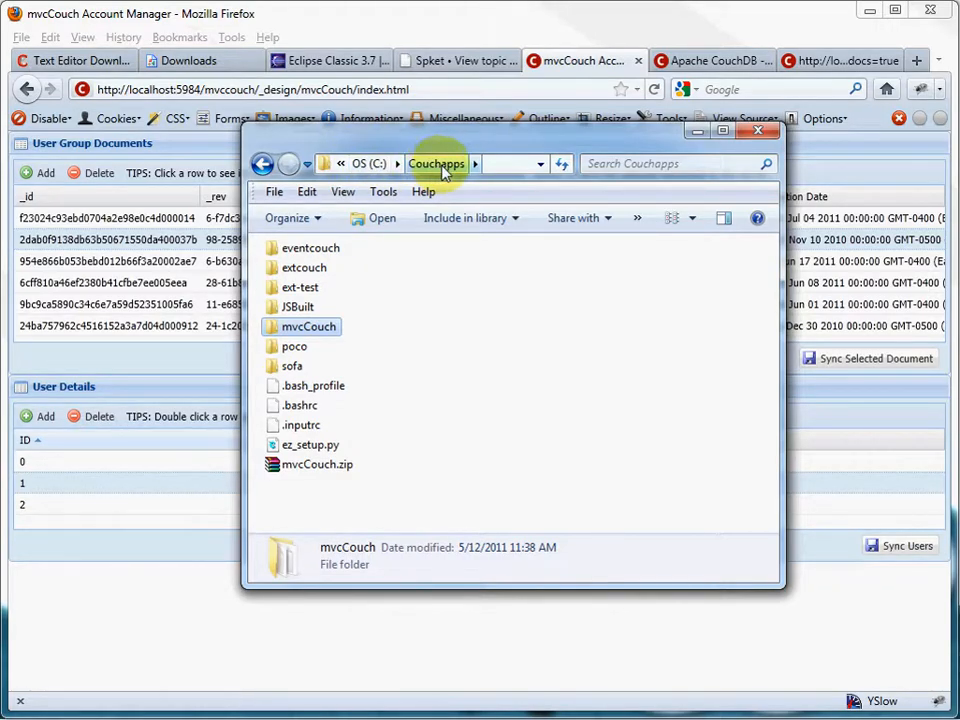
{"action": "mouse_move", "coordinate": [303, 267]}
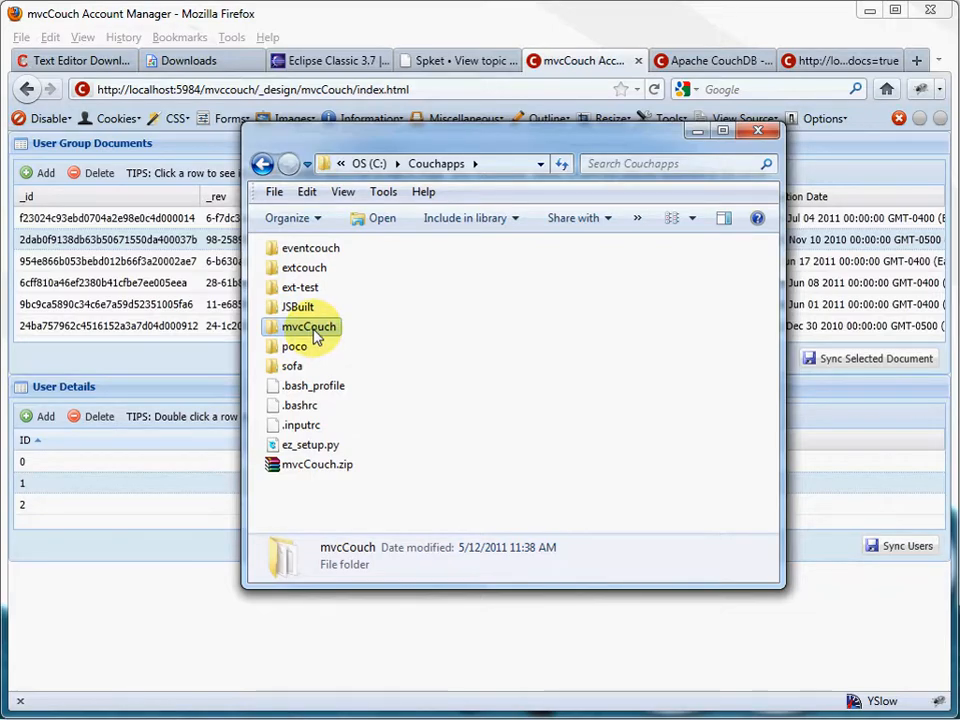
{"action": "mouse_move", "coordinate": [309, 327]}
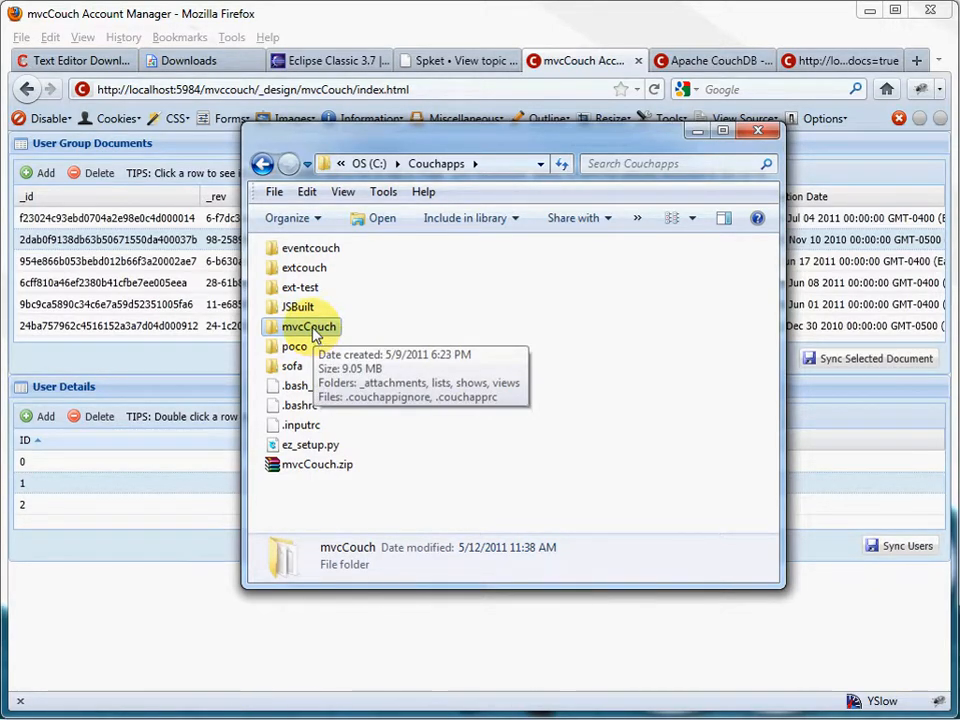
- Open the mvcCouch folder in C:\Couchapps, then open its .couchapprc file in ConTEXT
{"action": "double_click", "coordinate": [309, 326]}
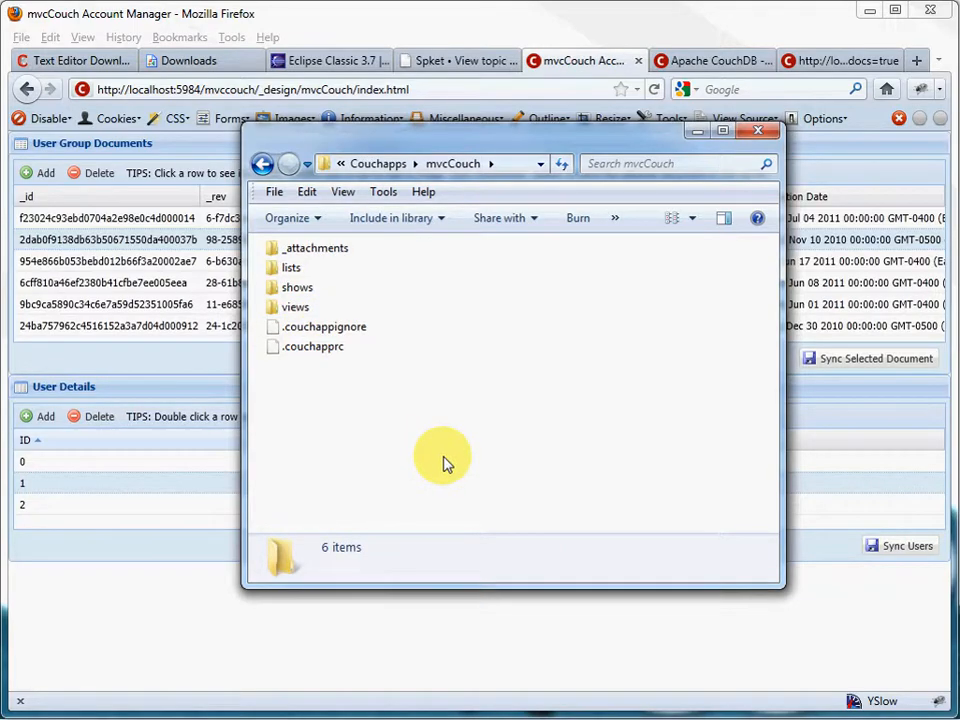
{"action": "mouse_move", "coordinate": [410, 398]}
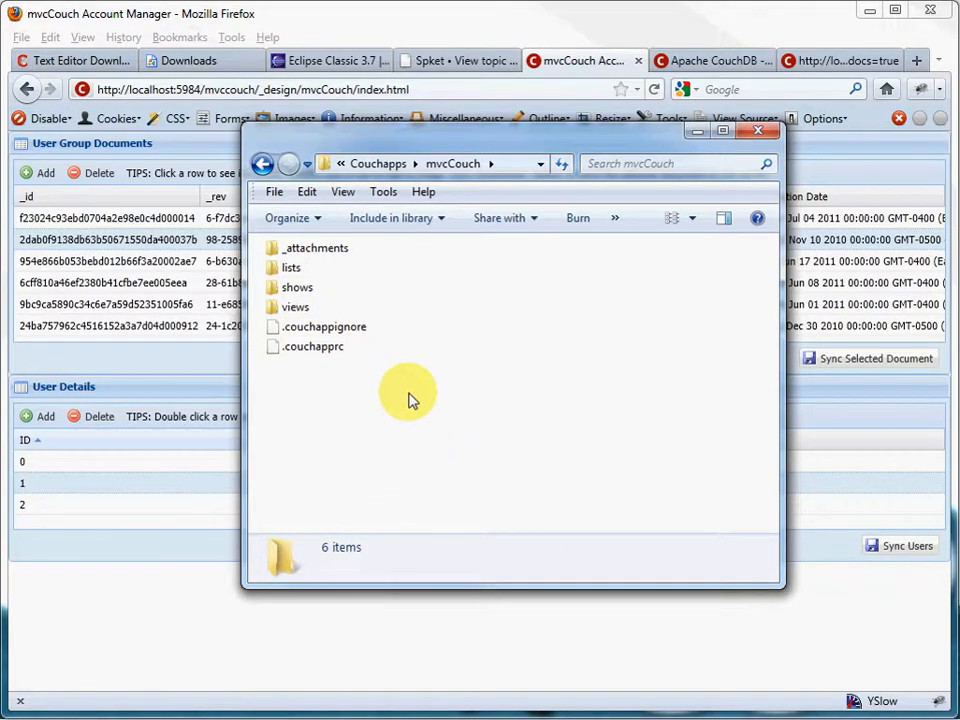
{"action": "mouse_move", "coordinate": [420, 320]}
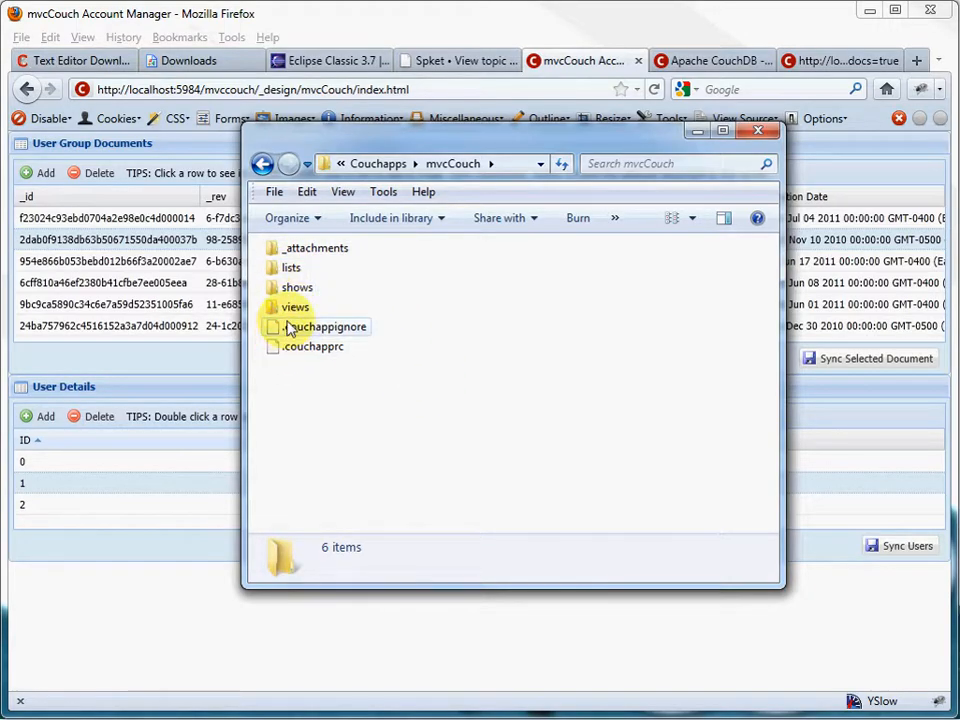
{"action": "mouse_move", "coordinate": [295, 248]}
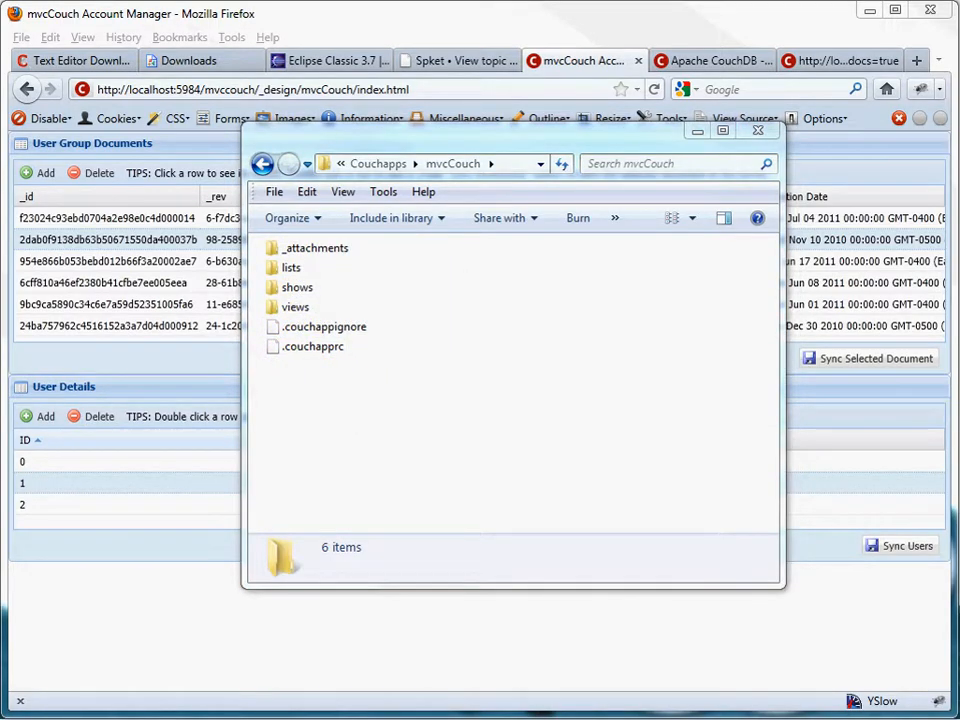
{"action": "mouse_move", "coordinate": [685, 315]}
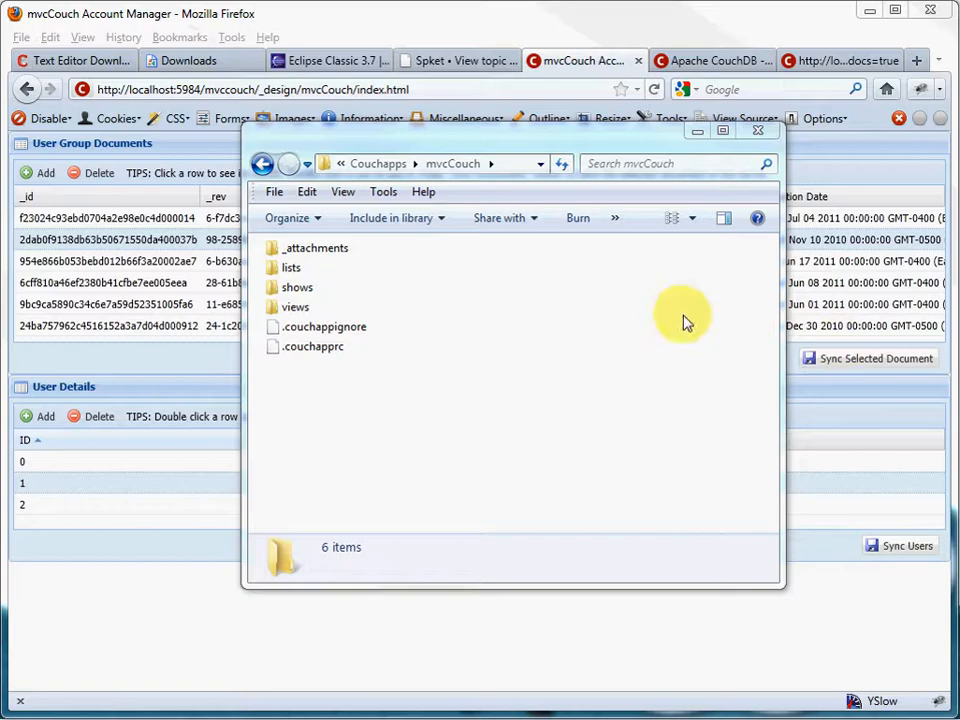
{"action": "mouse_move", "coordinate": [320, 248]}
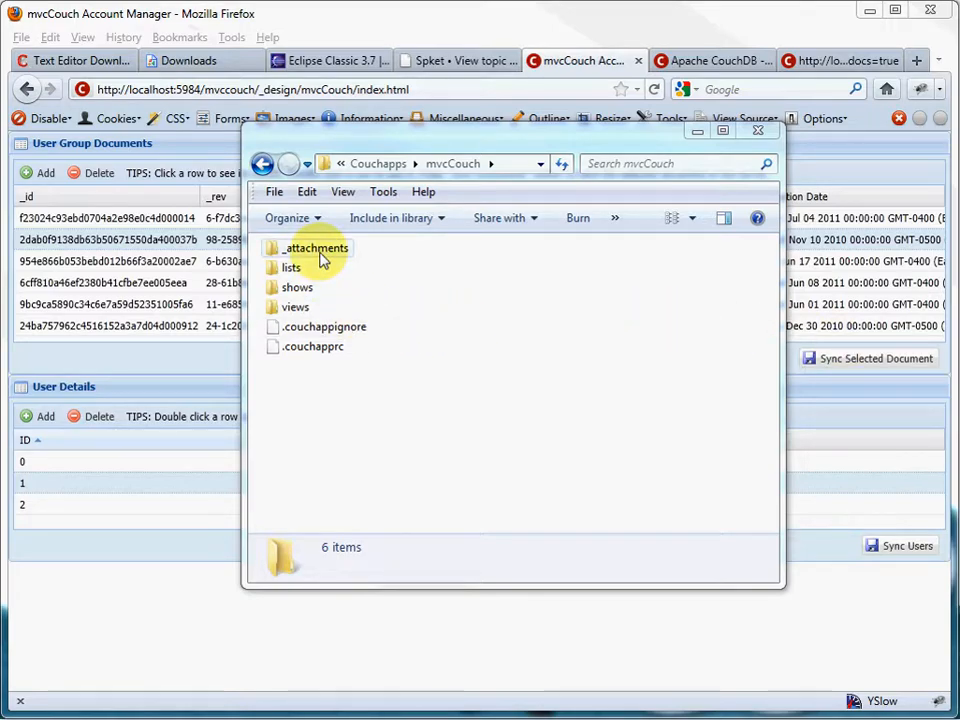
{"action": "mouse_move", "coordinate": [290, 253]}
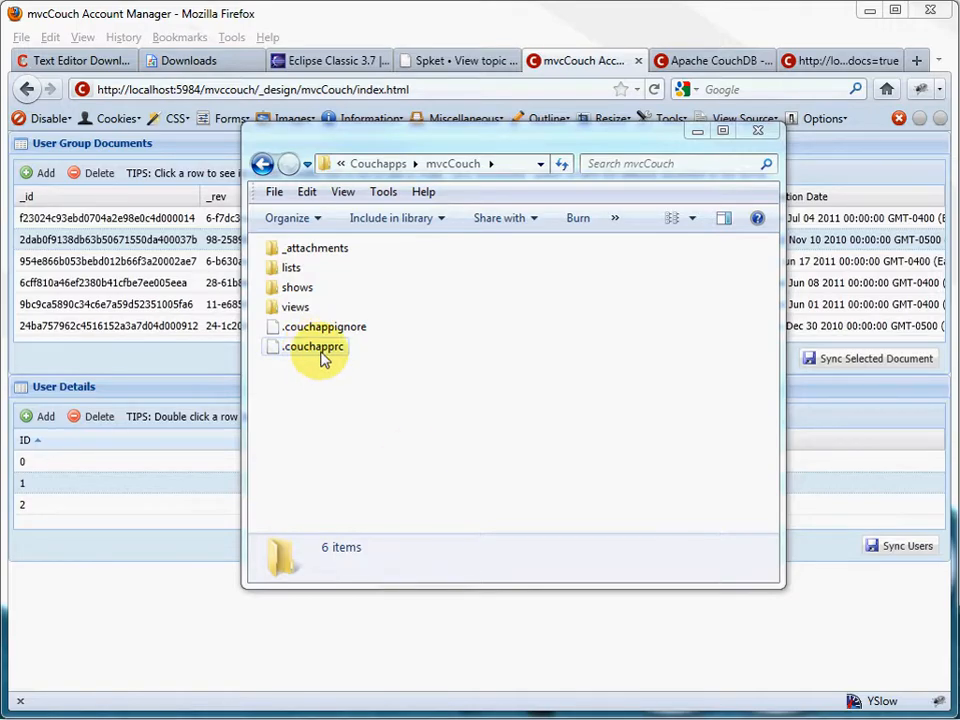
{"action": "mouse_move", "coordinate": [345, 332]}
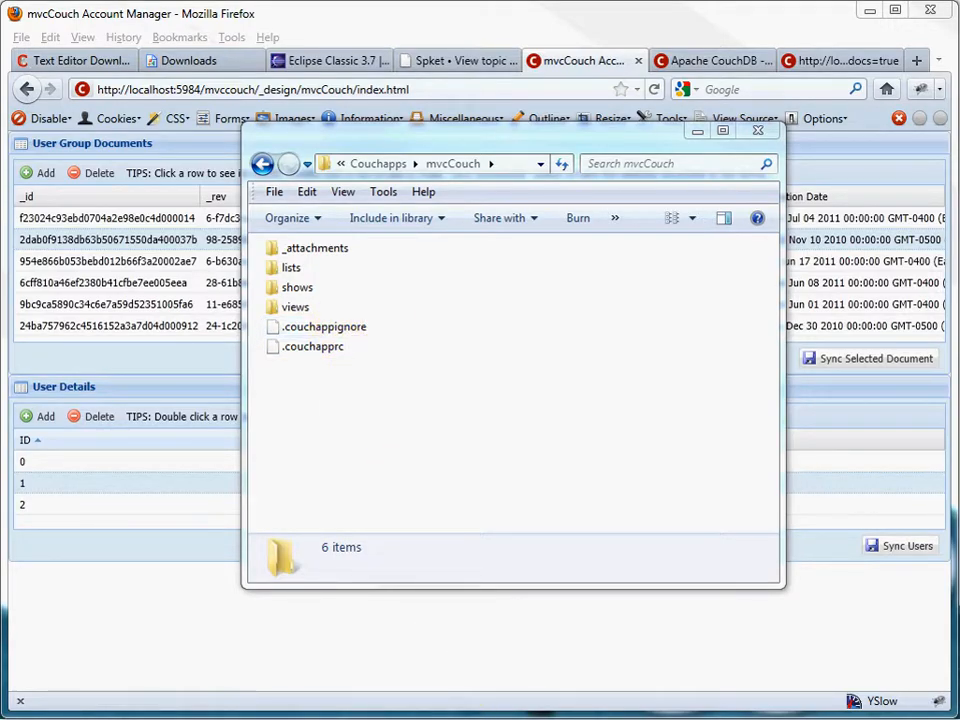
{"action": "double_click", "coordinate": [313, 346]}
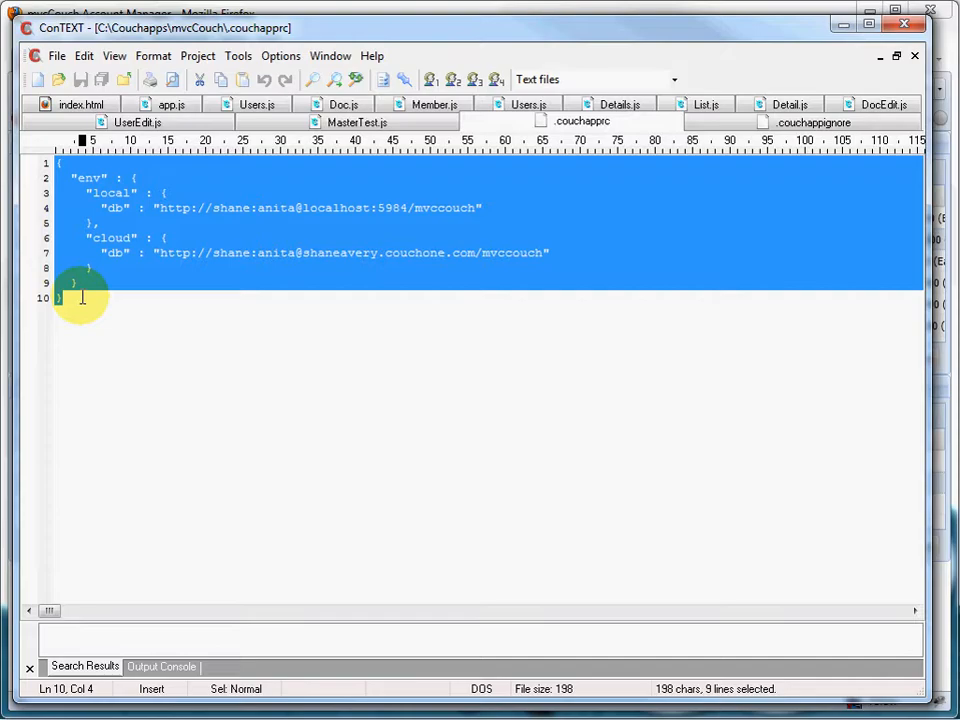
{"action": "mouse_move", "coordinate": [150, 163]}
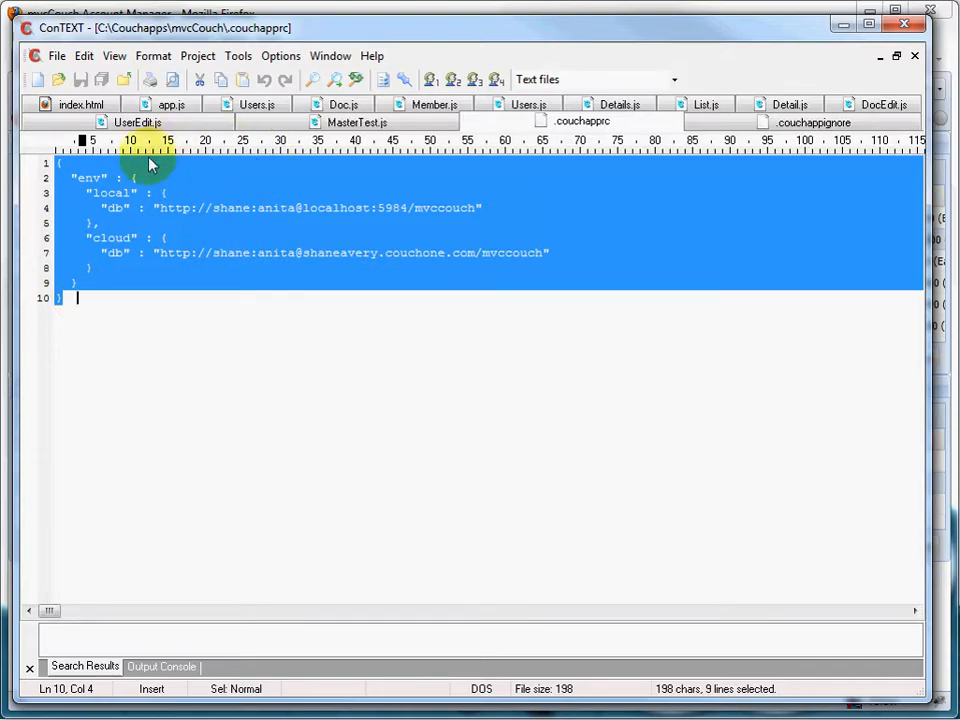
- Highlight the local and cloud database URLs in .couchapprc, then view .couchappignore
{"action": "double_click", "coordinate": [115, 208]}
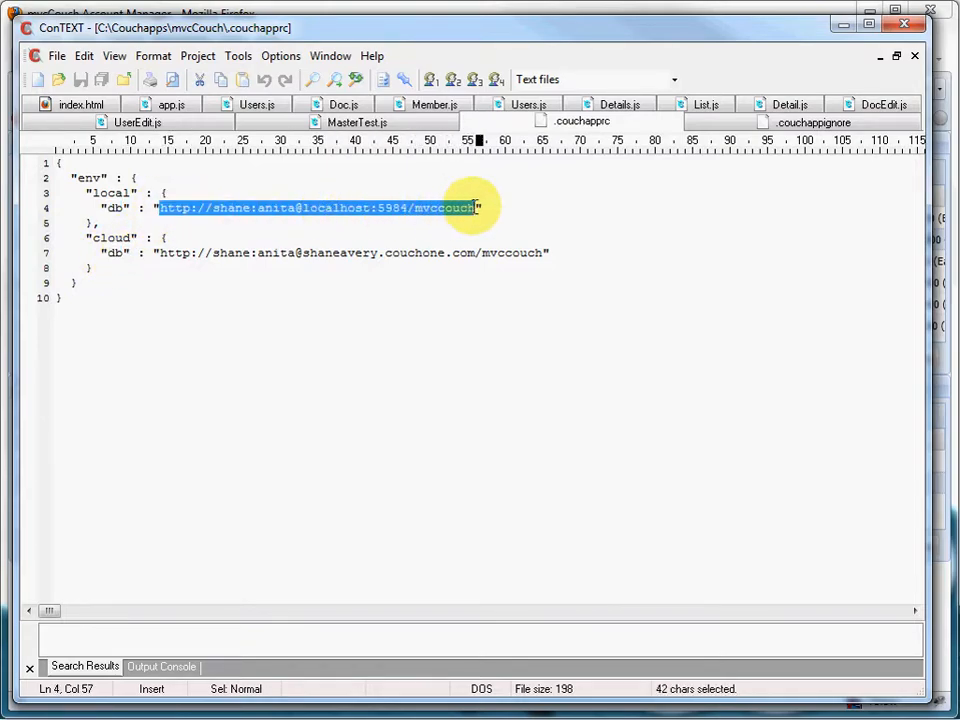
{"action": "double_click", "coordinate": [113, 207]}
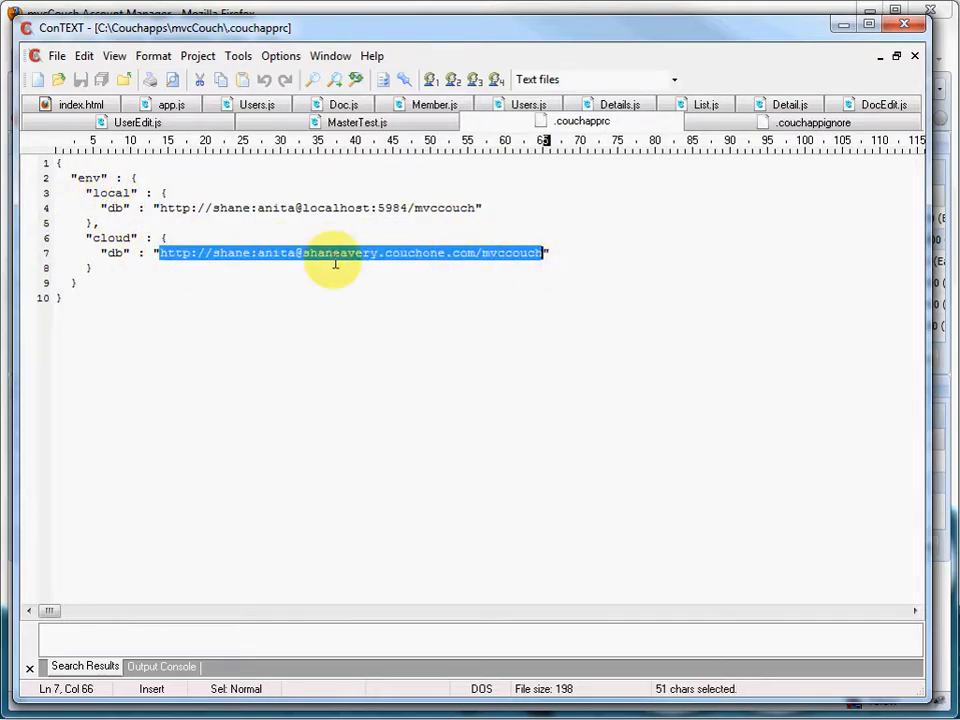
{"action": "mouse_move", "coordinate": [165, 253]}
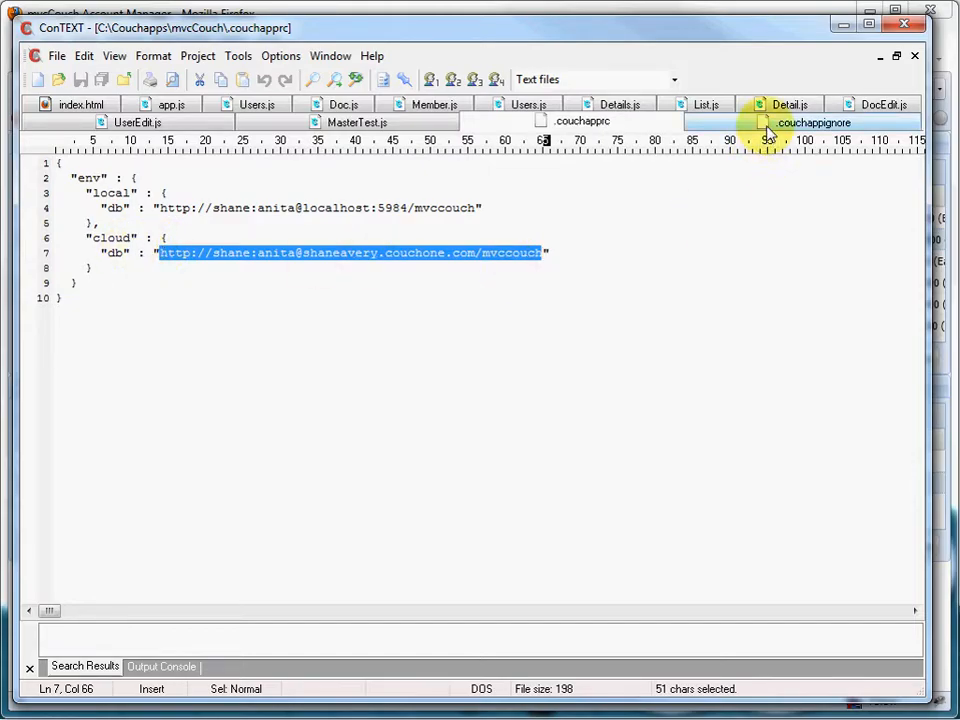
{"action": "left_click", "coordinate": [812, 122]}
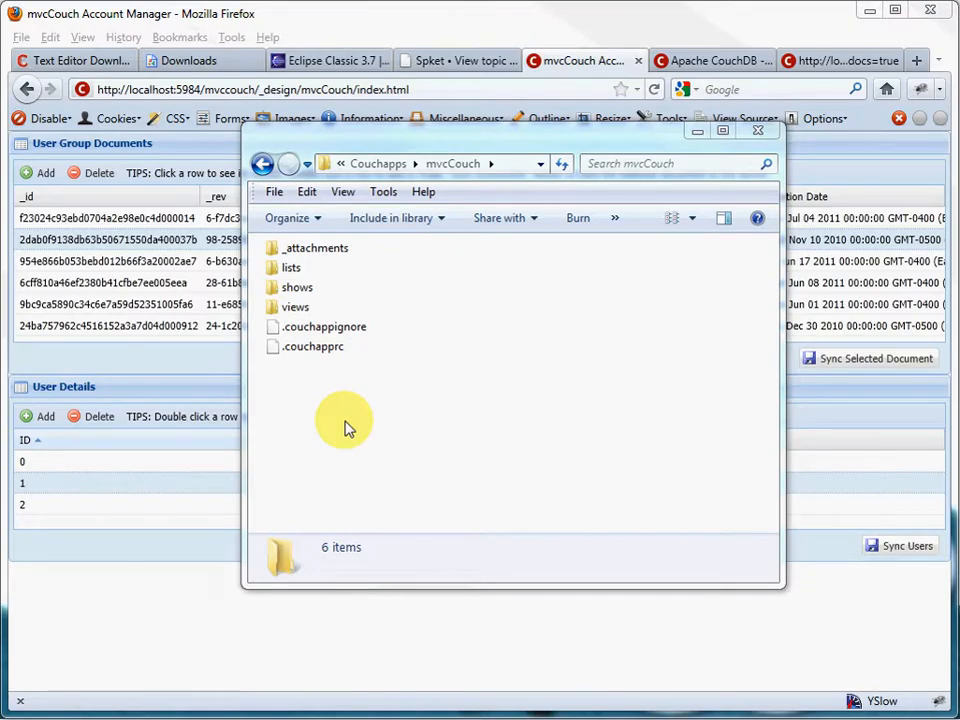
{"action": "mouse_move", "coordinate": [347, 471]}
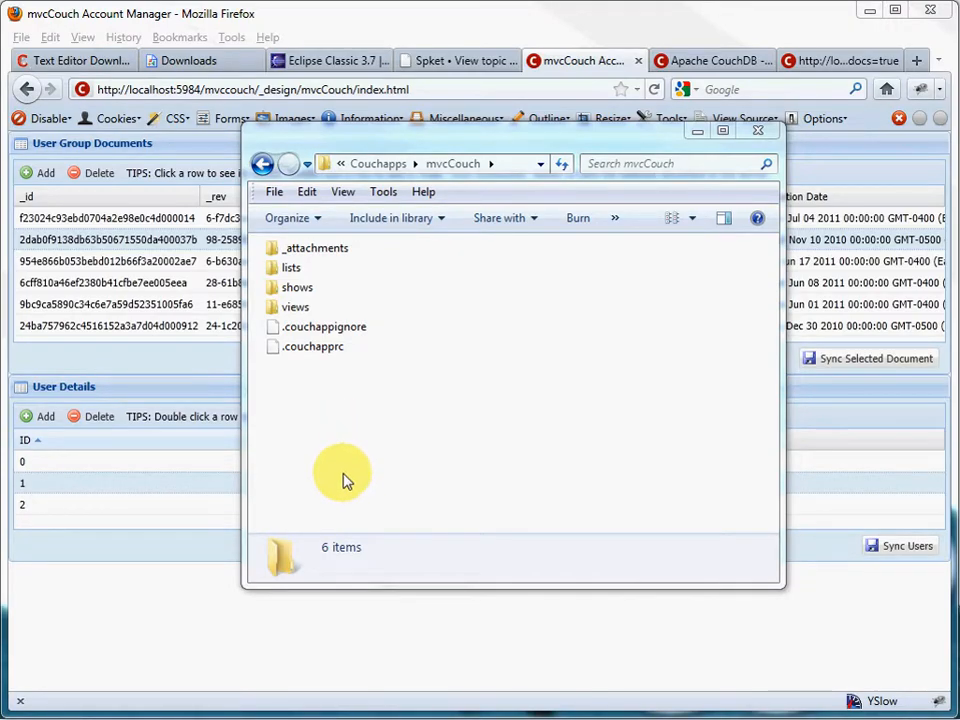
{"action": "mouse_move", "coordinate": [315, 248]}
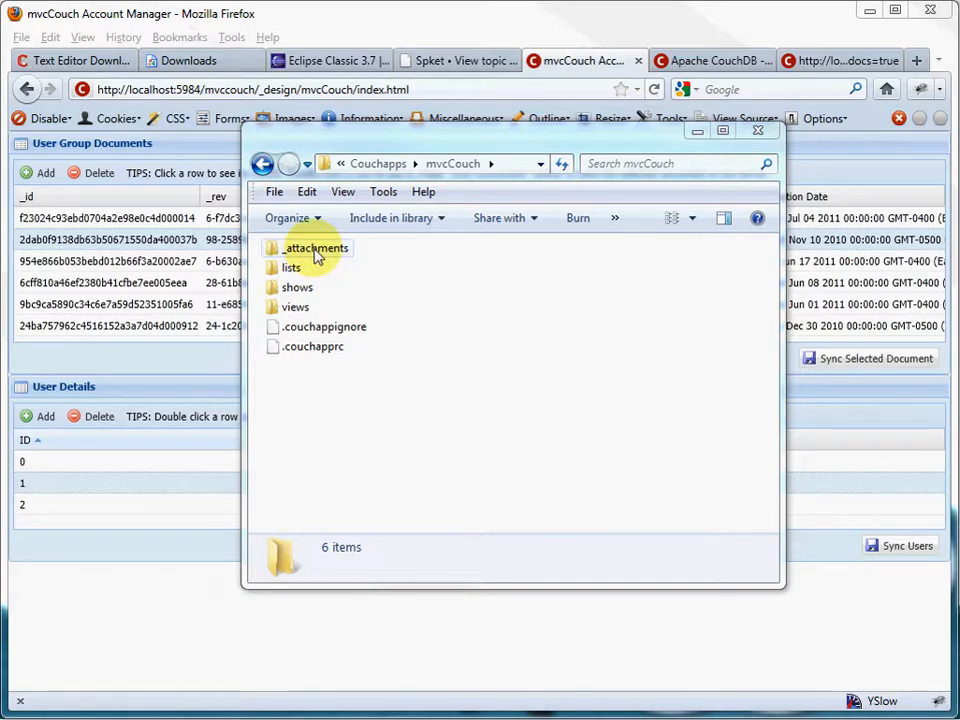
- Open the _attachments folder and select app.js and index.html to see their details
{"action": "double_click", "coordinate": [315, 247]}
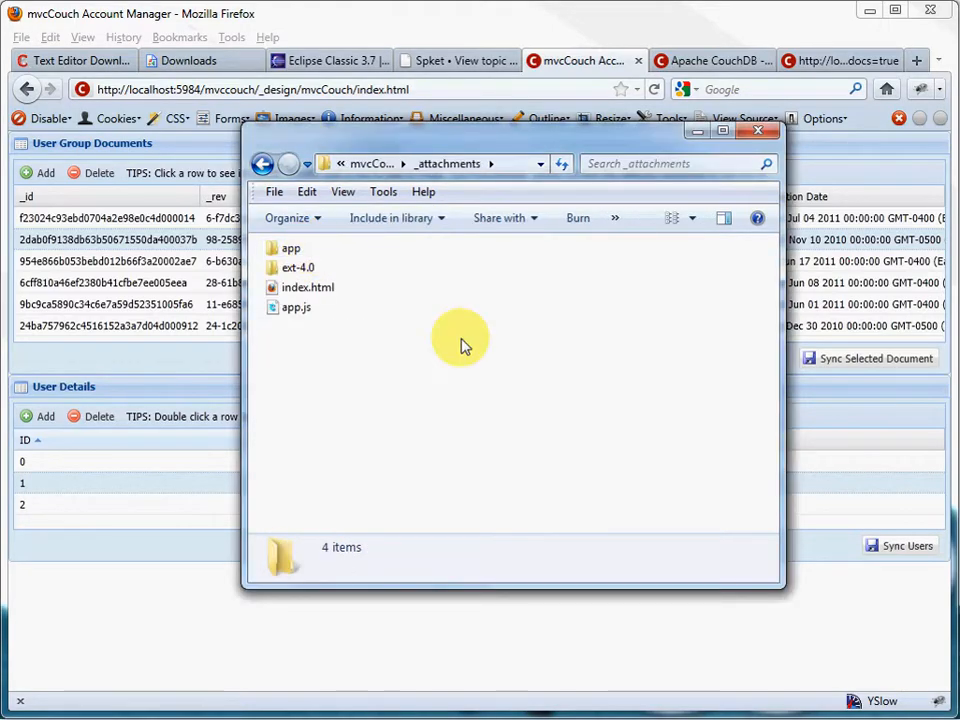
{"action": "mouse_move", "coordinate": [418, 418]}
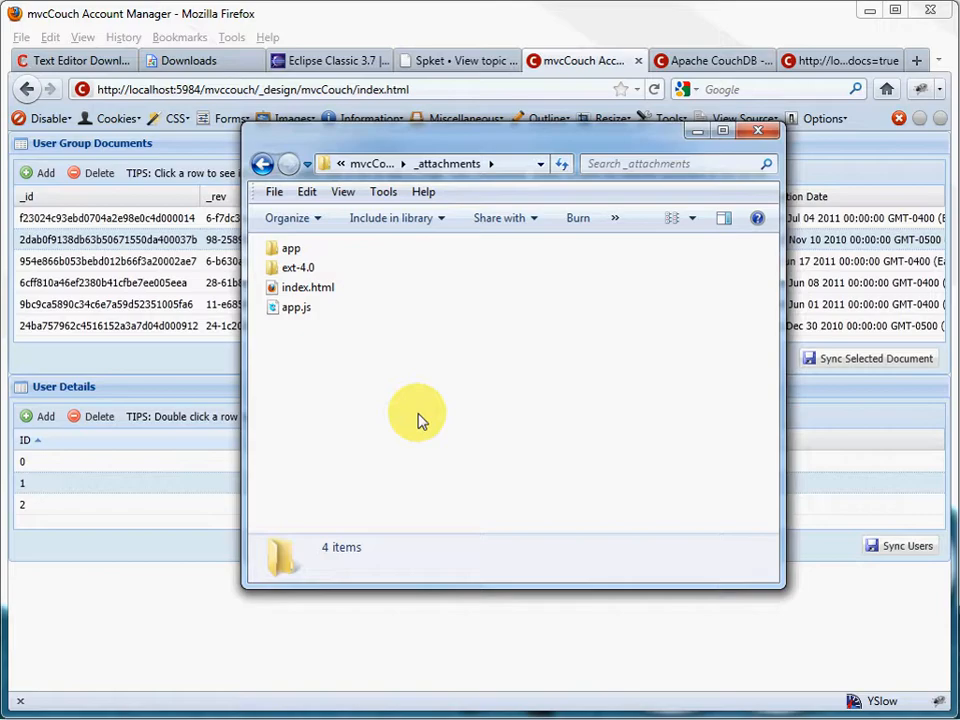
{"action": "mouse_move", "coordinate": [440, 395]}
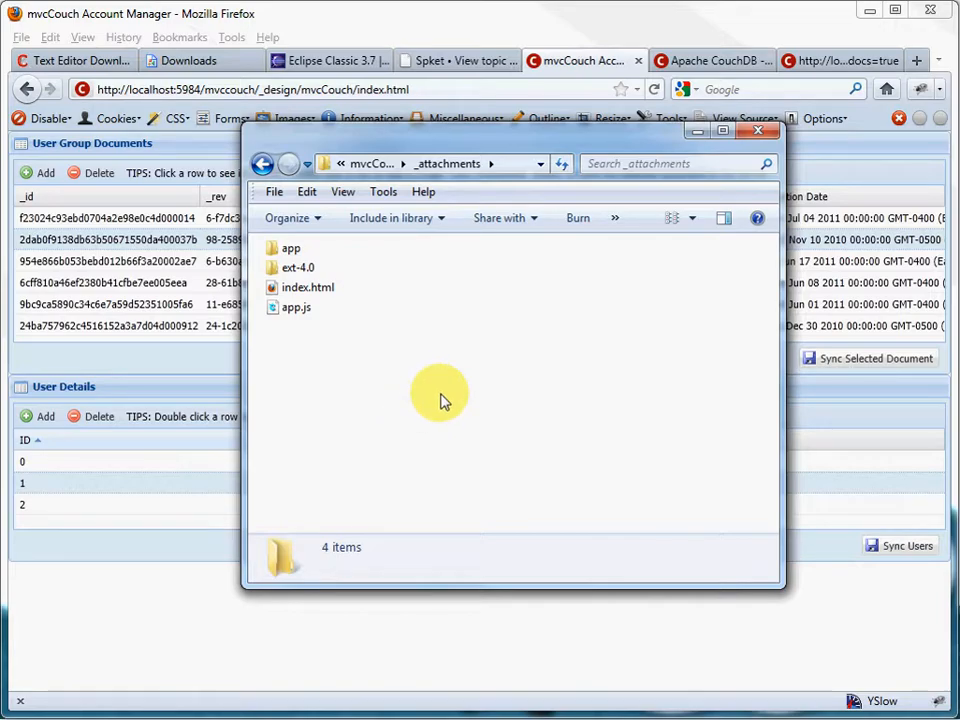
{"action": "left_click", "coordinate": [296, 307]}
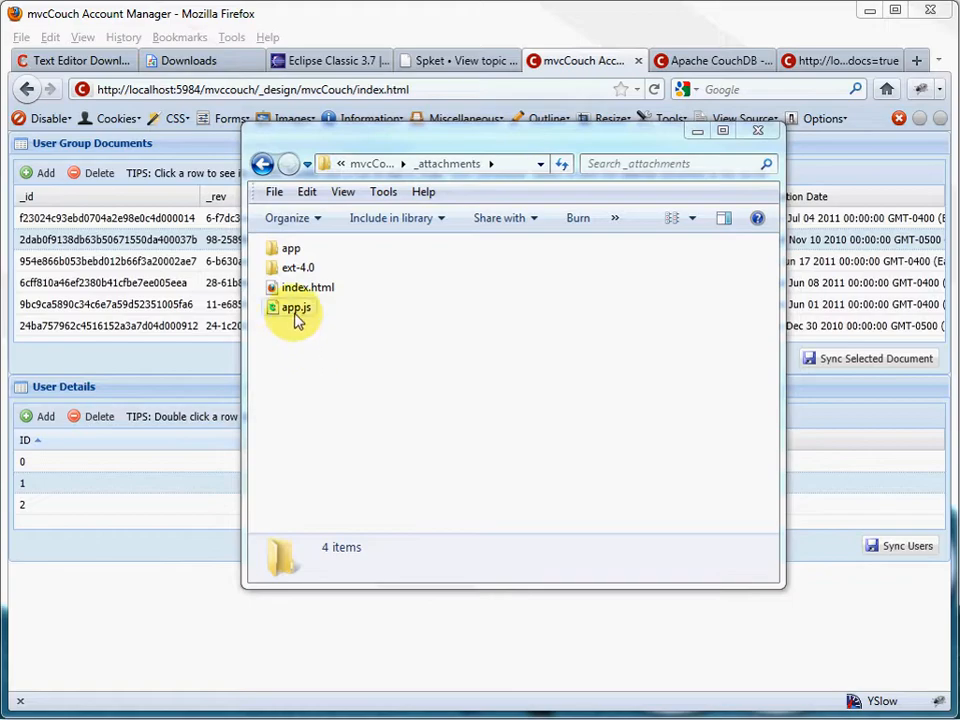
{"action": "left_click", "coordinate": [308, 287]}
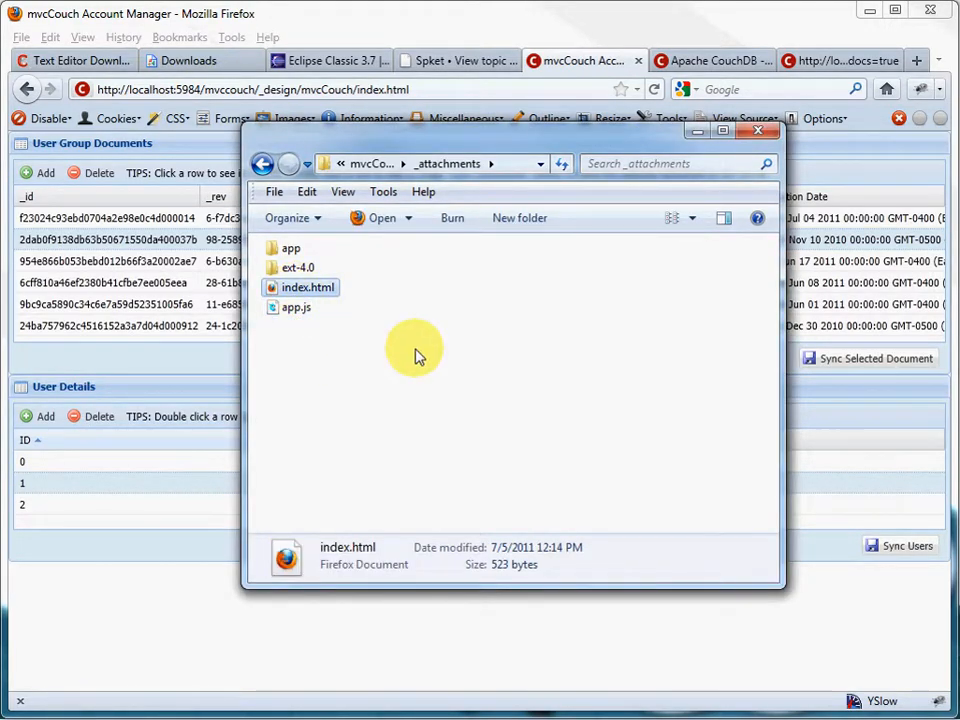
{"action": "mouse_move", "coordinate": [393, 378]}
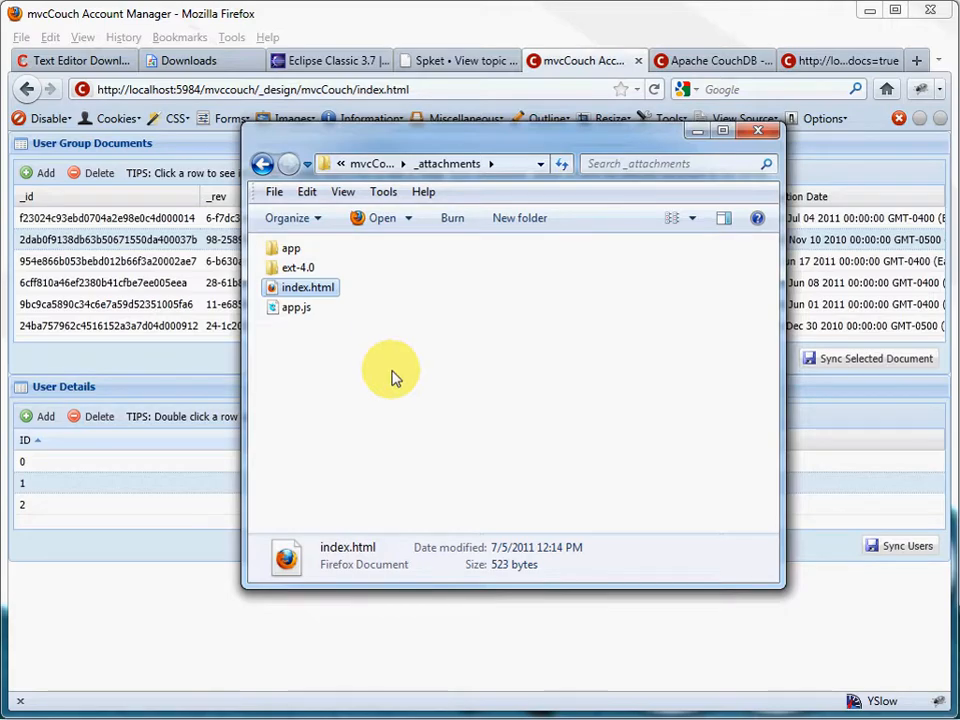
- Open the app folder and browse its controller, model and store files, including Users.js
{"action": "double_click", "coordinate": [290, 247]}
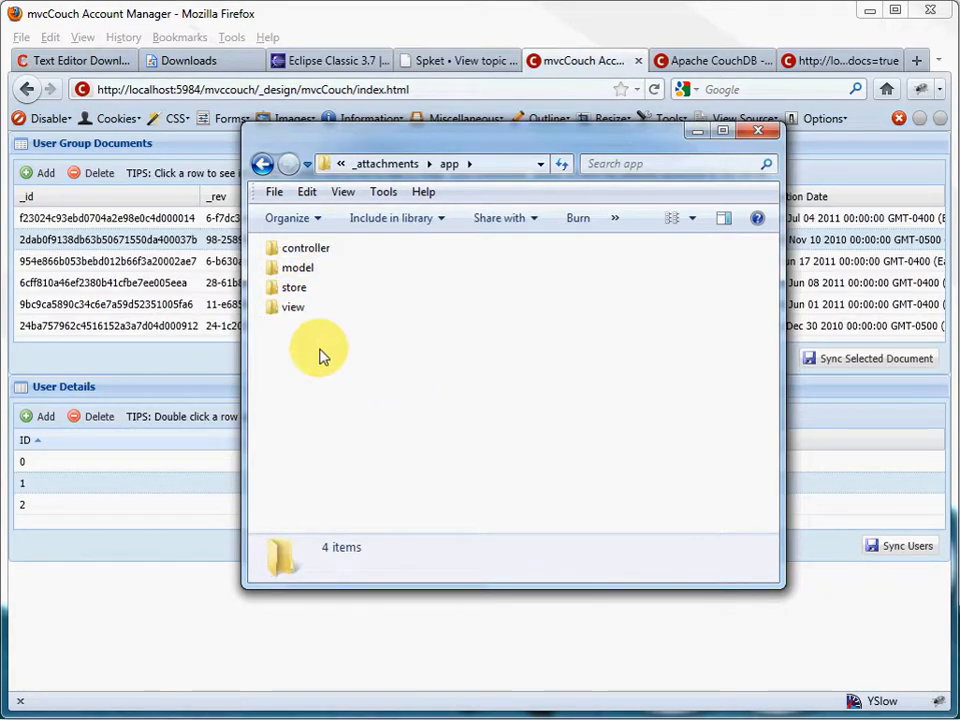
{"action": "mouse_move", "coordinate": [310, 293]}
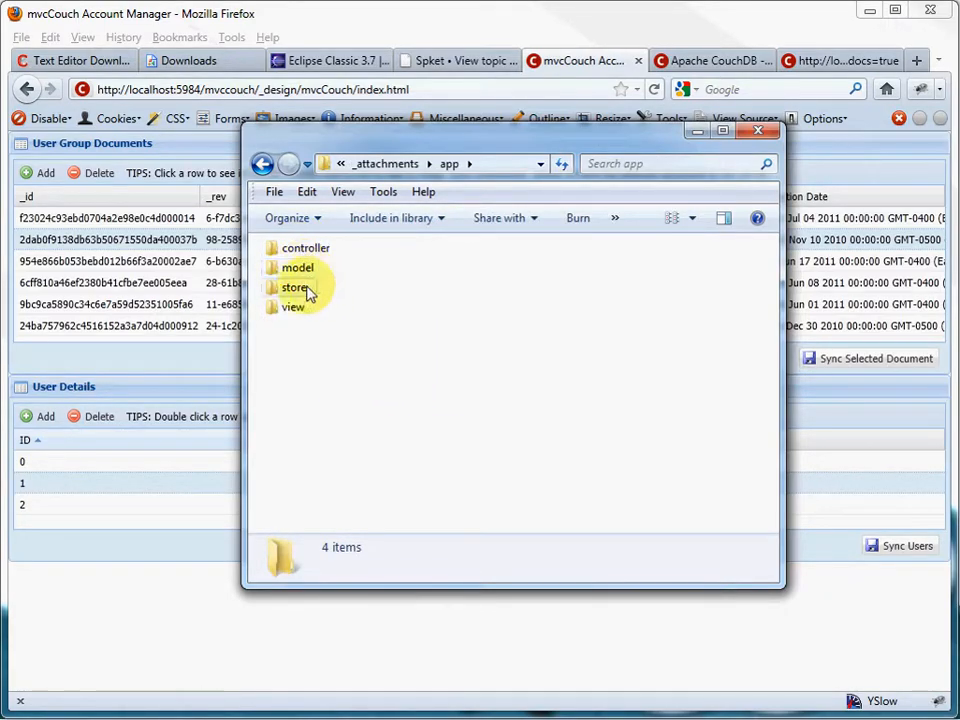
{"action": "mouse_move", "coordinate": [294, 307]}
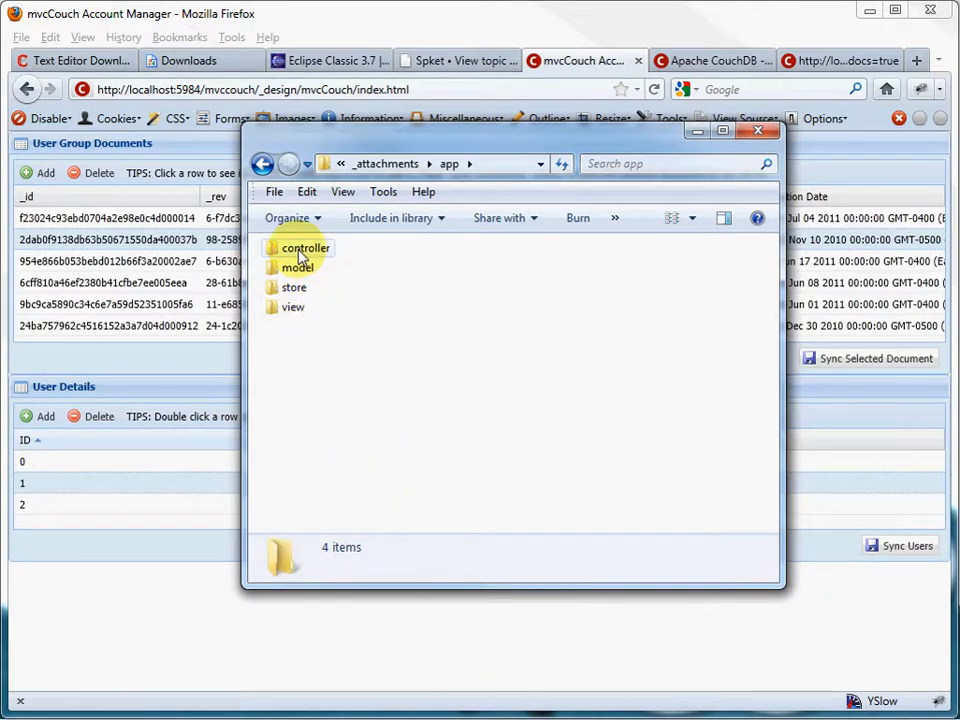
{"action": "double_click", "coordinate": [305, 248]}
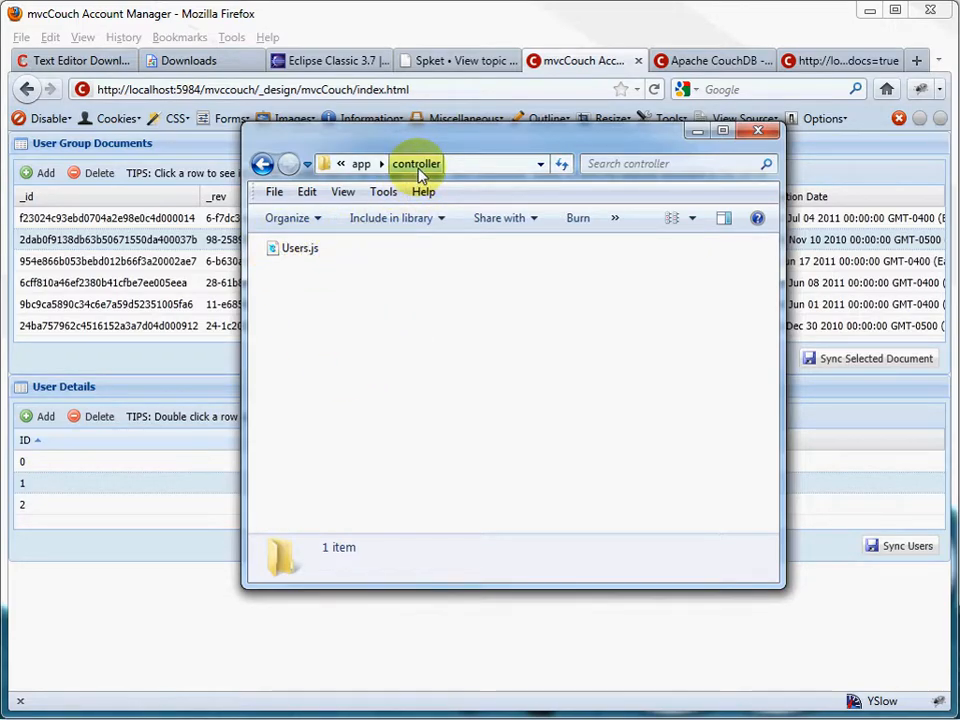
{"action": "left_click", "coordinate": [361, 163]}
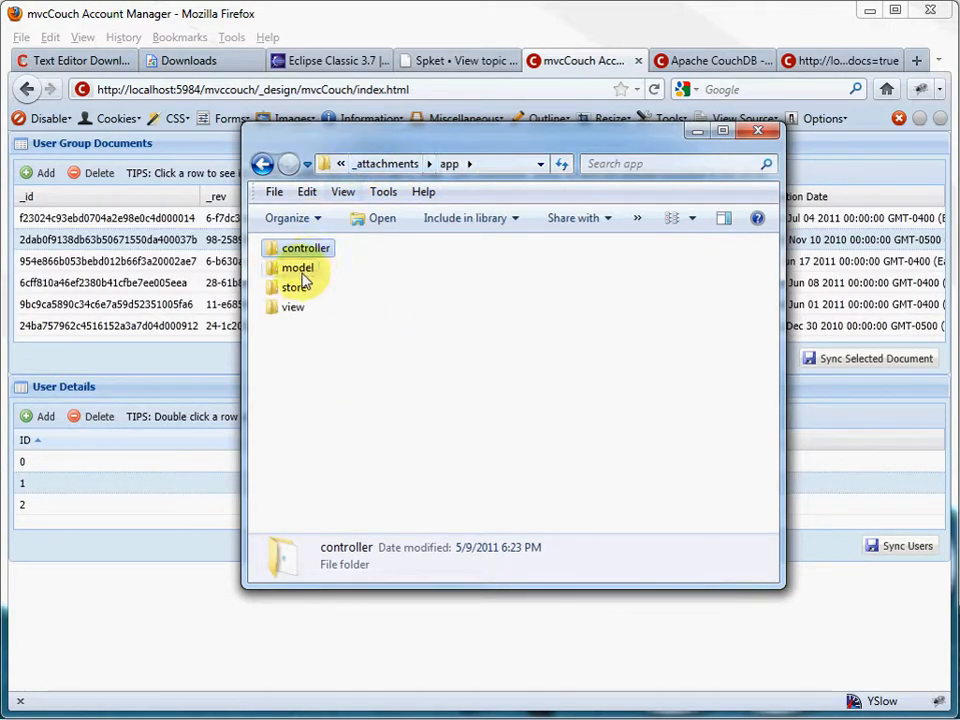
{"action": "double_click", "coordinate": [296, 267]}
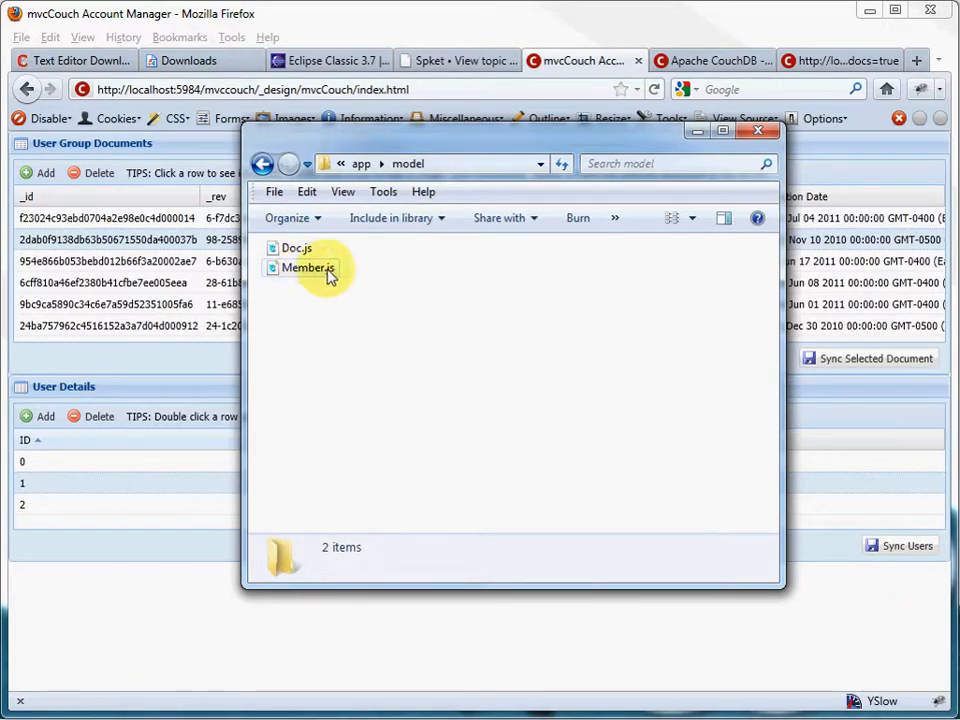
{"action": "mouse_move", "coordinate": [390, 323]}
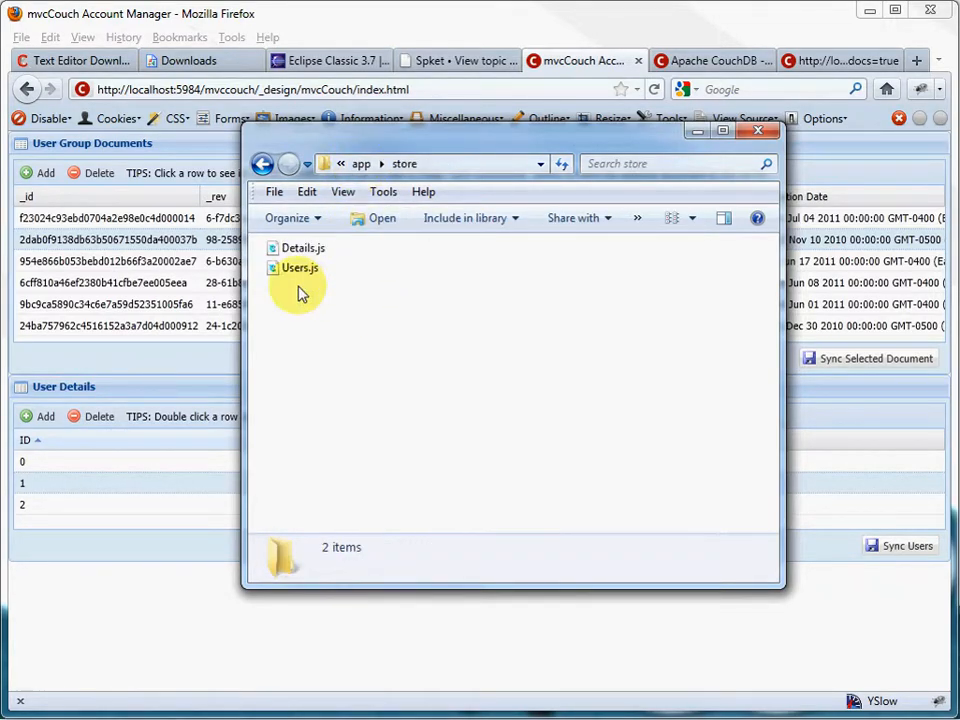
{"action": "left_click", "coordinate": [300, 268]}
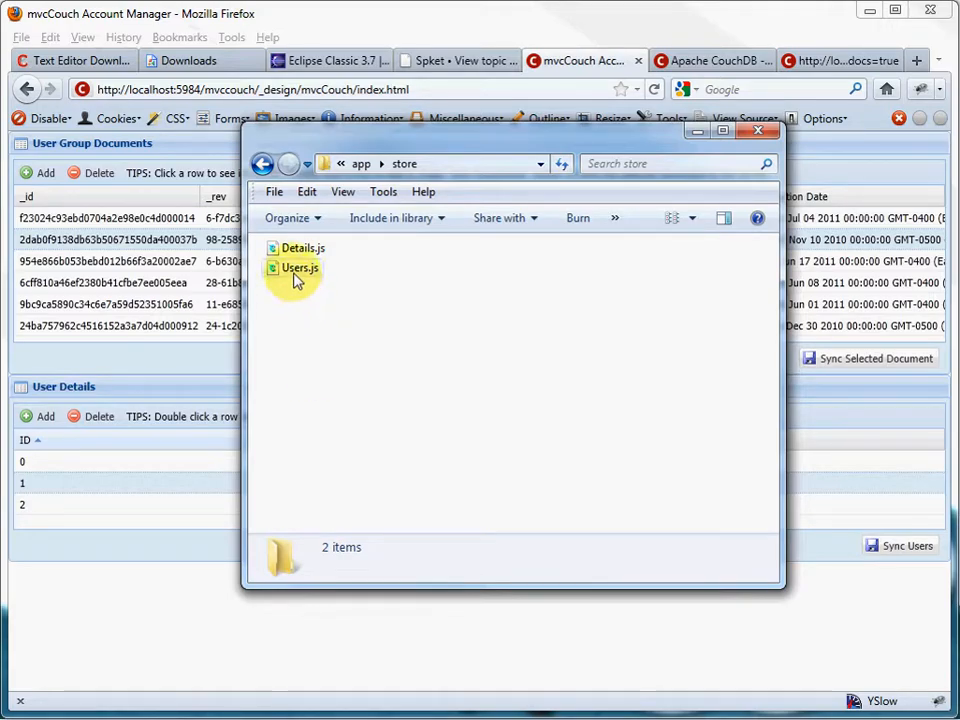
{"action": "mouse_move", "coordinate": [388, 290]}
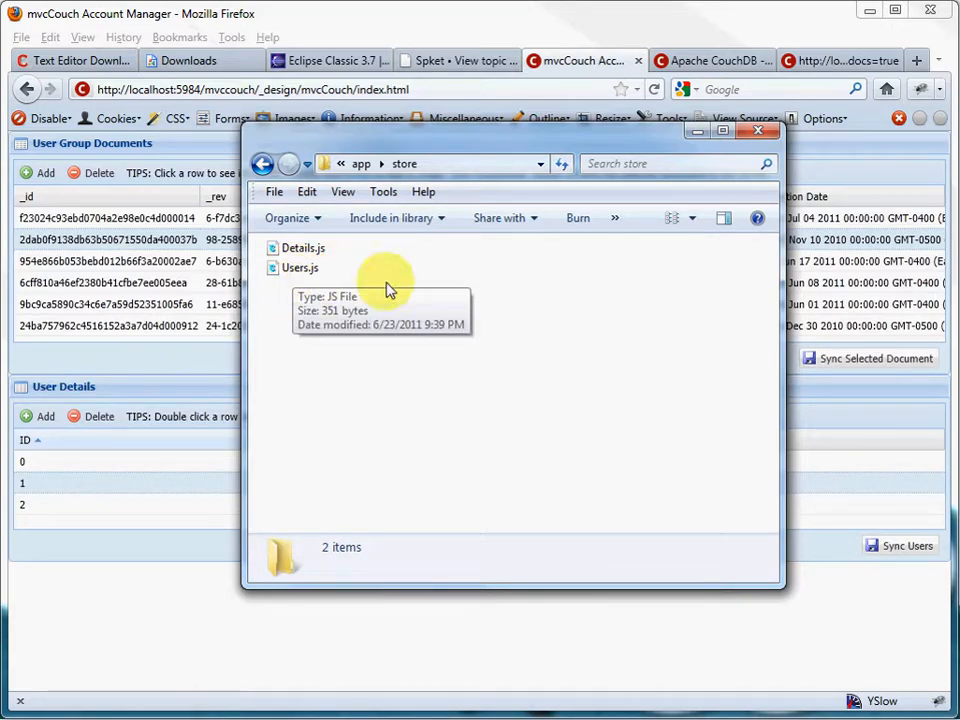
{"action": "mouse_move", "coordinate": [304, 248]}
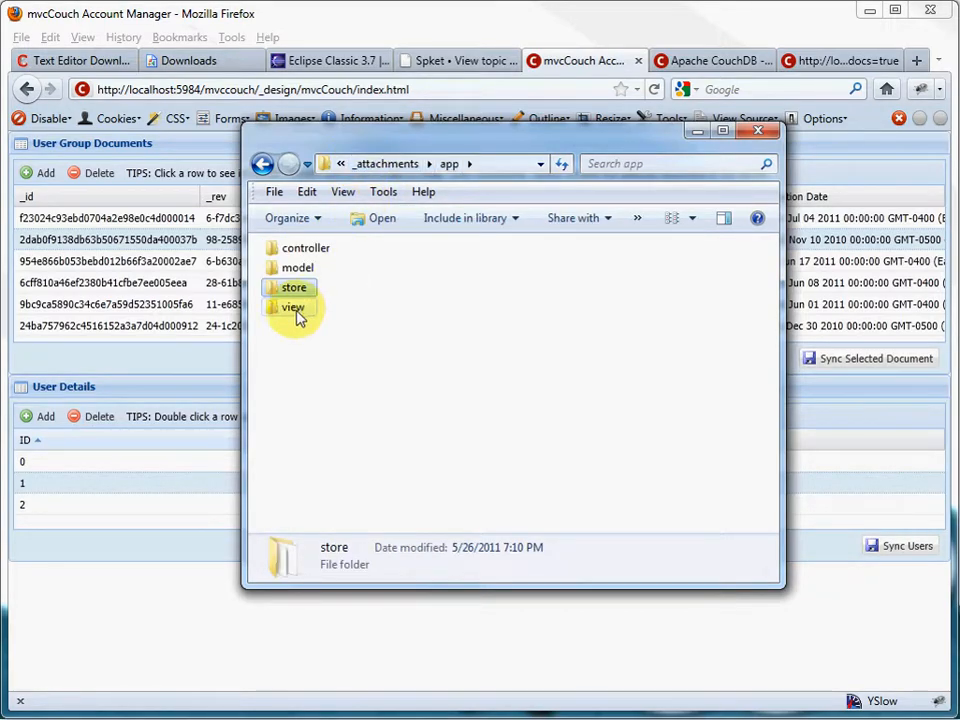
- Browse the view folder and its user subfolder, selecting Viewport.js and List.js
{"action": "double_click", "coordinate": [293, 307]}
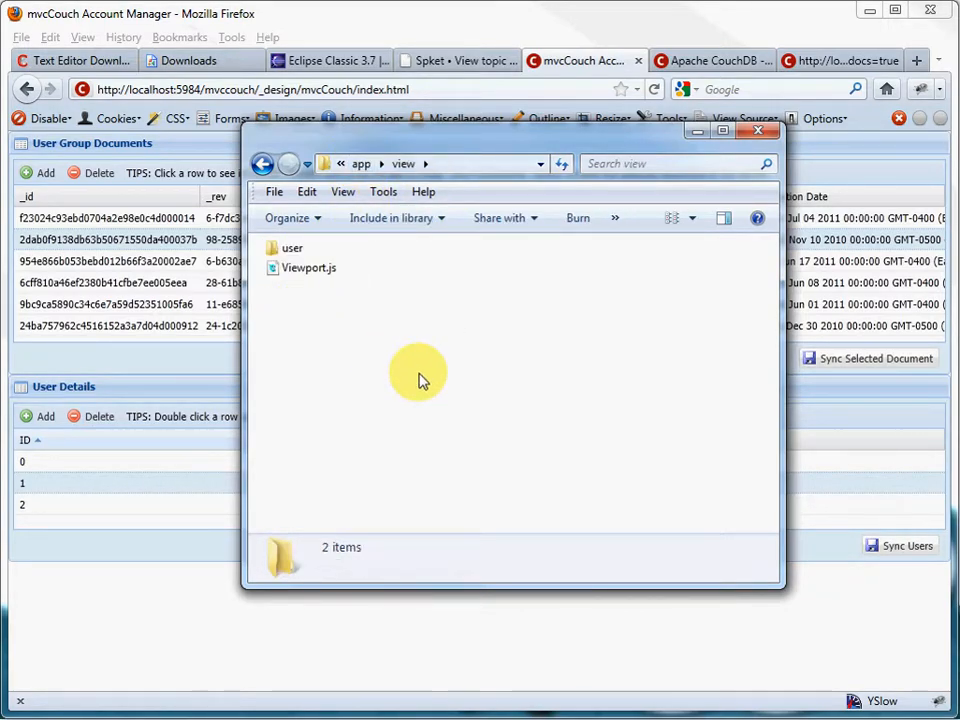
{"action": "left_click", "coordinate": [308, 268]}
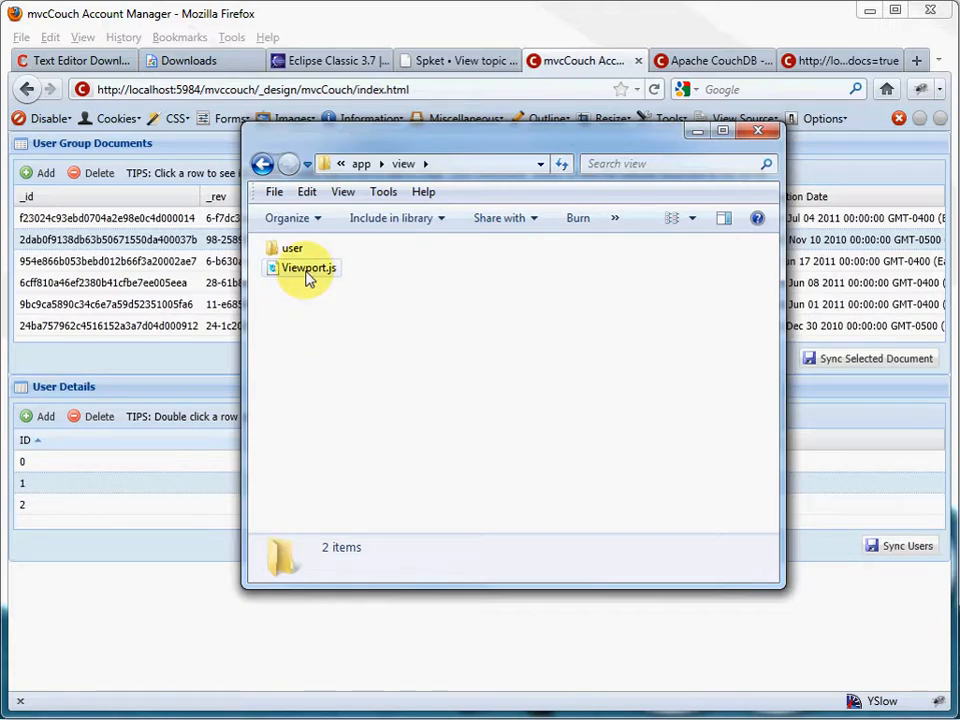
{"action": "mouse_move", "coordinate": [307, 267]}
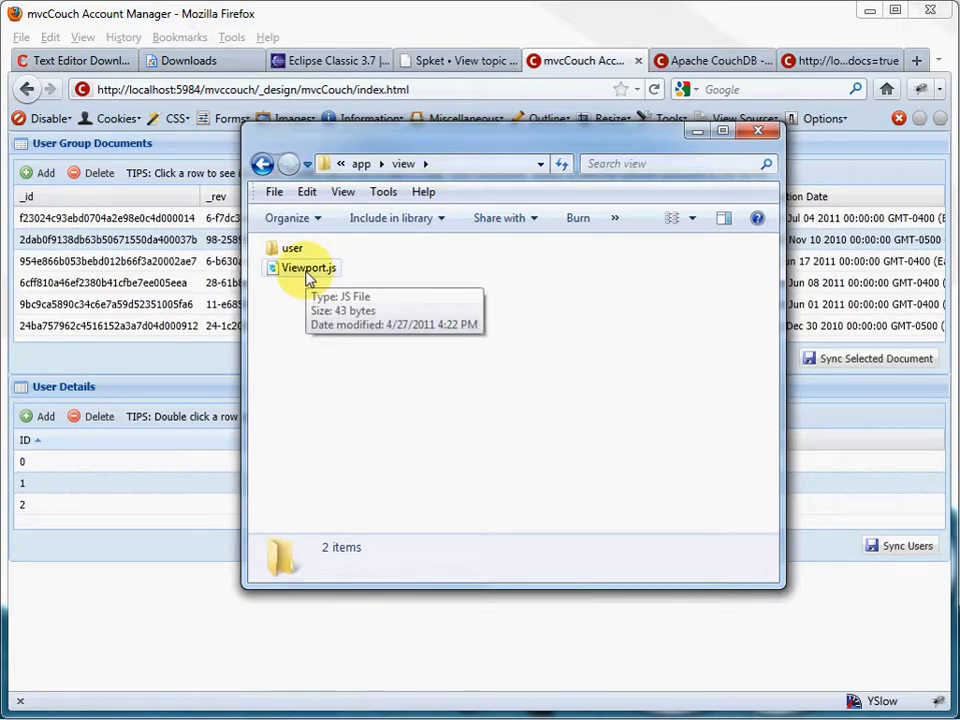
{"action": "mouse_move", "coordinate": [293, 318]}
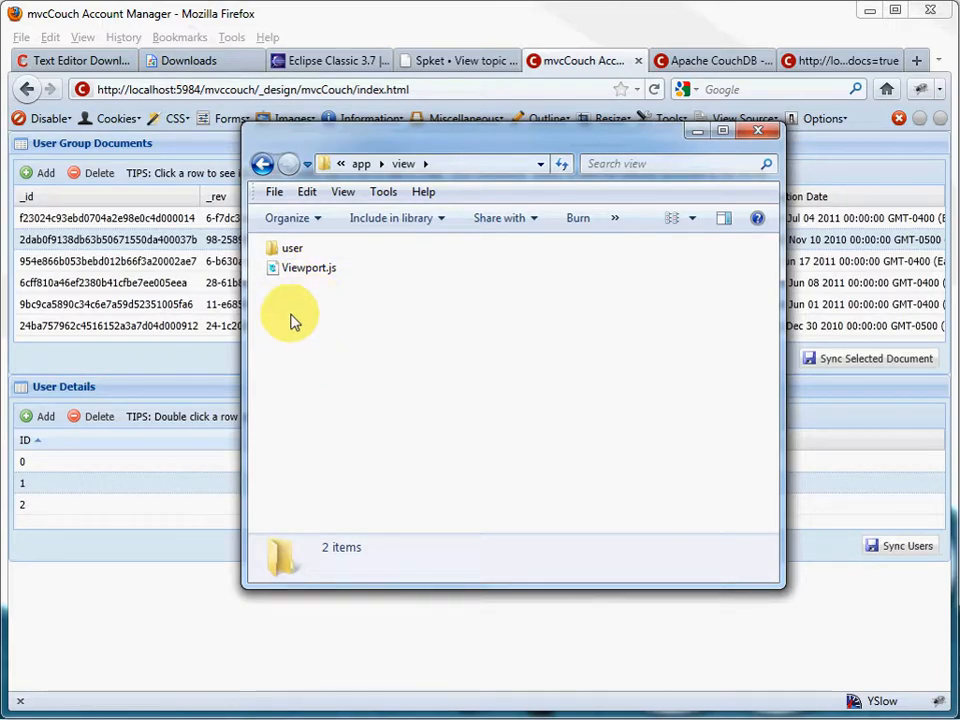
{"action": "mouse_move", "coordinate": [291, 248]}
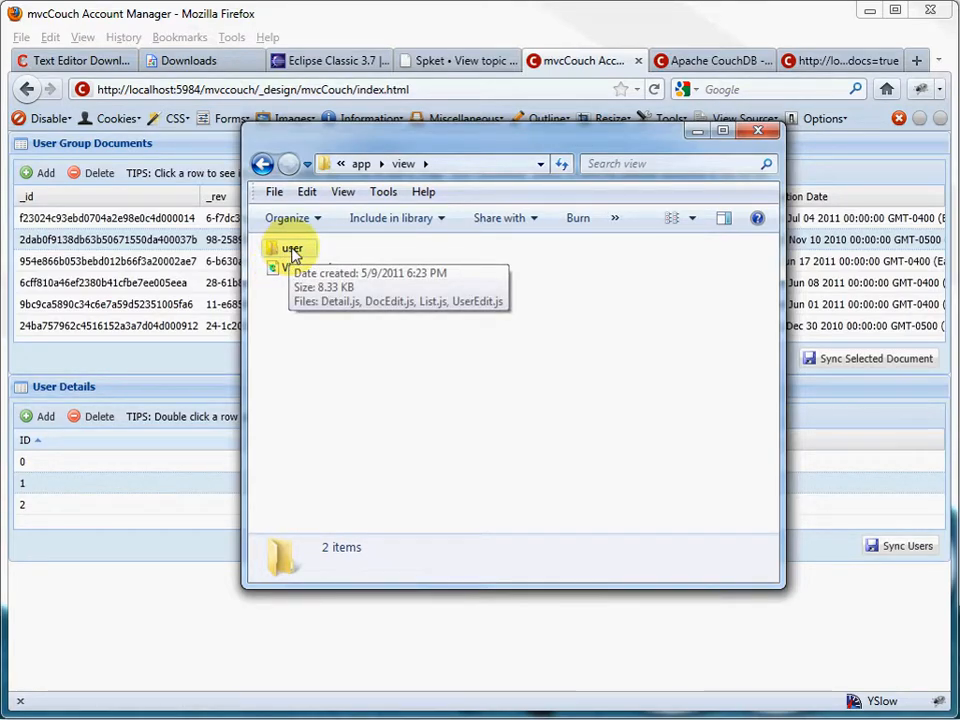
{"action": "double_click", "coordinate": [291, 248]}
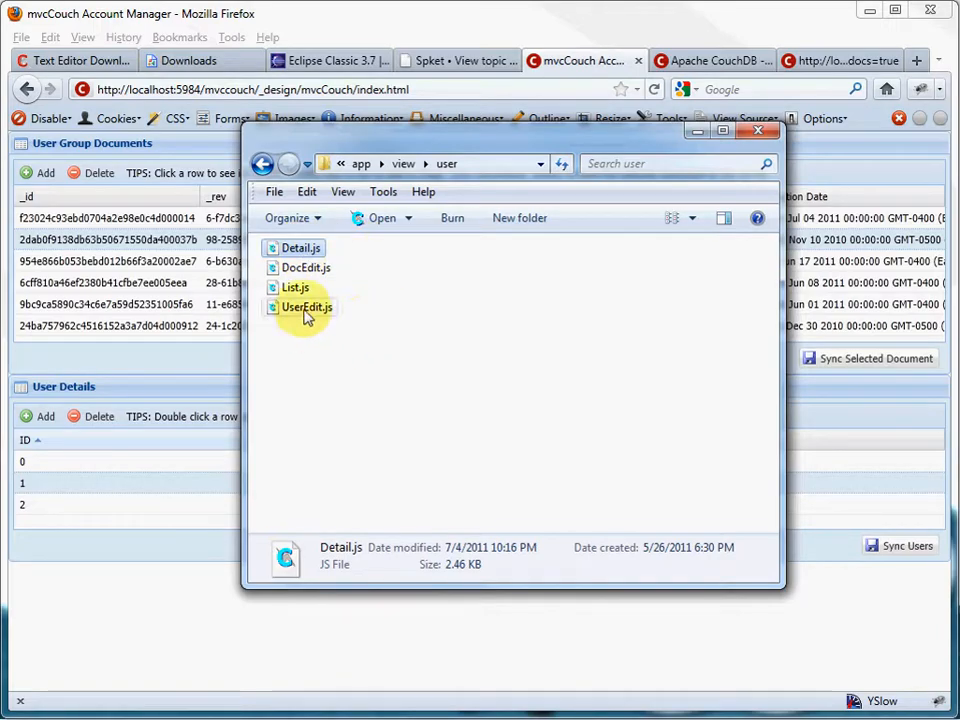
{"action": "left_click", "coordinate": [295, 287]}
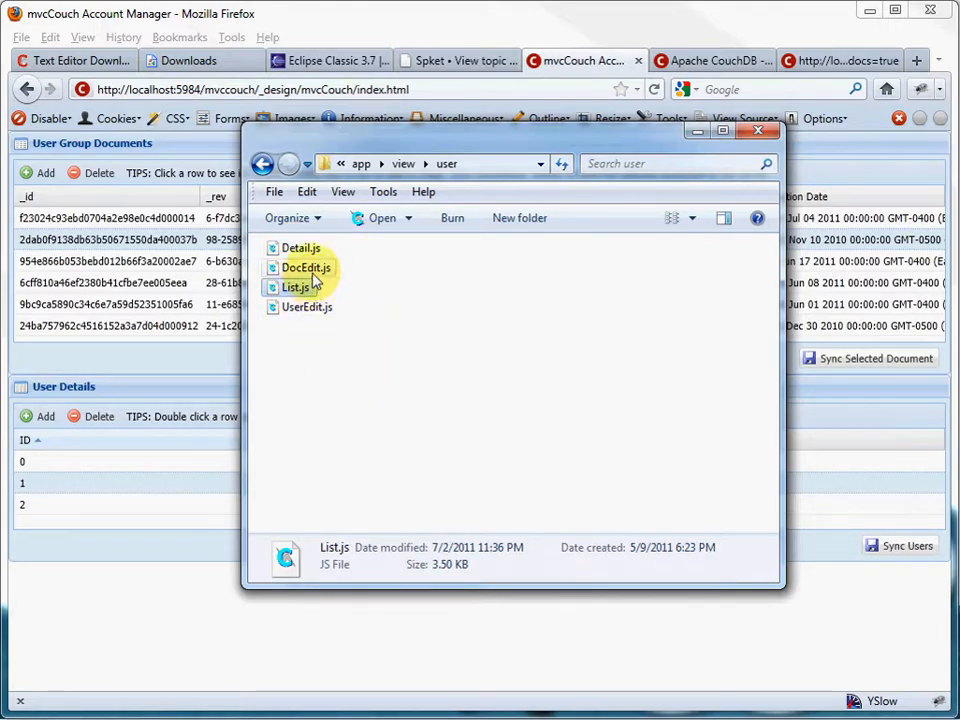
{"action": "mouse_move", "coordinate": [300, 287]}
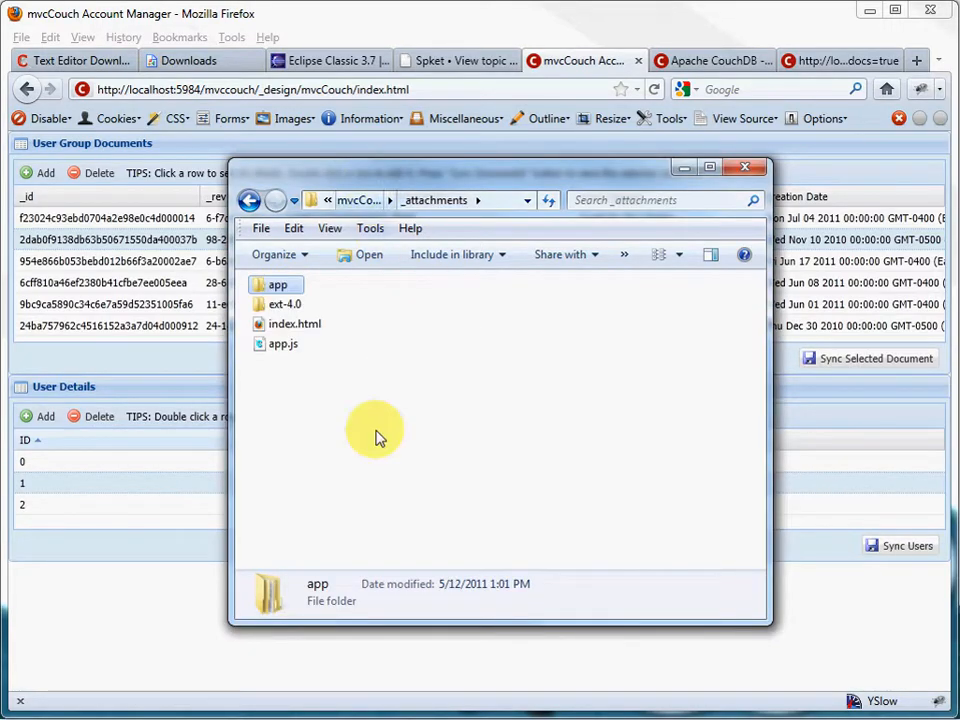
- Open the ext-4.0 folder to show resources, src and the ext-all/ext-debug scripts
{"action": "left_click", "coordinate": [284, 303]}
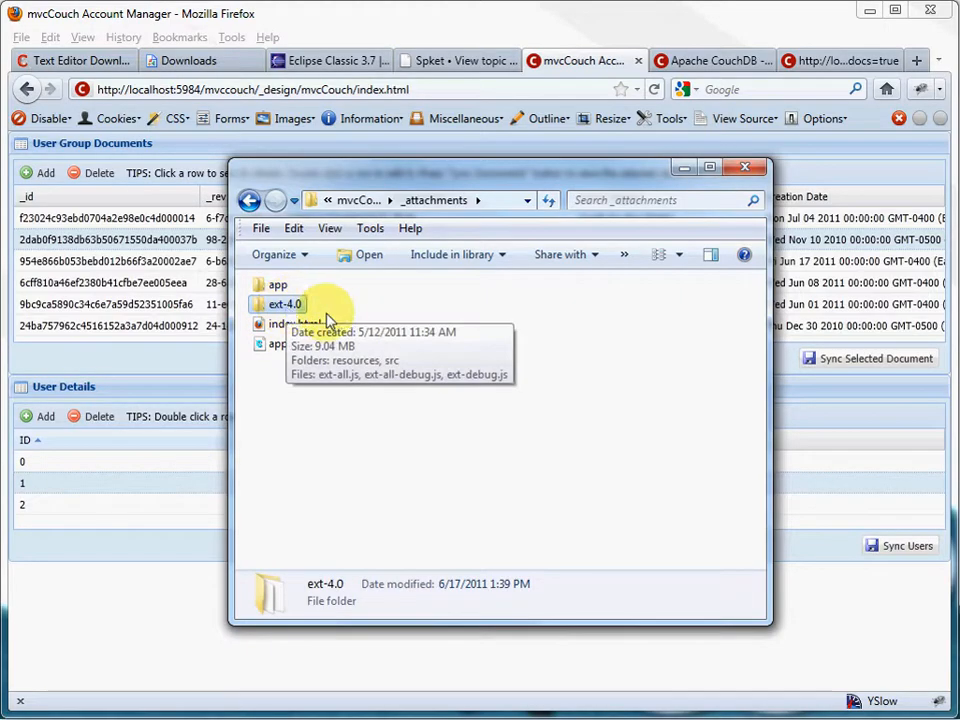
{"action": "double_click", "coordinate": [284, 304]}
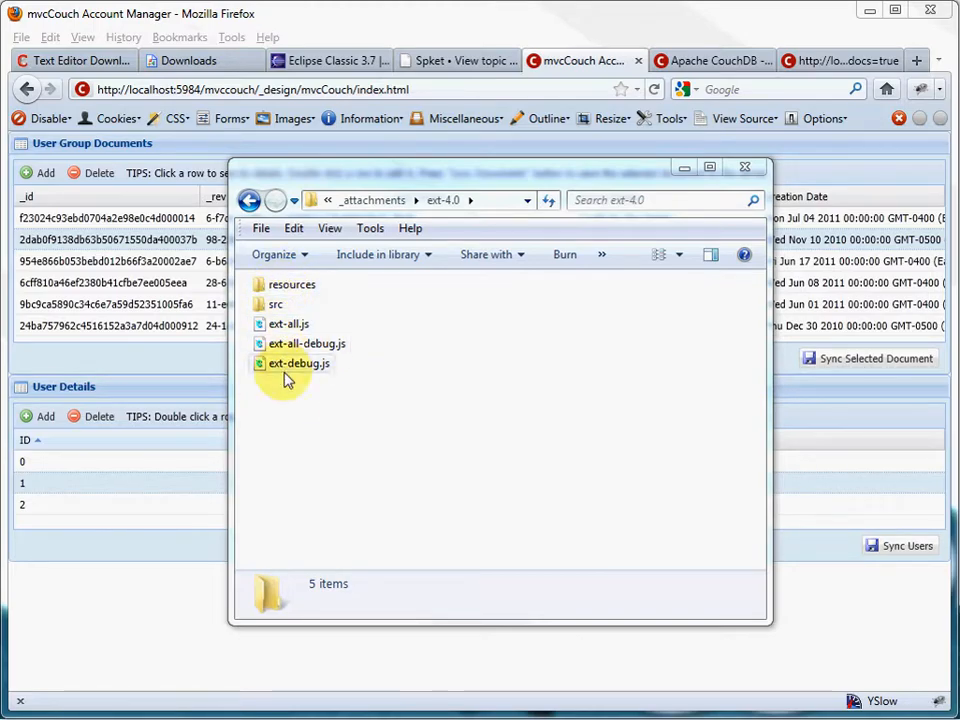
{"action": "mouse_move", "coordinate": [452, 183]}
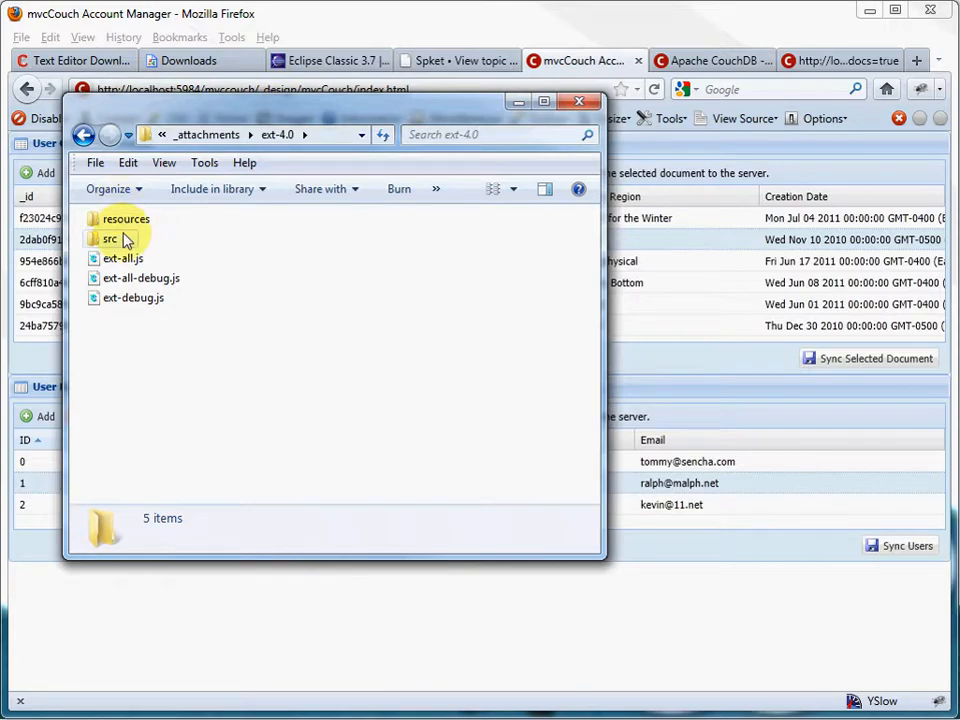
{"action": "mouse_move", "coordinate": [125, 219]}
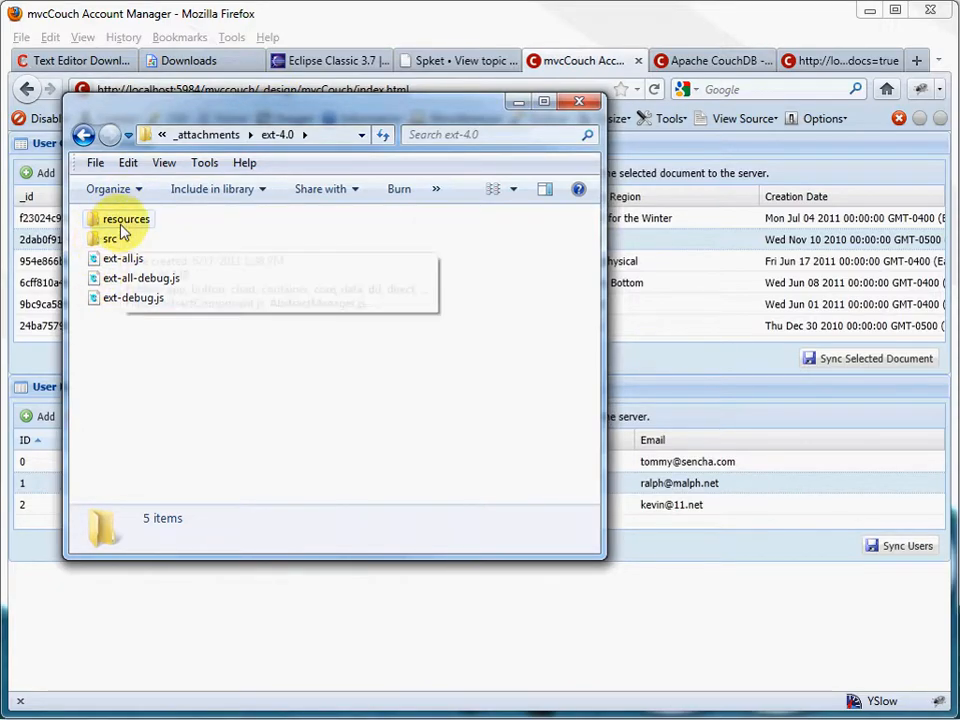
{"action": "mouse_move", "coordinate": [128, 315]}
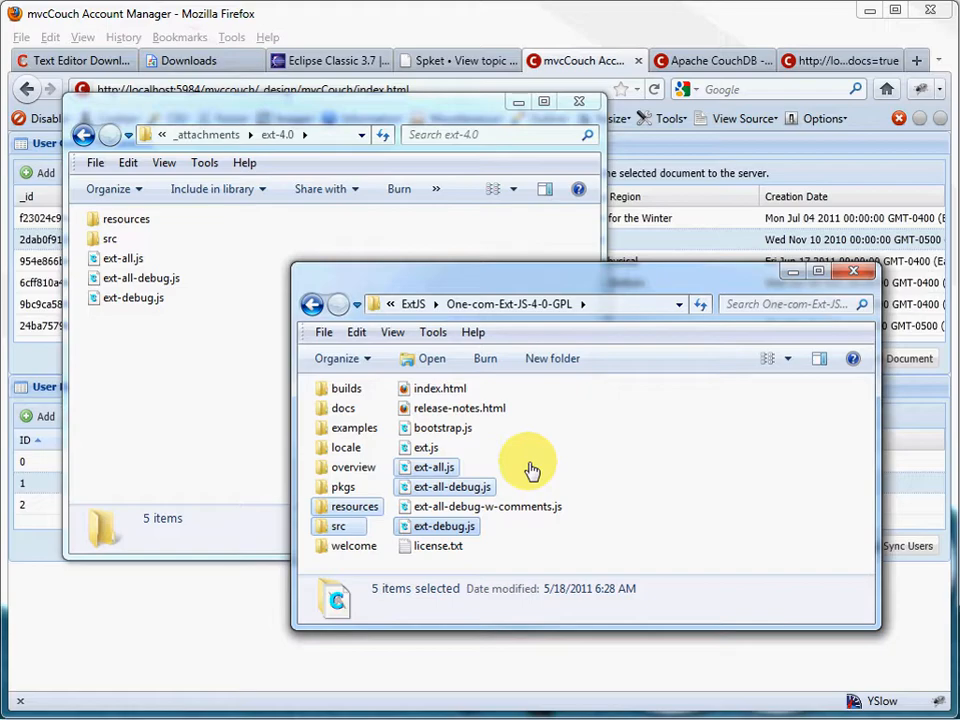
{"action": "mouse_move", "coordinate": [425, 467]}
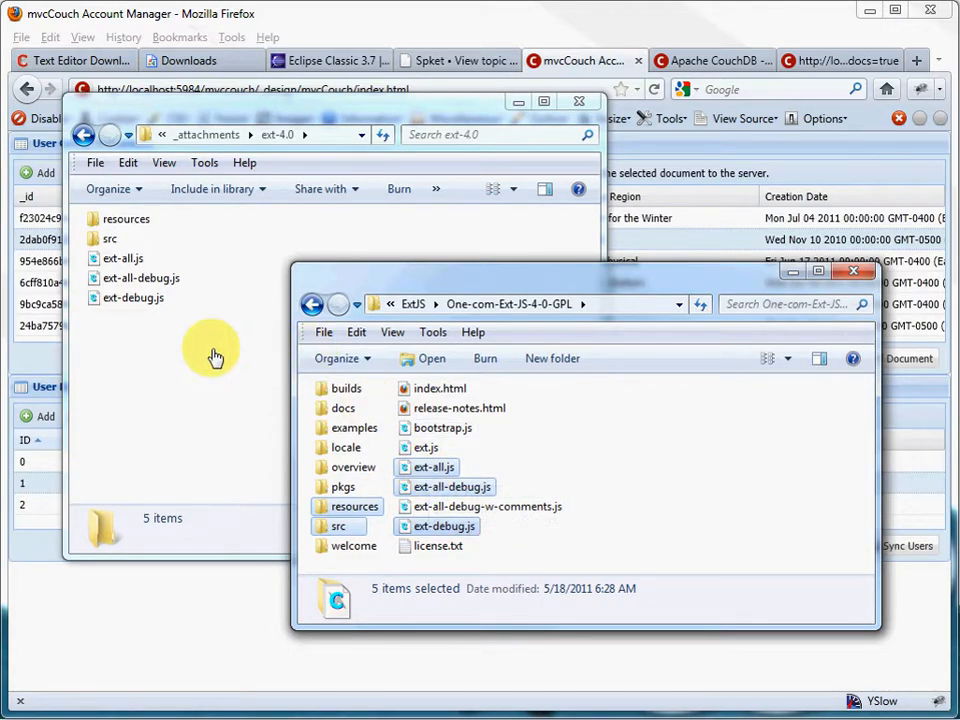
{"action": "mouse_move", "coordinate": [546, 578]}
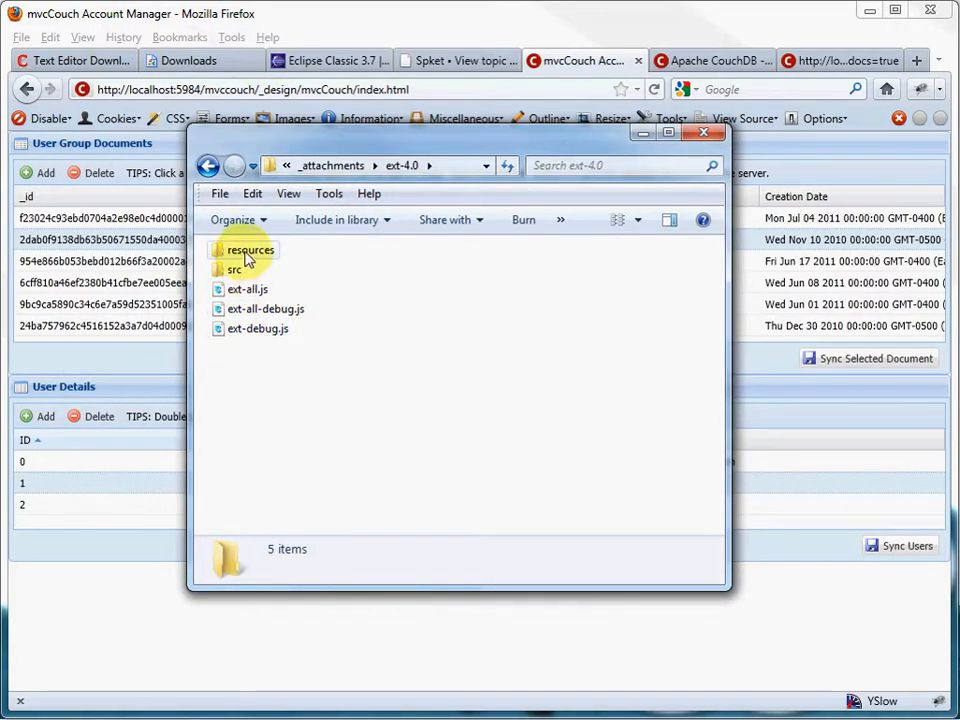
- Browse resources > themes > images > default, then return to resources and open css
{"action": "double_click", "coordinate": [250, 249]}
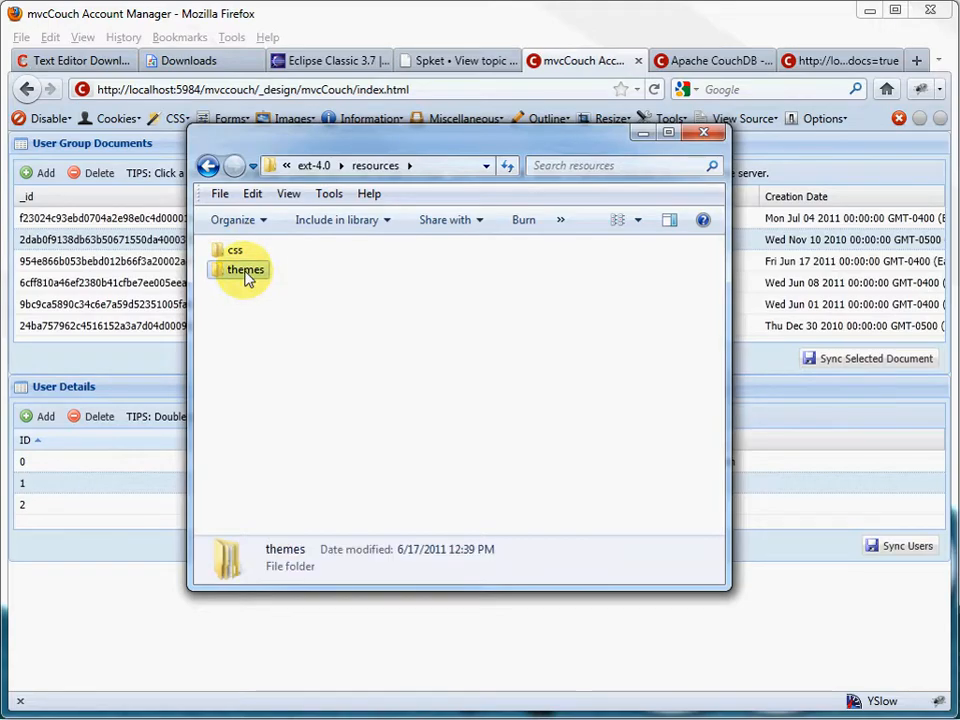
{"action": "double_click", "coordinate": [246, 269]}
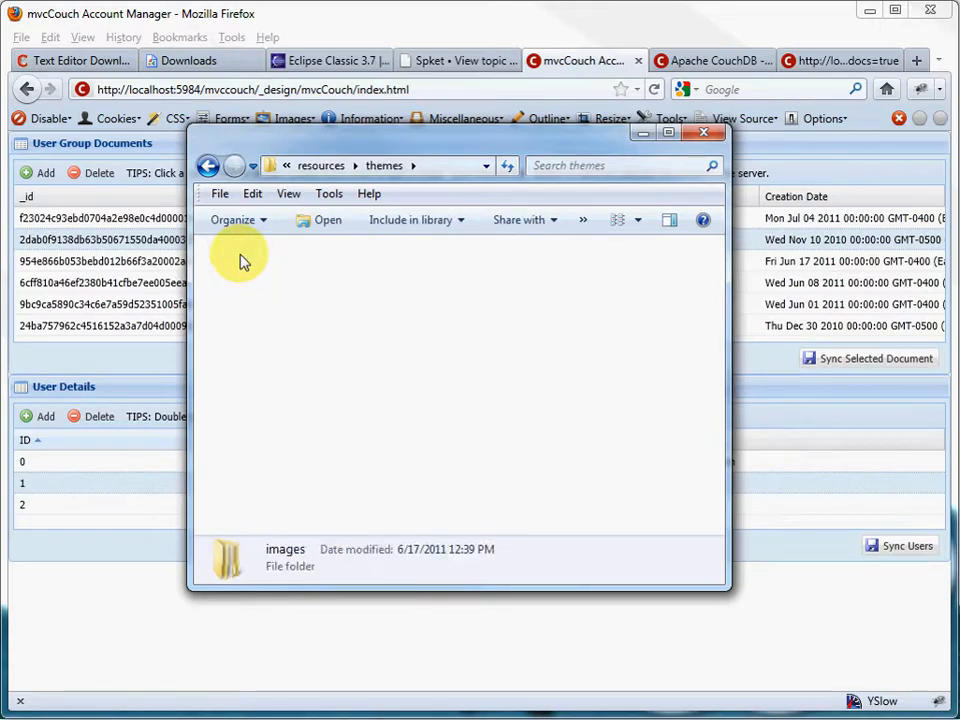
{"action": "double_click", "coordinate": [227, 555]}
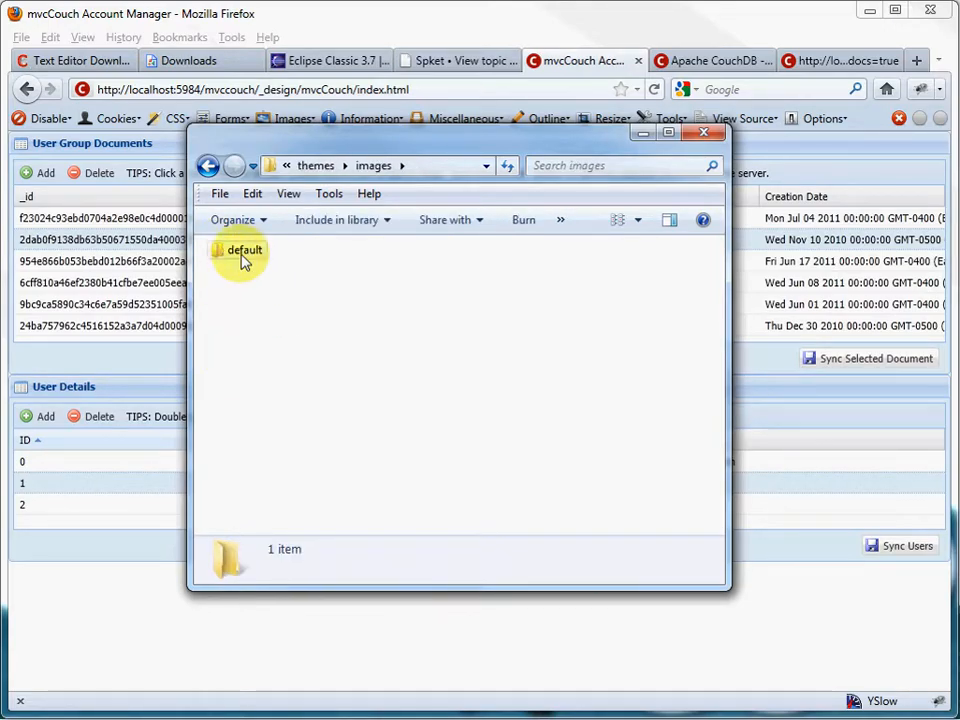
{"action": "double_click", "coordinate": [245, 250]}
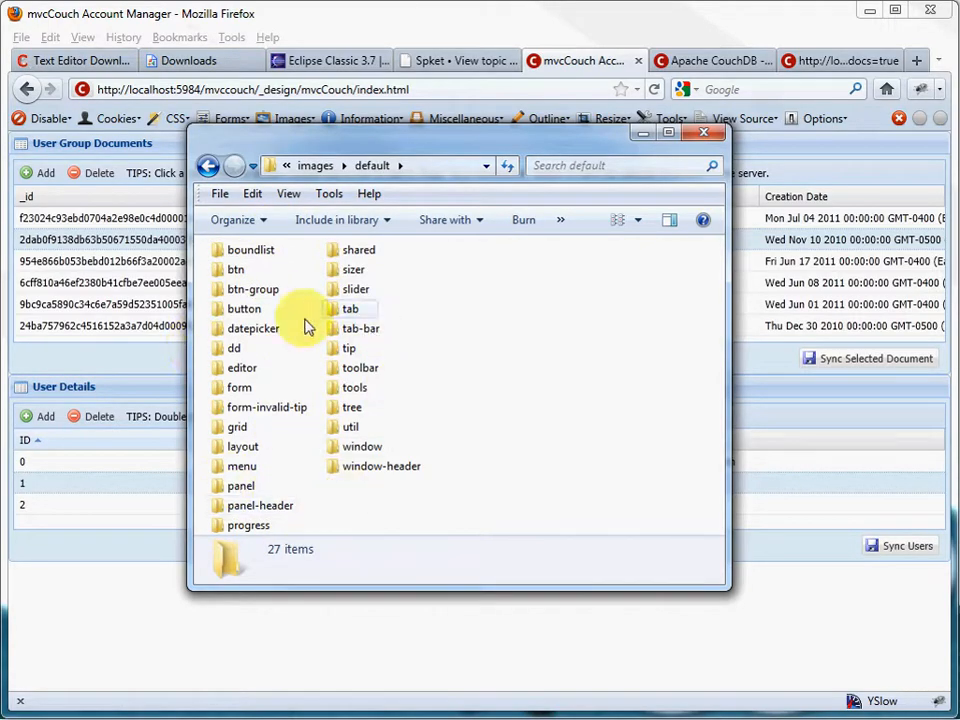
{"action": "mouse_move", "coordinate": [349, 348]}
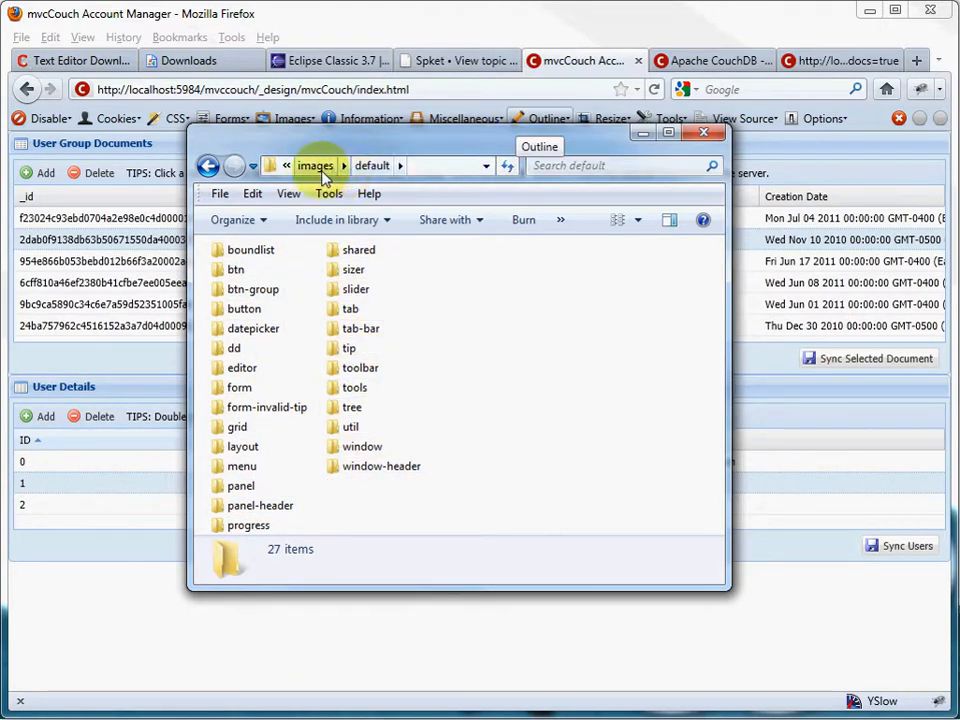
{"action": "left_click", "coordinate": [207, 165]}
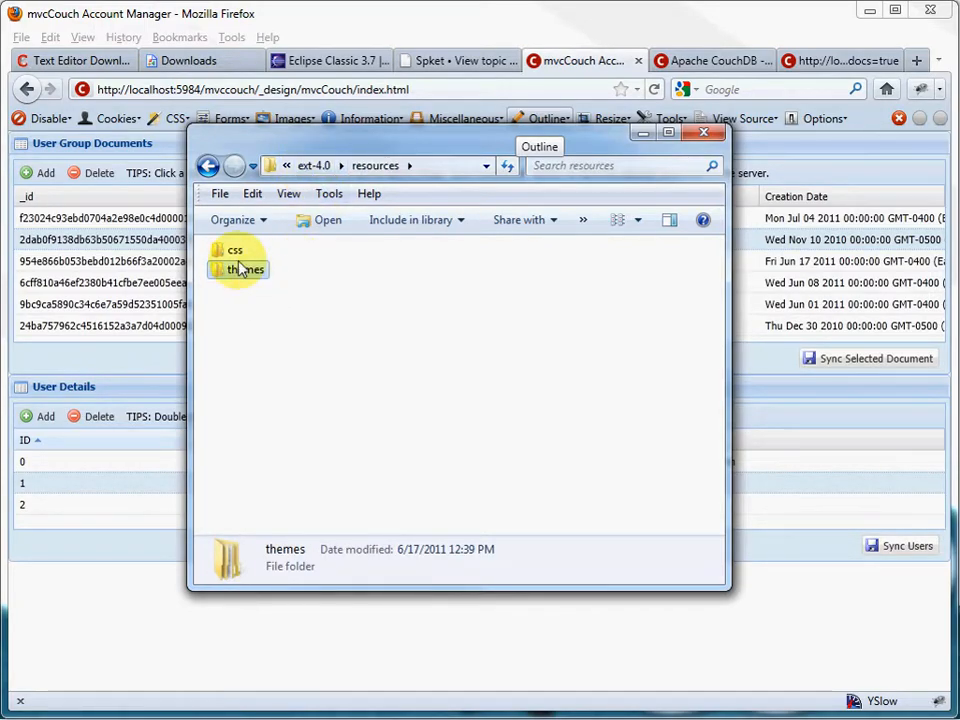
{"action": "double_click", "coordinate": [235, 250]}
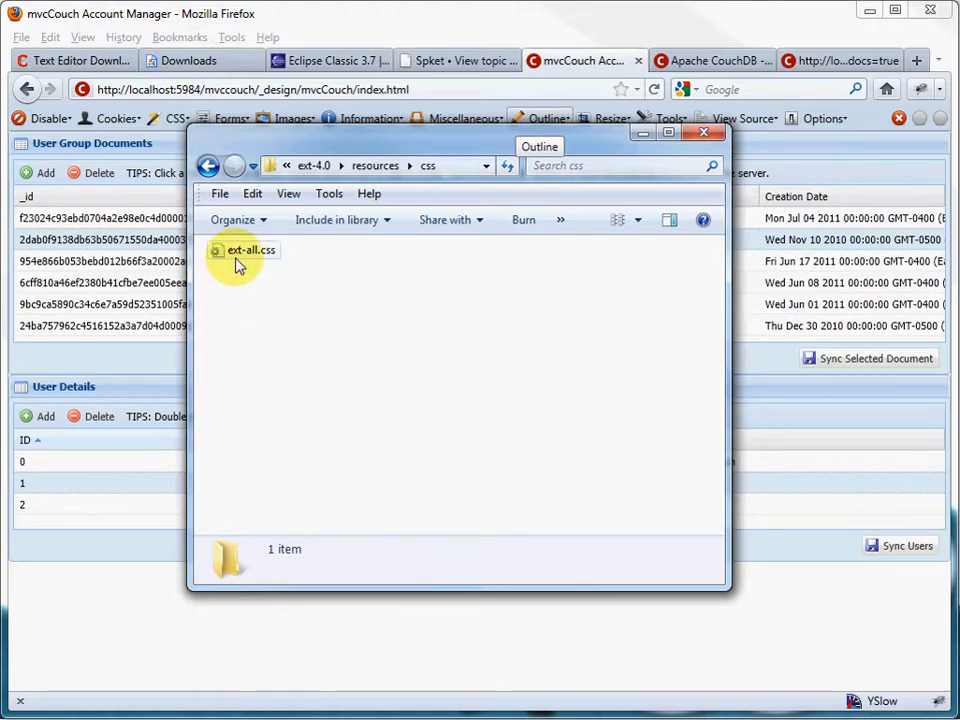
{"action": "mouse_move", "coordinate": [251, 415]}
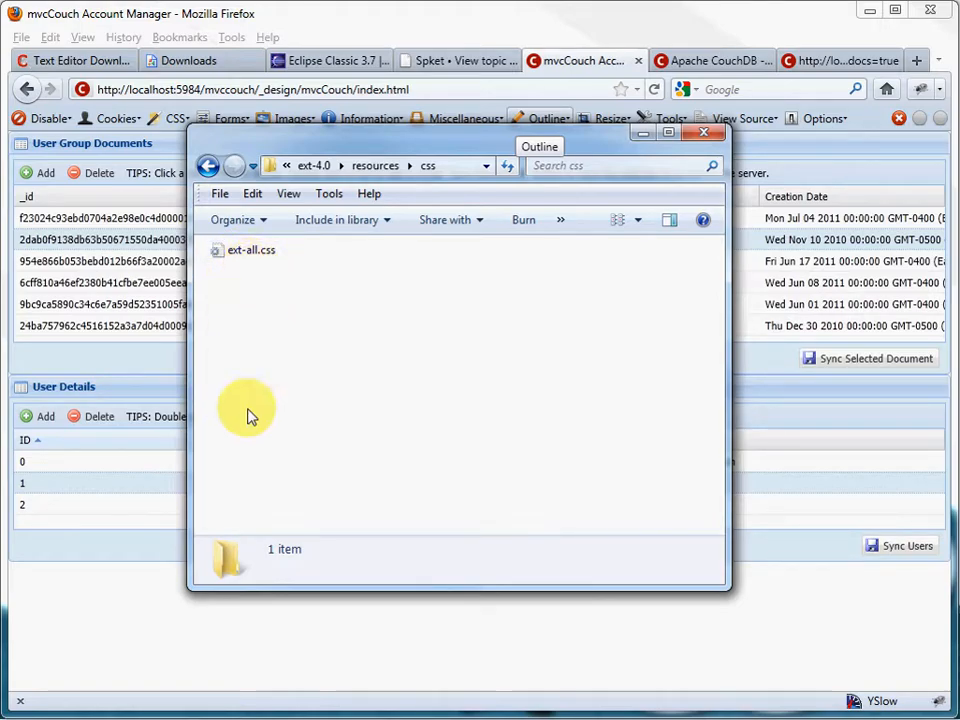
{"action": "mouse_move", "coordinate": [385, 183]}
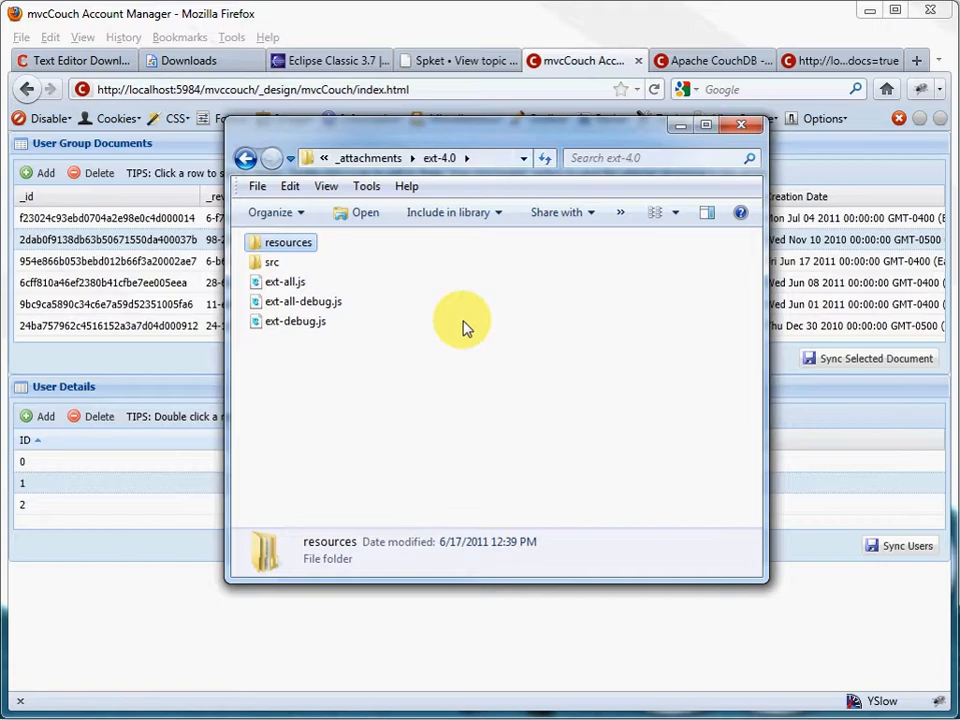
{"action": "mouse_move", "coordinate": [490, 288]}
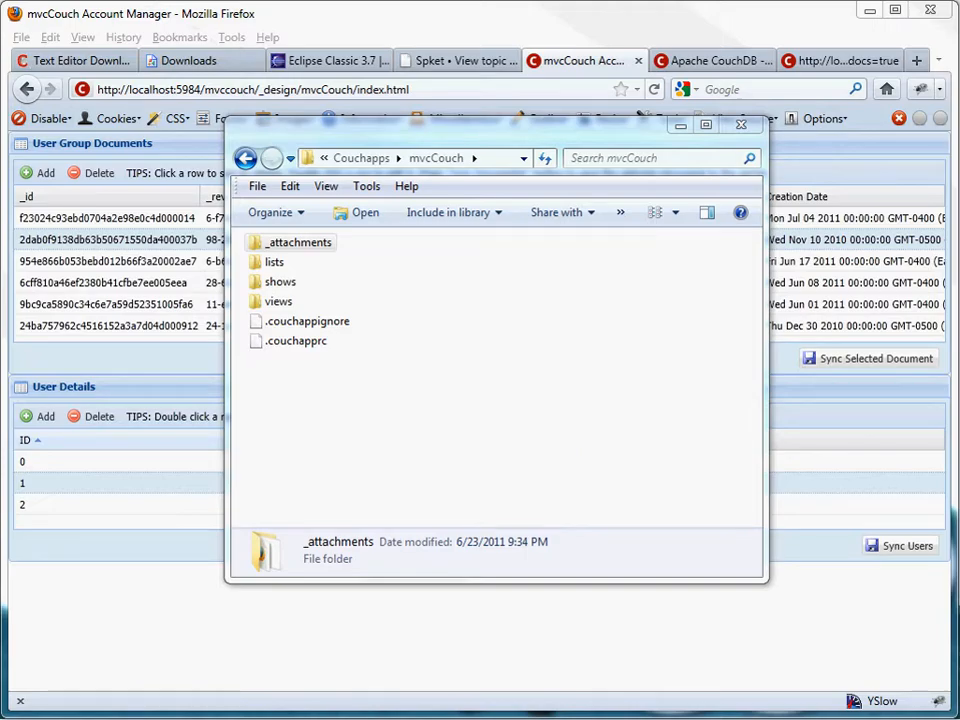
{"action": "mouse_move", "coordinate": [449, 135]}
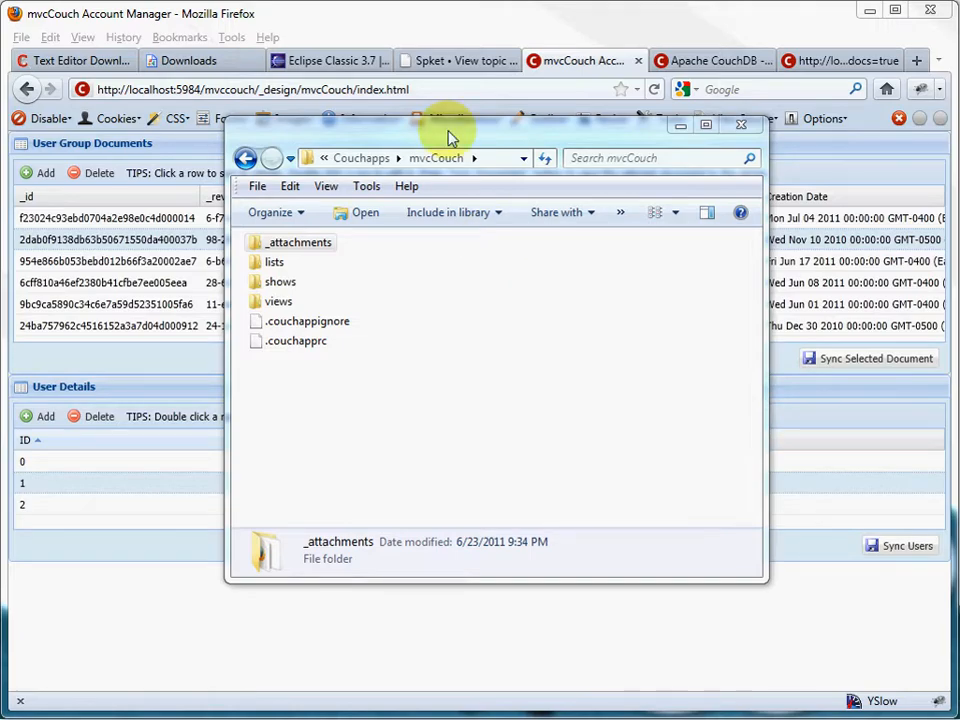
- Switch to ConTEXT showing the MasterTest.js couchapp push notes for mvccouch
{"action": "left_click", "coordinate": [740, 124]}
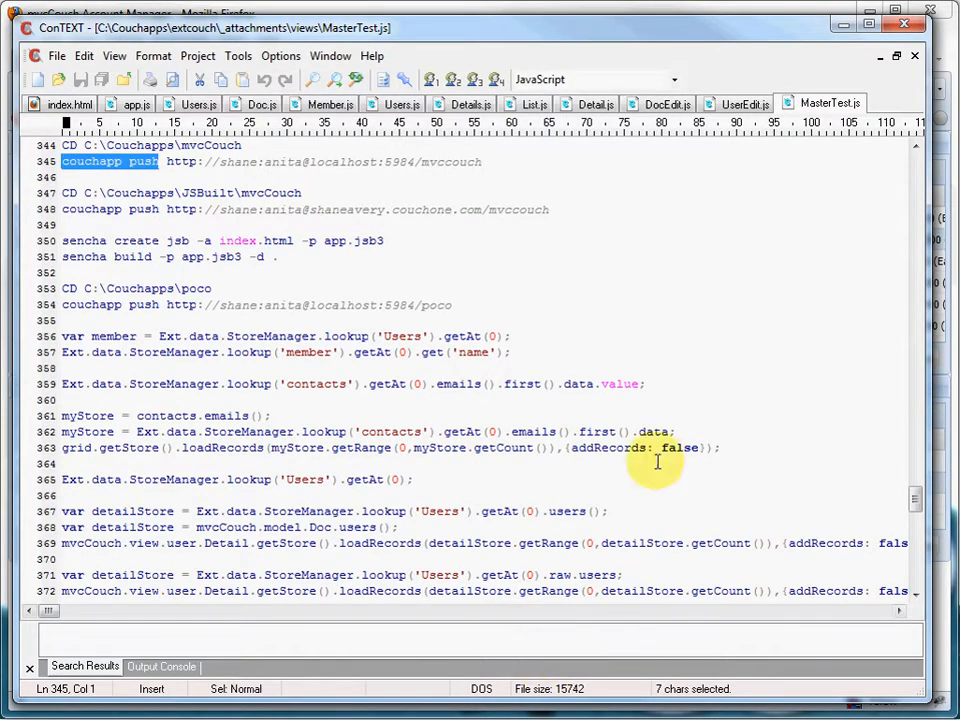
{"action": "mouse_move", "coordinate": [62, 113]}
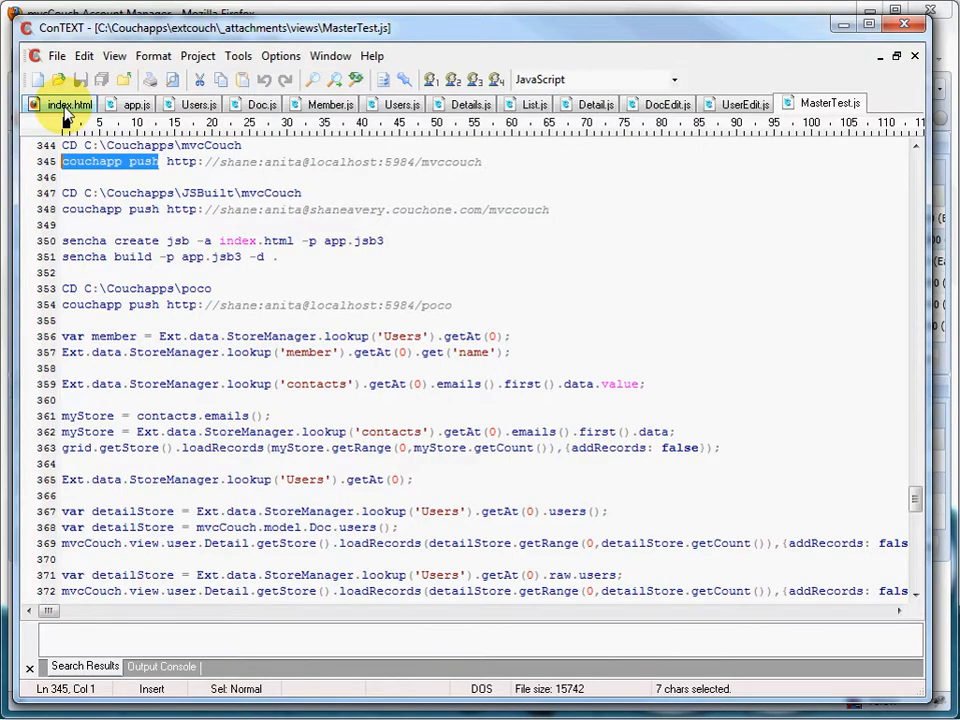
- View index.html, app.js, then the Users.js controller with its stores, models and views
{"action": "left_click", "coordinate": [68, 104]}
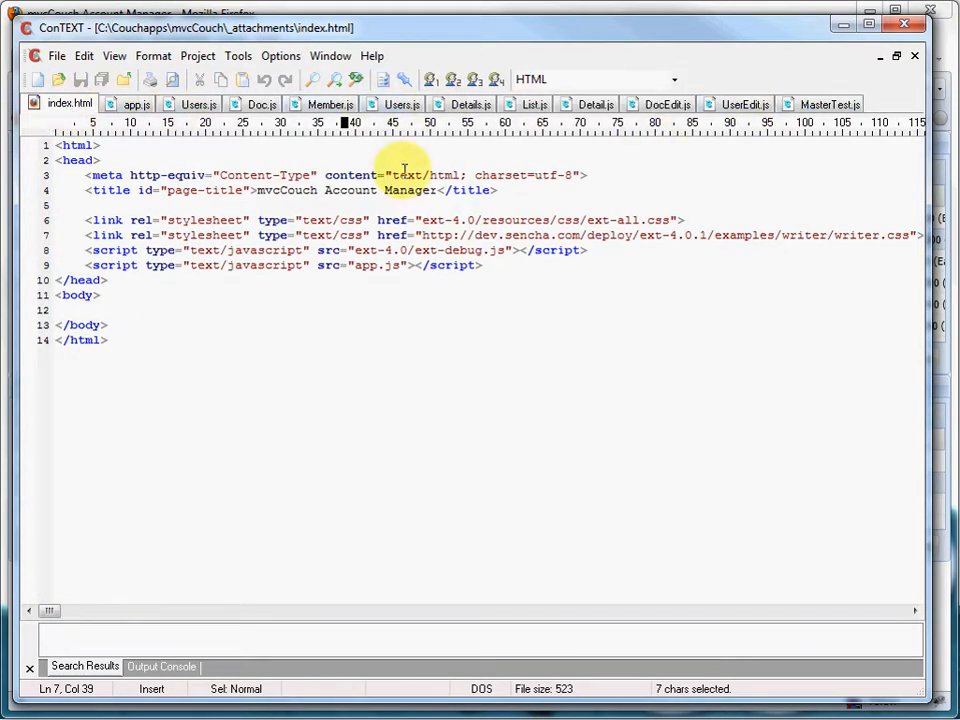
{"action": "mouse_move", "coordinate": [52, 121]}
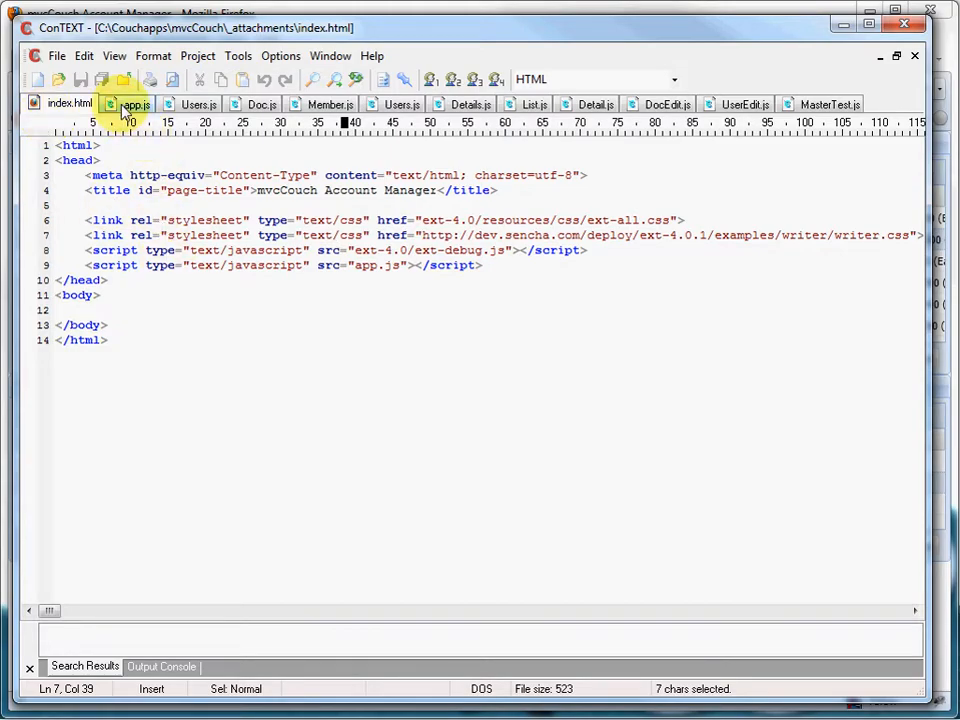
{"action": "left_click", "coordinate": [137, 104]}
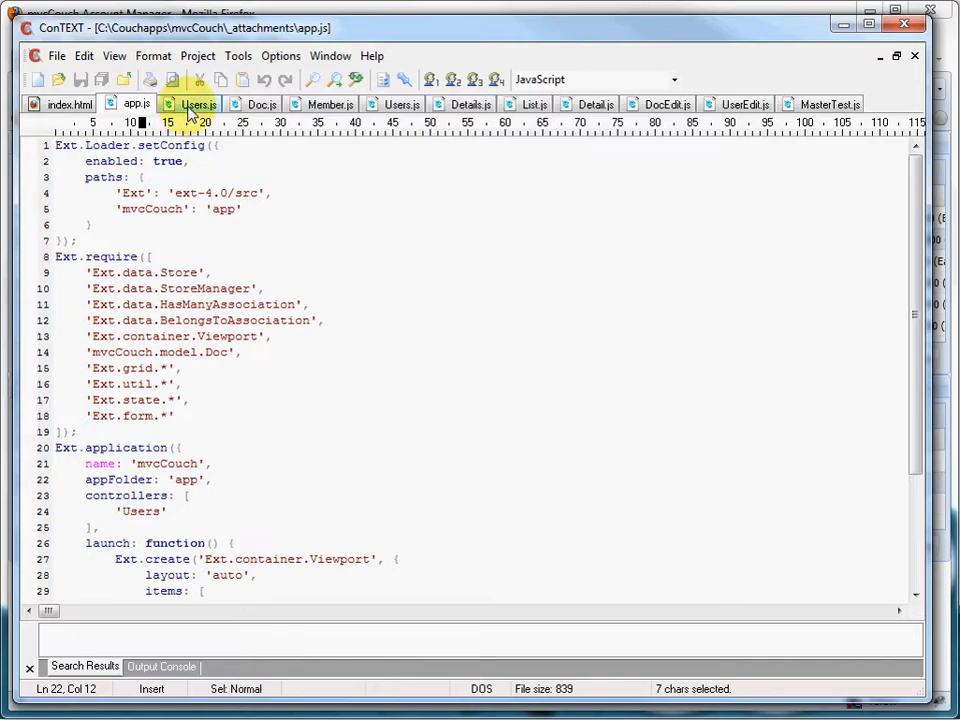
{"action": "left_click", "coordinate": [198, 104]}
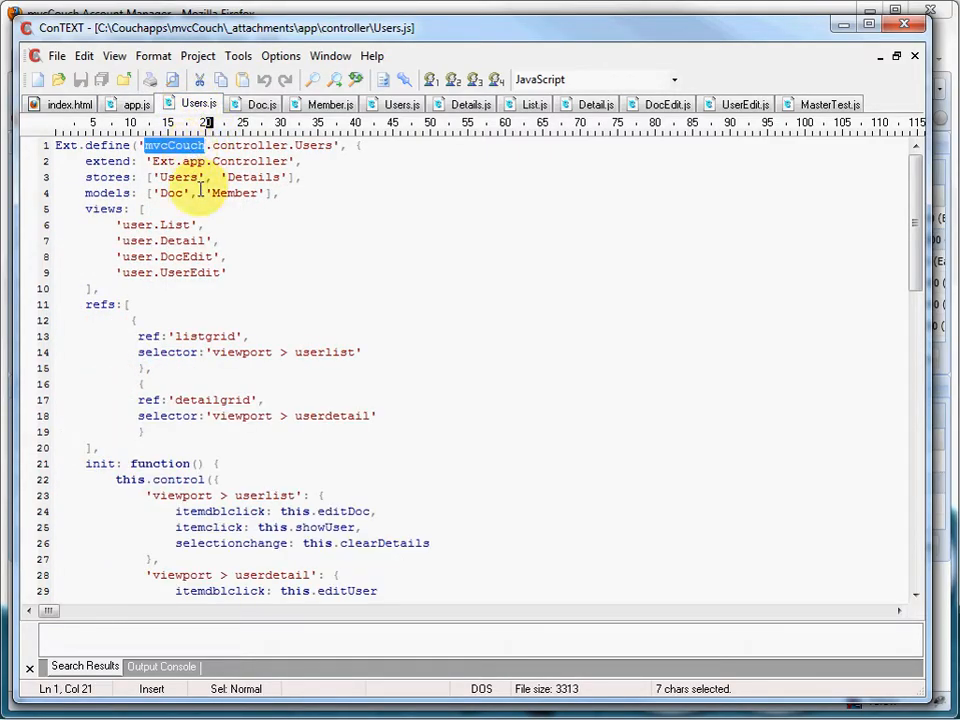
{"action": "left_click", "coordinate": [270, 145]}
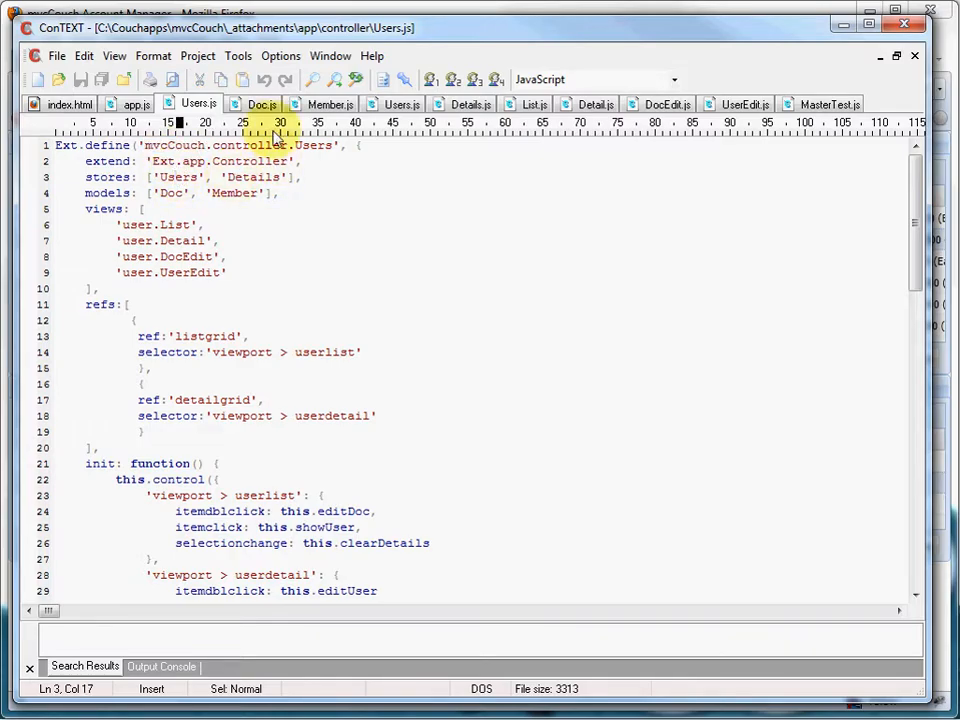
- Review the Doc and Member models and the Users and Details stores
{"action": "left_click", "coordinate": [261, 104]}
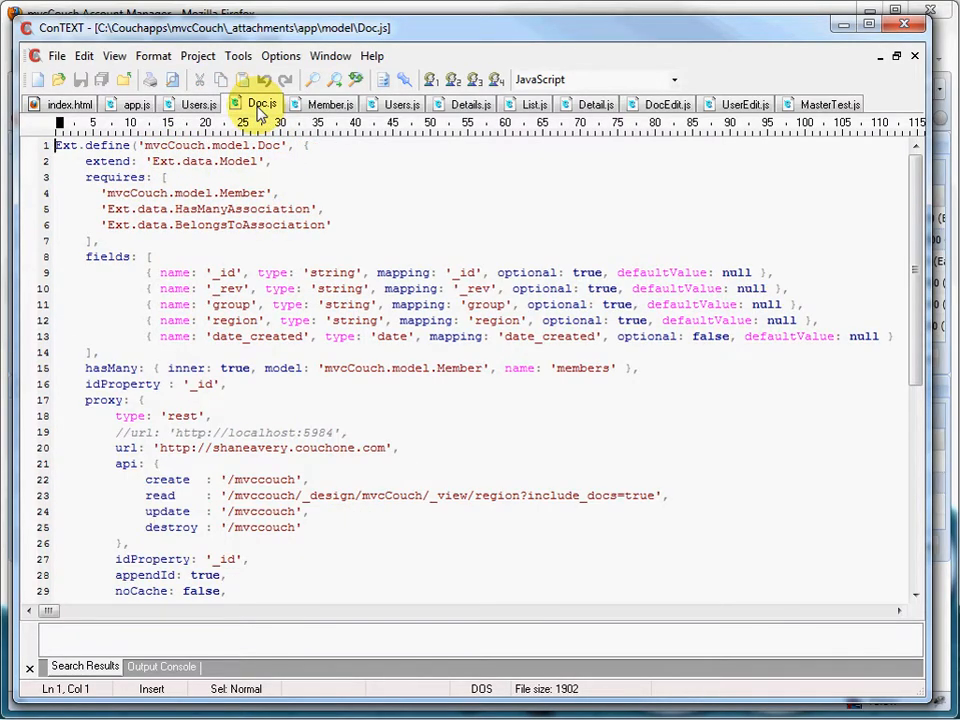
{"action": "left_click", "coordinate": [330, 104]}
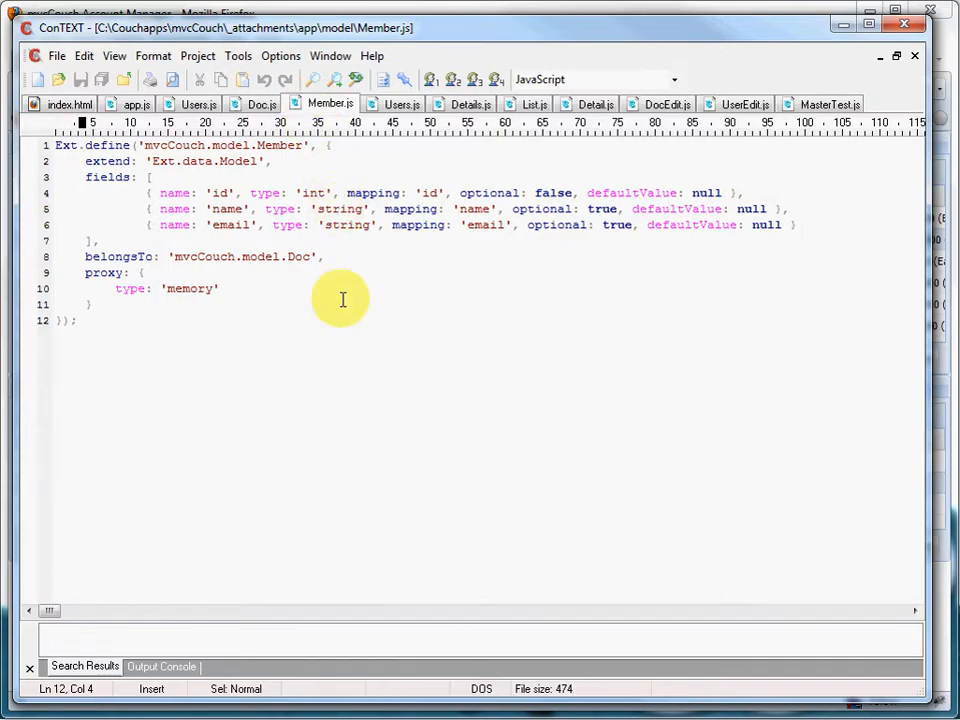
{"action": "mouse_move", "coordinate": [227, 192]}
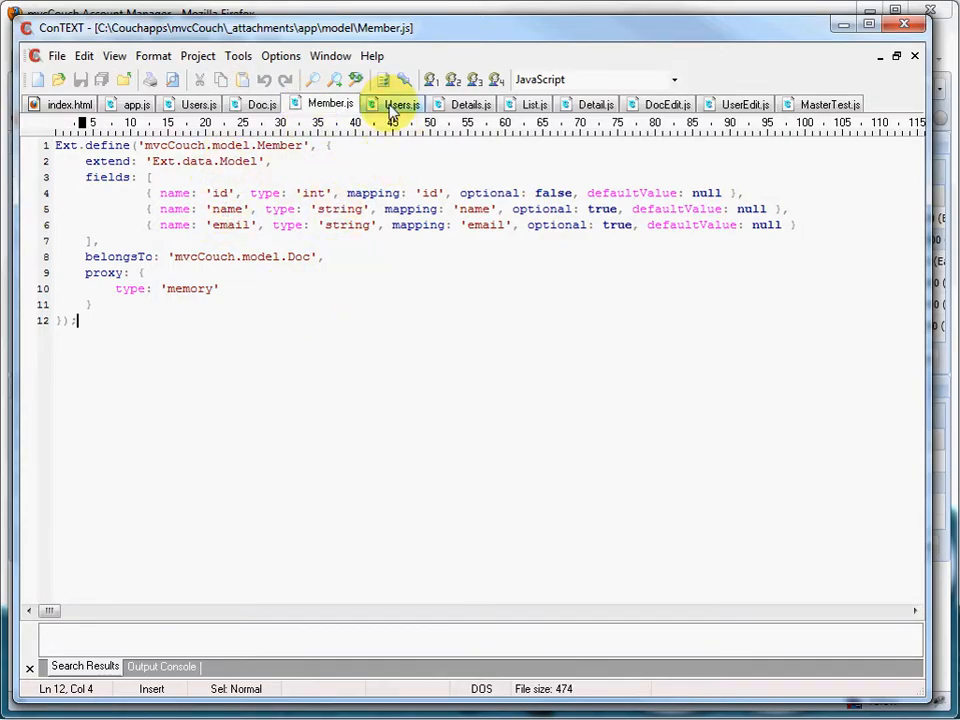
{"action": "left_click", "coordinate": [398, 104]}
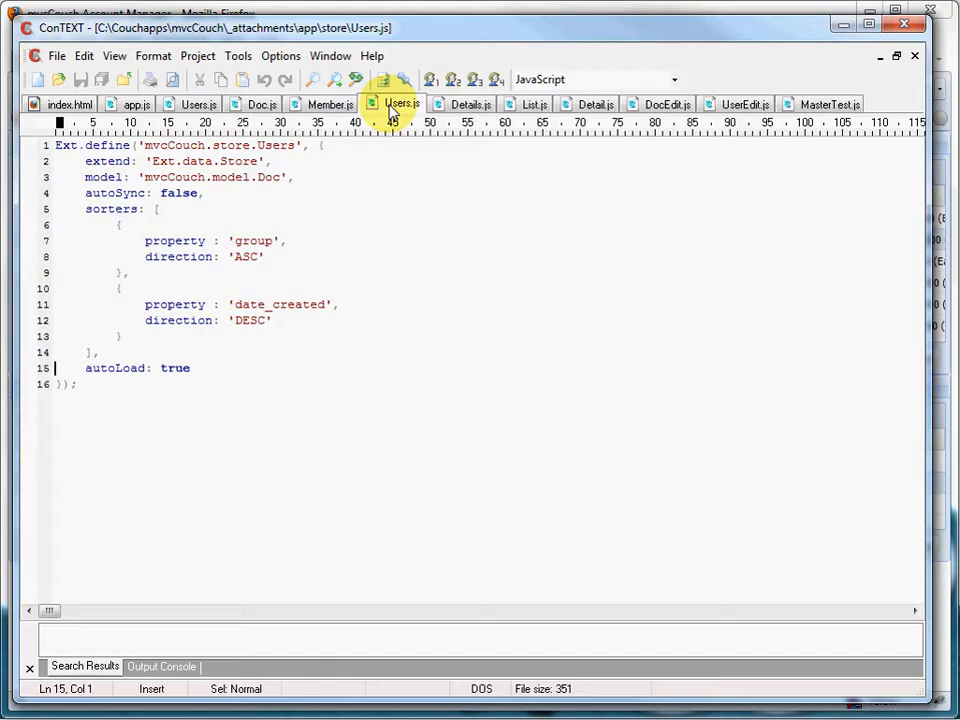
{"action": "mouse_move", "coordinate": [398, 148]}
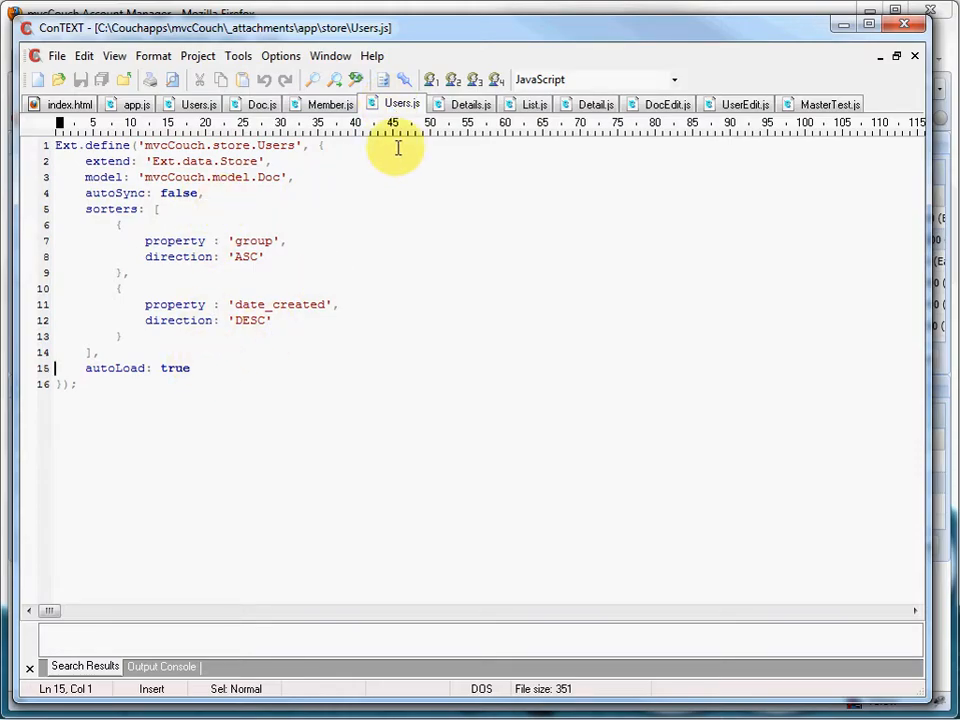
{"action": "left_click", "coordinate": [471, 104]}
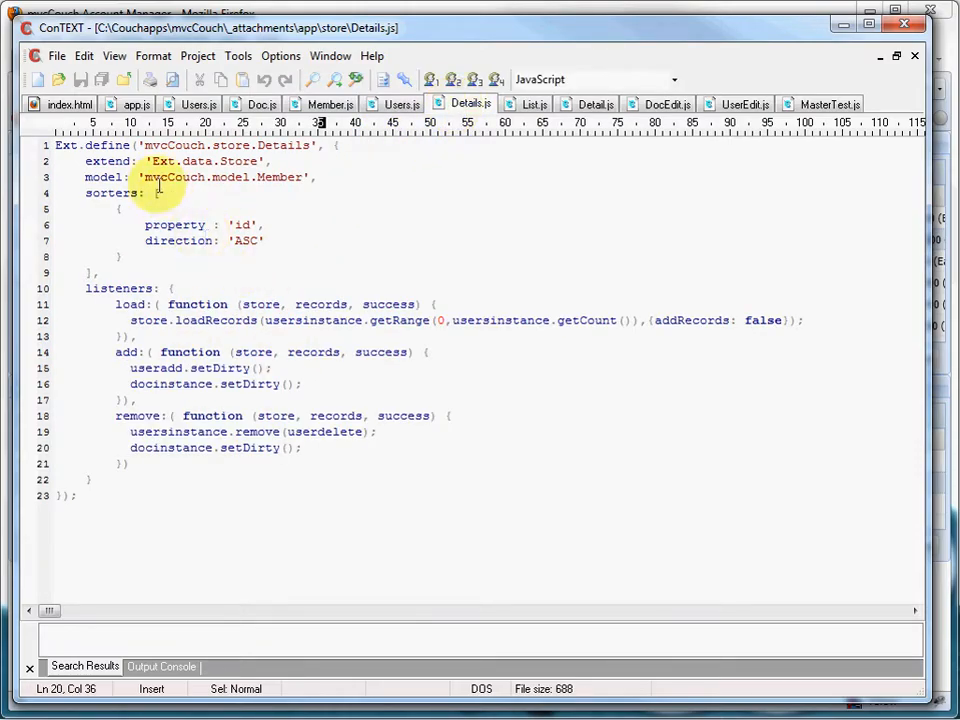
{"action": "mouse_move", "coordinate": [520, 271]}
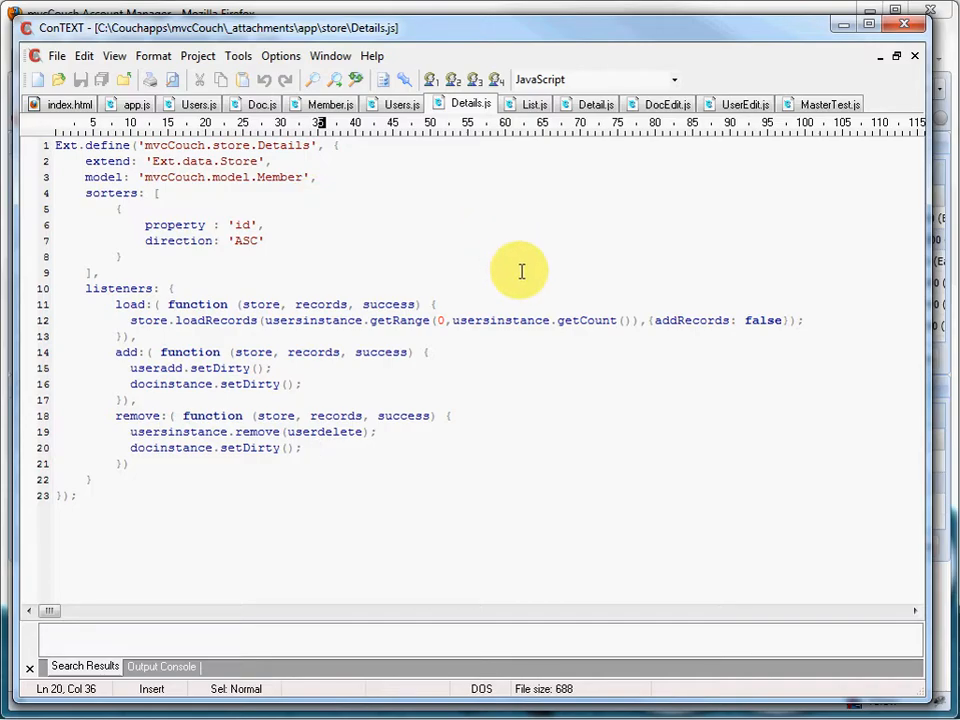
{"action": "mouse_move", "coordinate": [533, 104]}
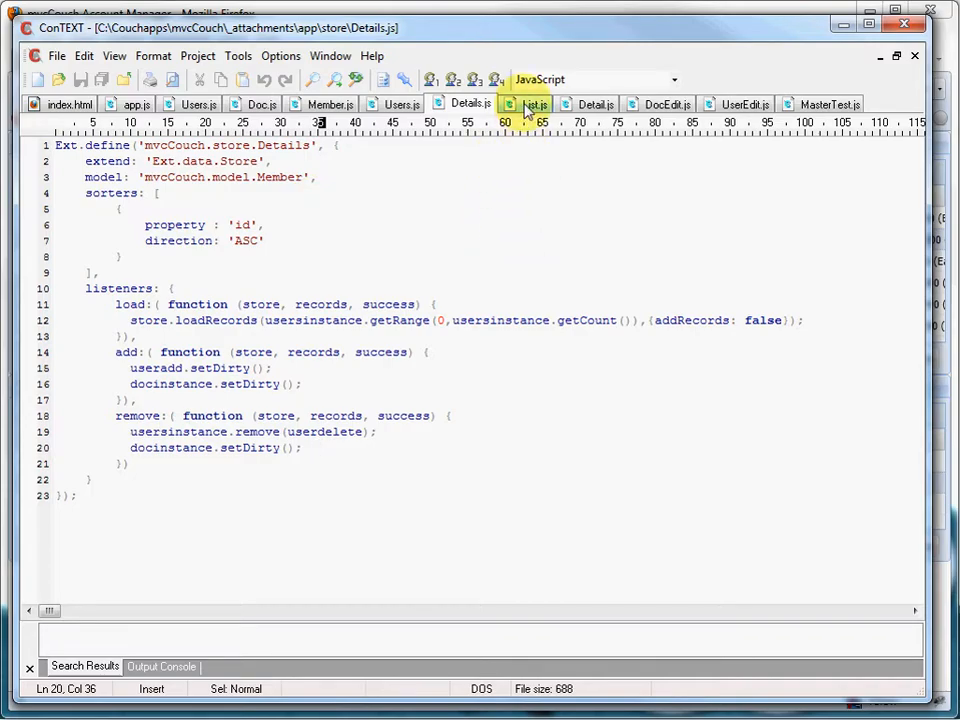
- Review the List, Detail, DocEdit and UserEdit view definitions
{"action": "left_click", "coordinate": [533, 104]}
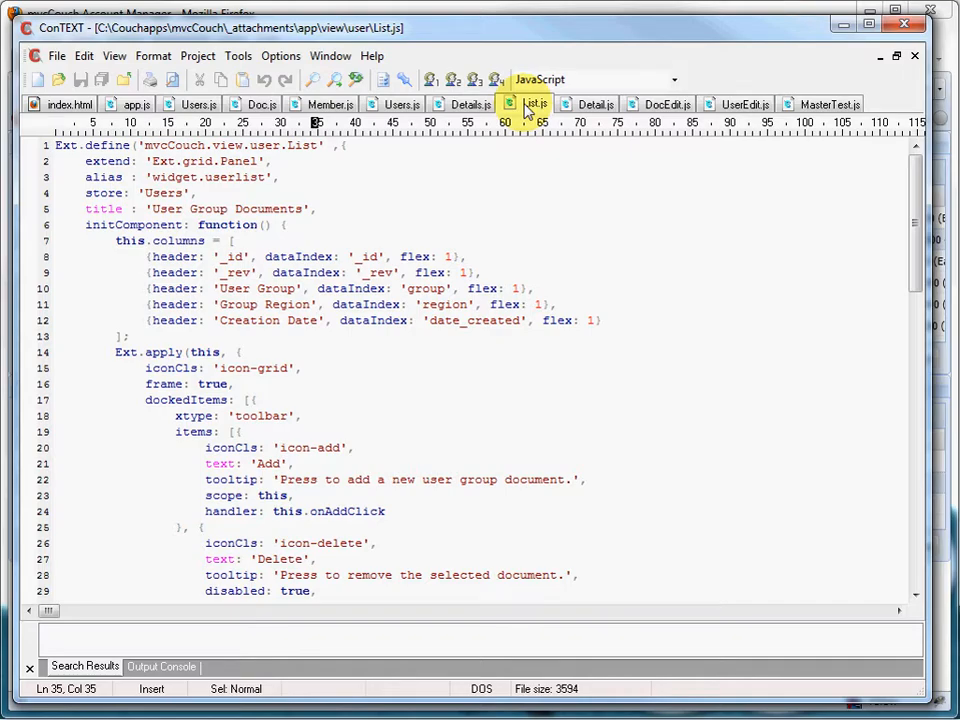
{"action": "left_click", "coordinate": [595, 104]}
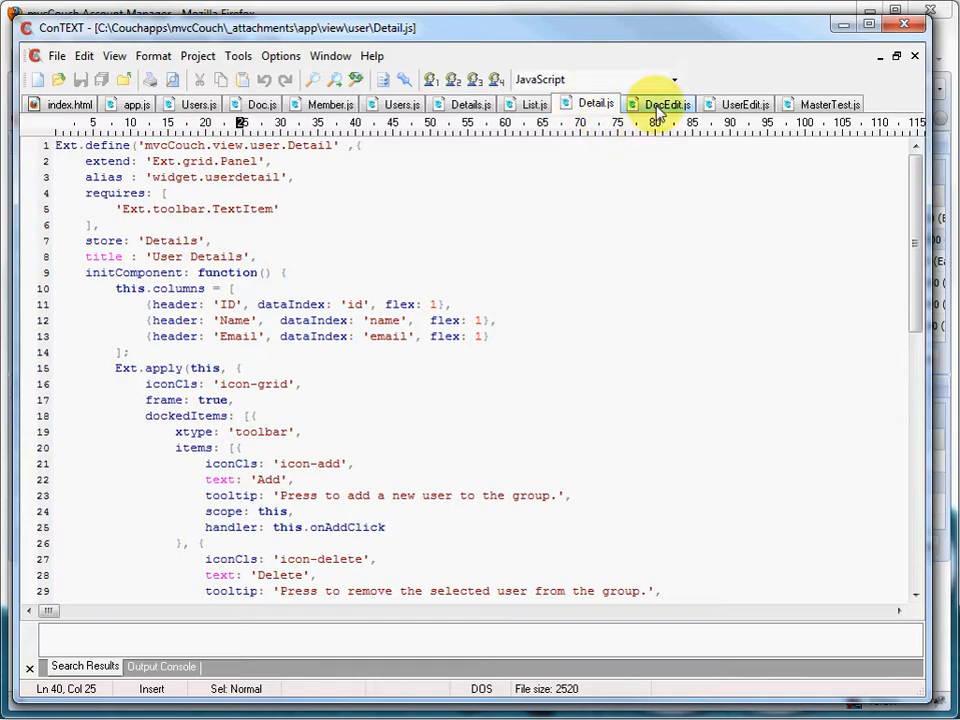
{"action": "left_click", "coordinate": [665, 104]}
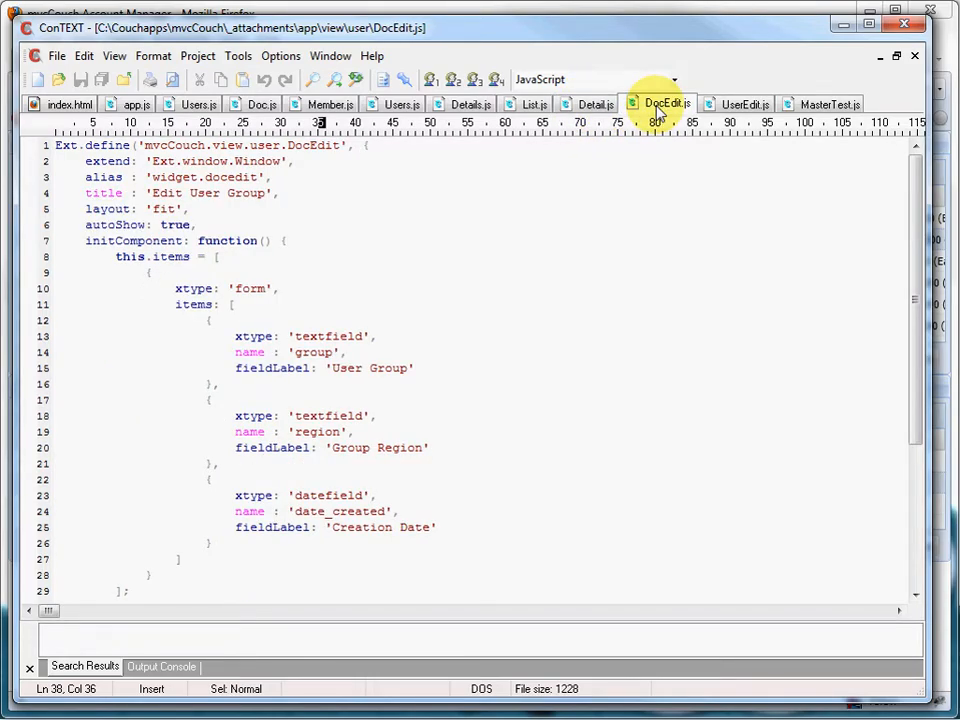
{"action": "left_click", "coordinate": [745, 104]}
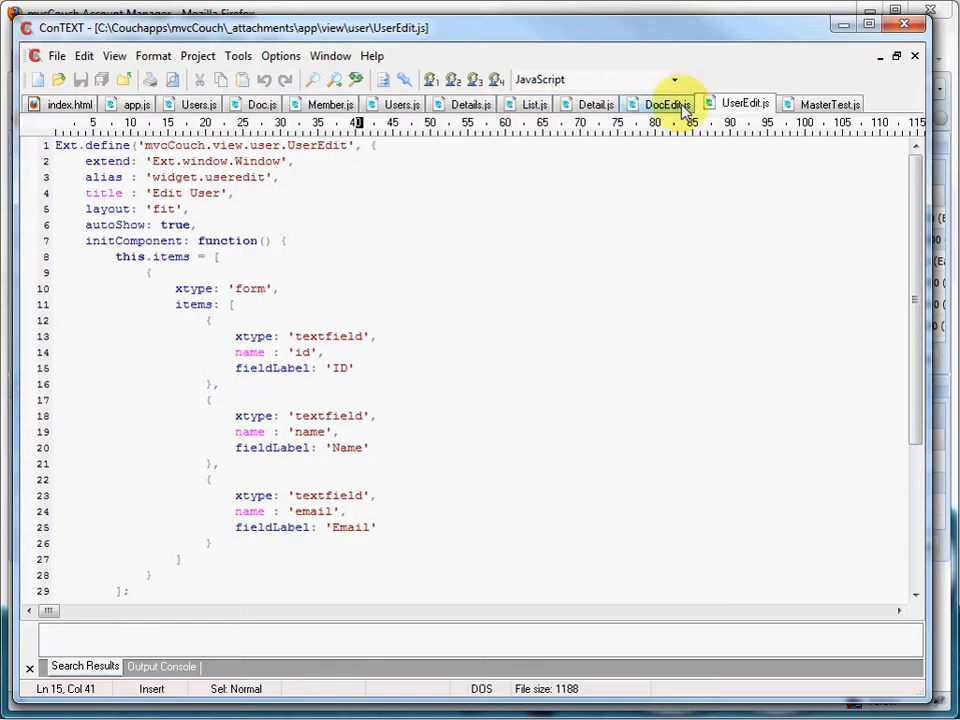
{"action": "mouse_move", "coordinate": [561, 485]}
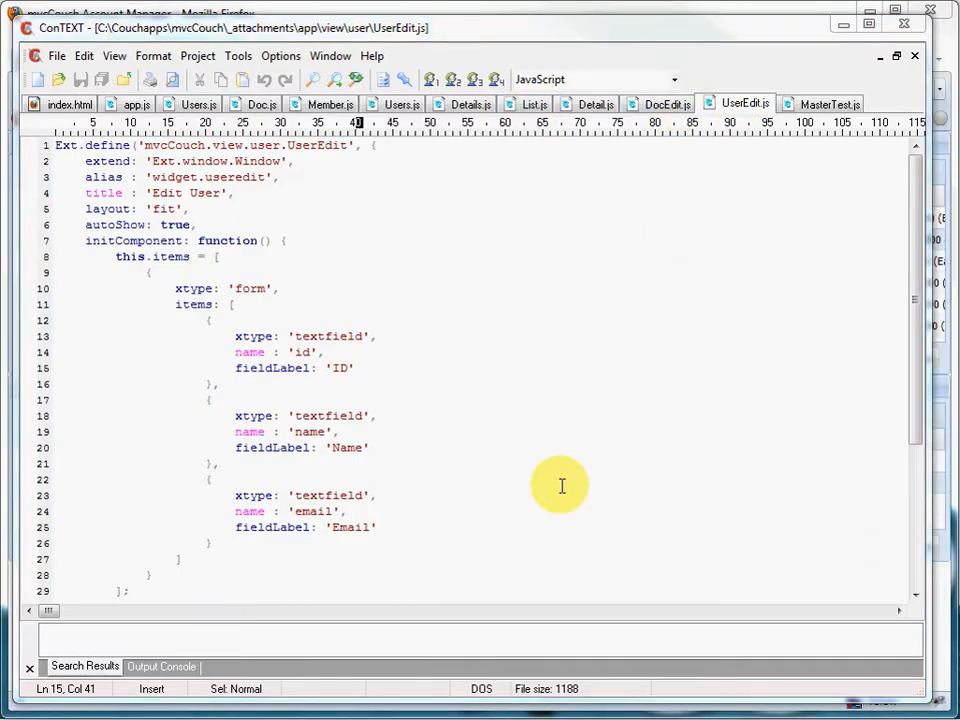
{"action": "mouse_move", "coordinate": [367, 104]}
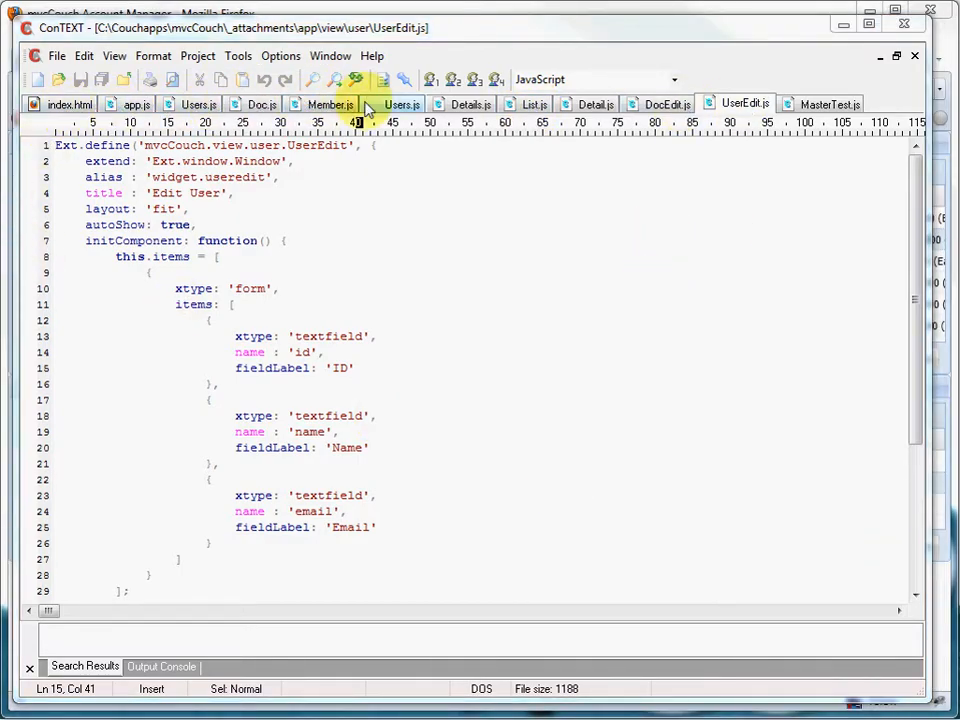
{"action": "mouse_move", "coordinate": [632, 107]}
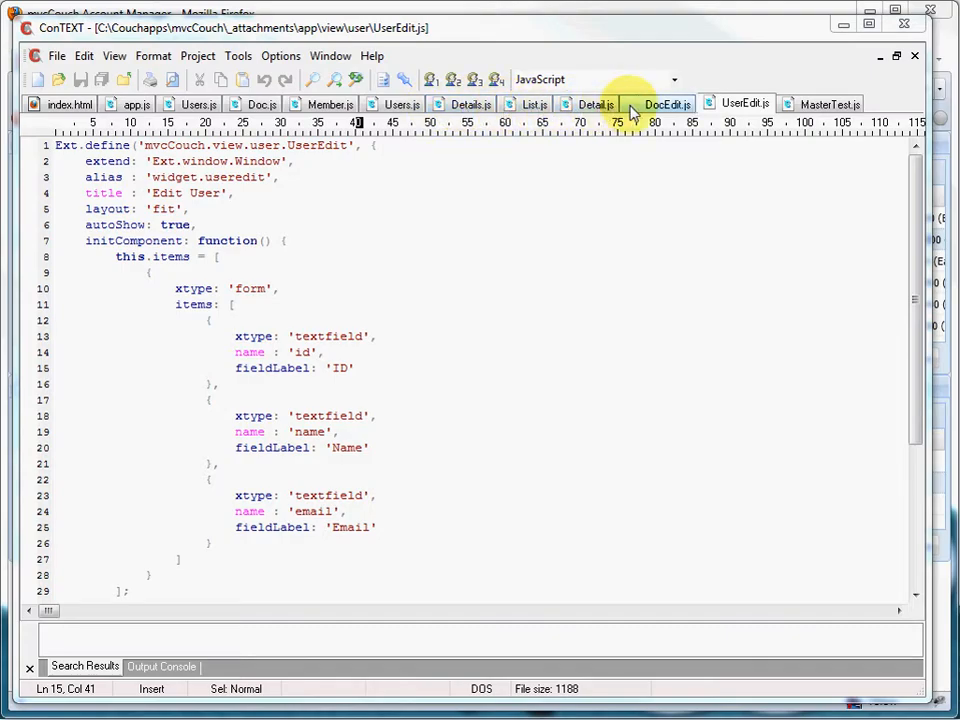